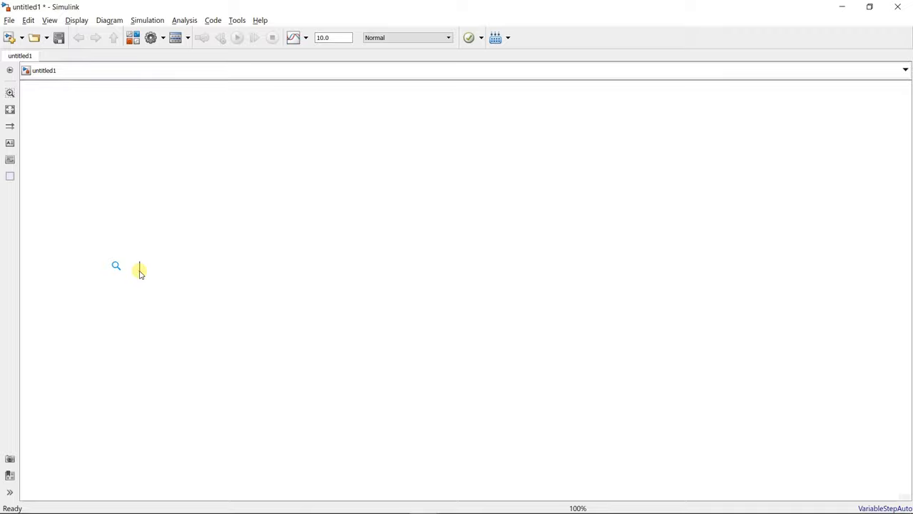
Insert a DC Voltage Source block and set its amplitude to 800 V.
text(dc vol)
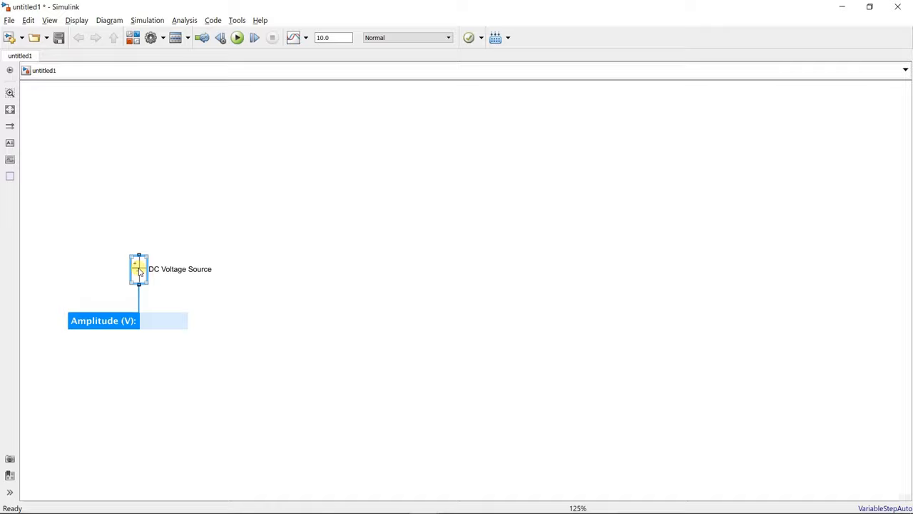
double_click(138, 269)
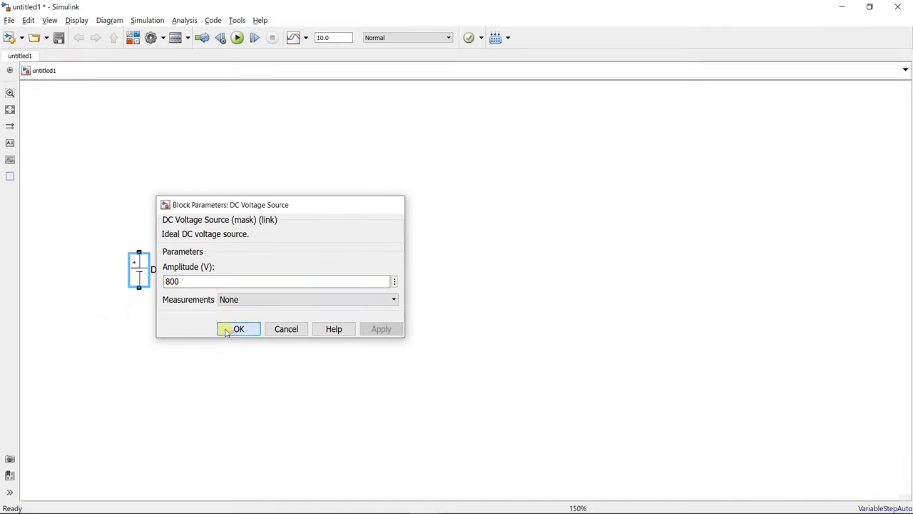
click(238, 329)
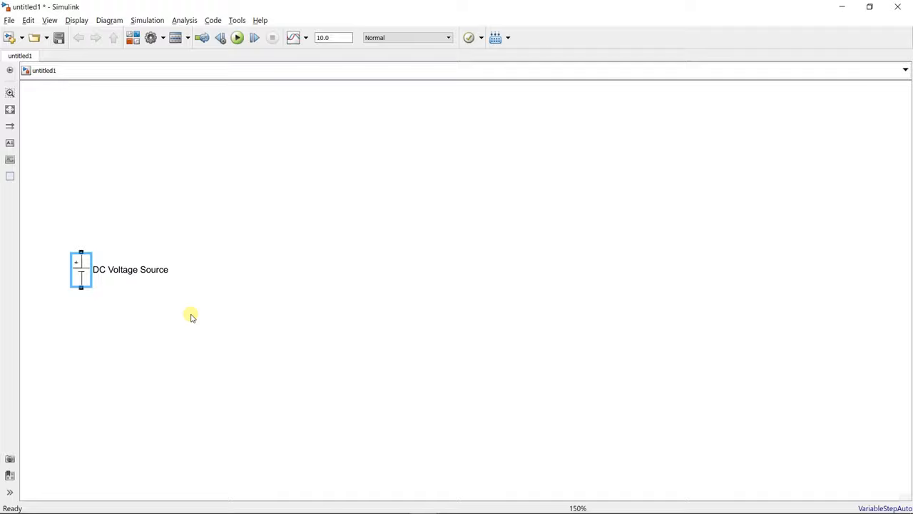
Add a Series RC branch with R=1e-4 and C=1000e-6, and wire it to the DC source.
text(series rlc b)
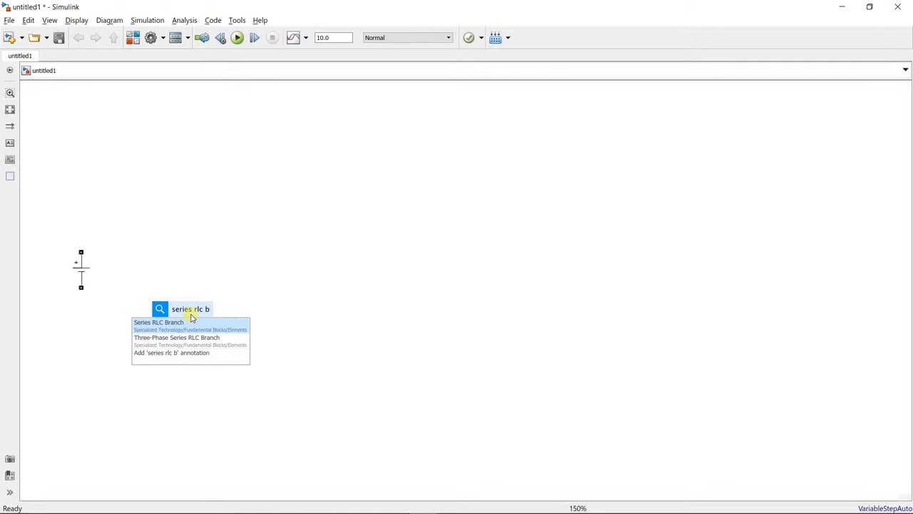
click(159, 322)
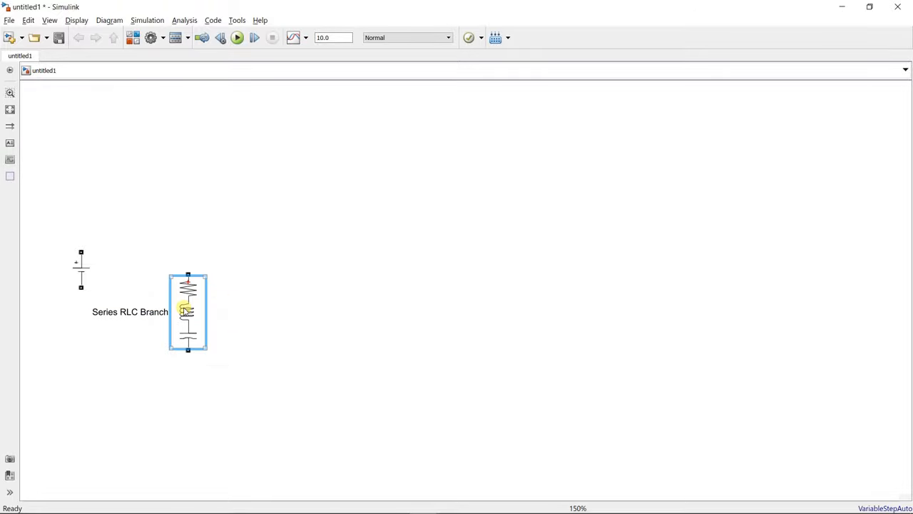
double_click(188, 312)
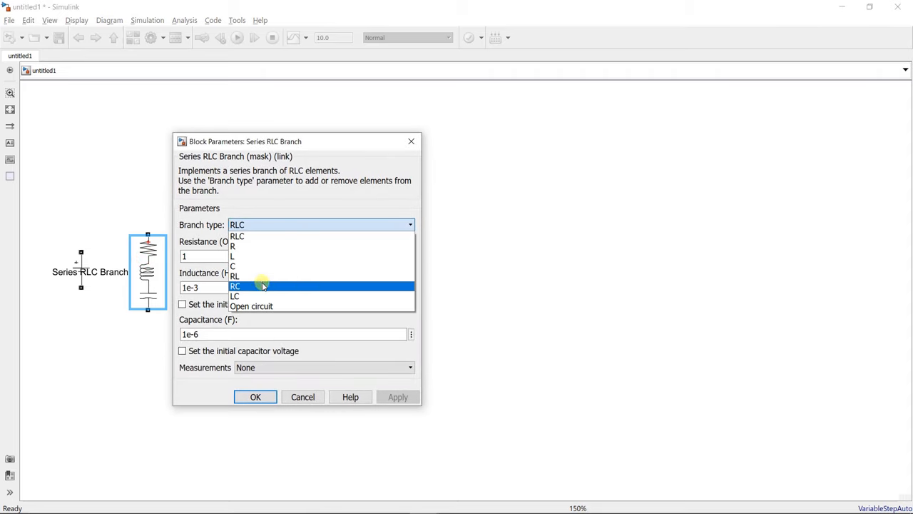
click(236, 286)
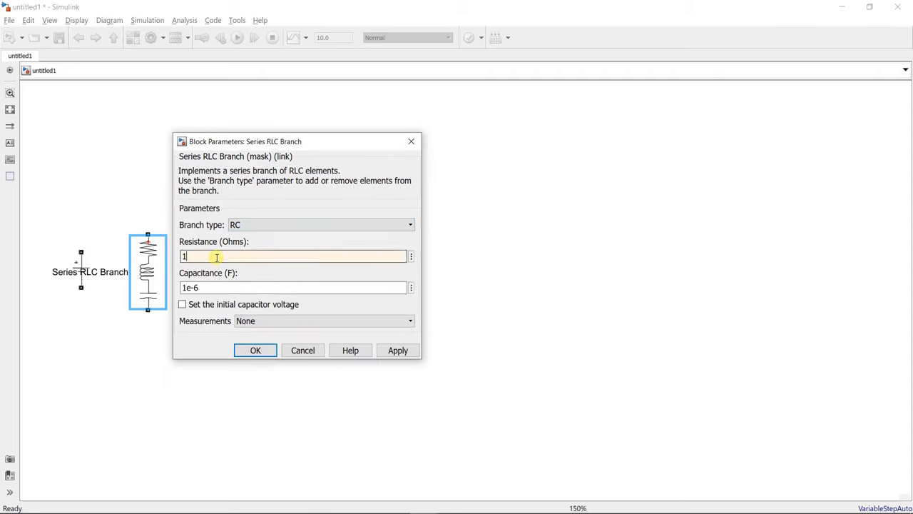
text(e-4)
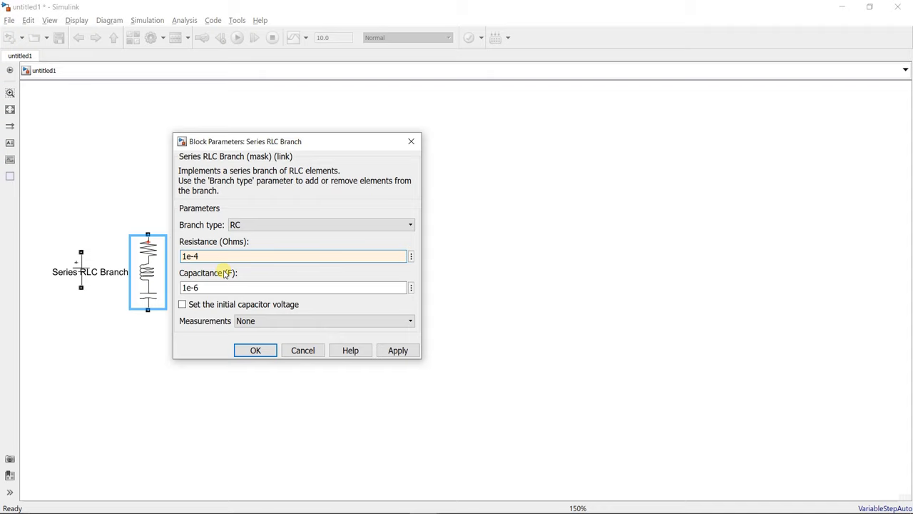
text(1000)
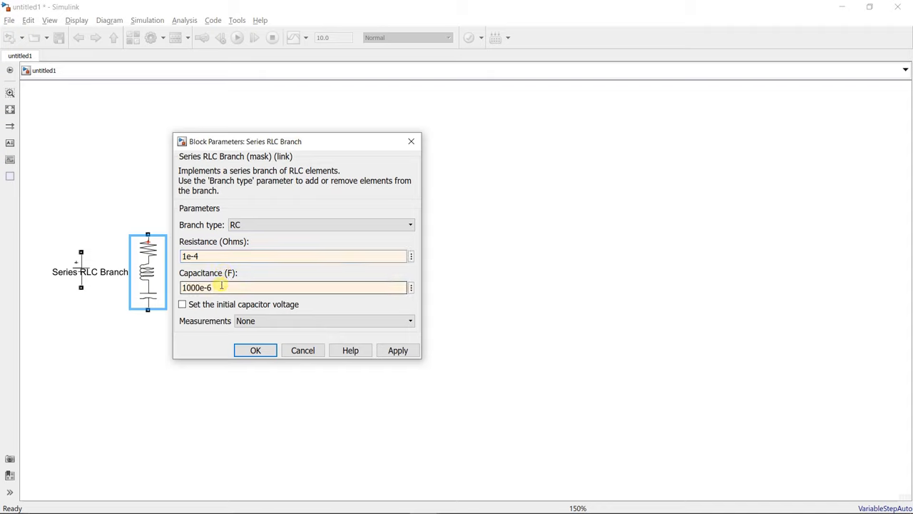
click(256, 350)
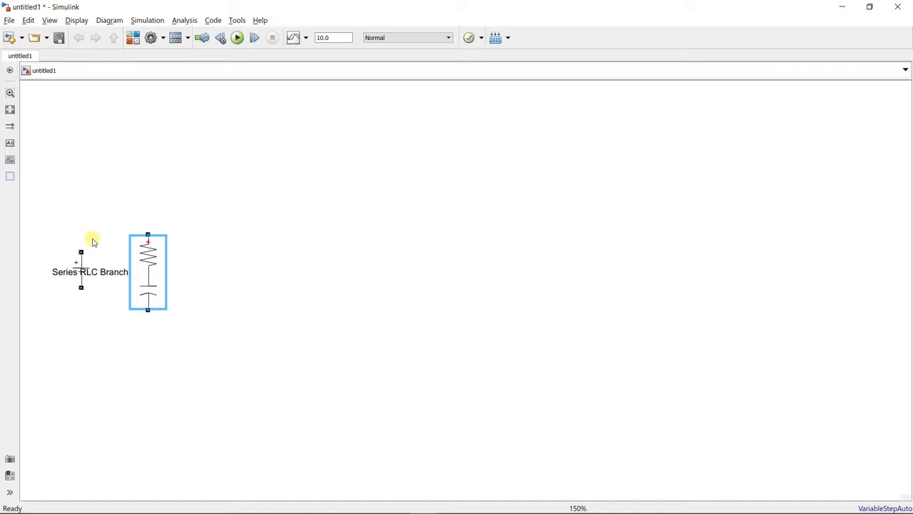
drag(93, 239, 137, 180)
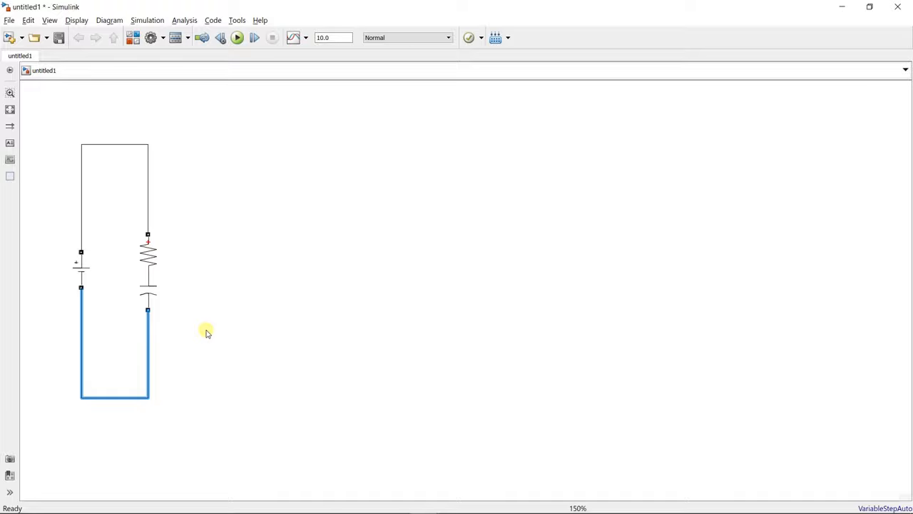
Insert a Mosfet, place a copy below it, and wire the MOSFET leg into the circuit.
text(mos)
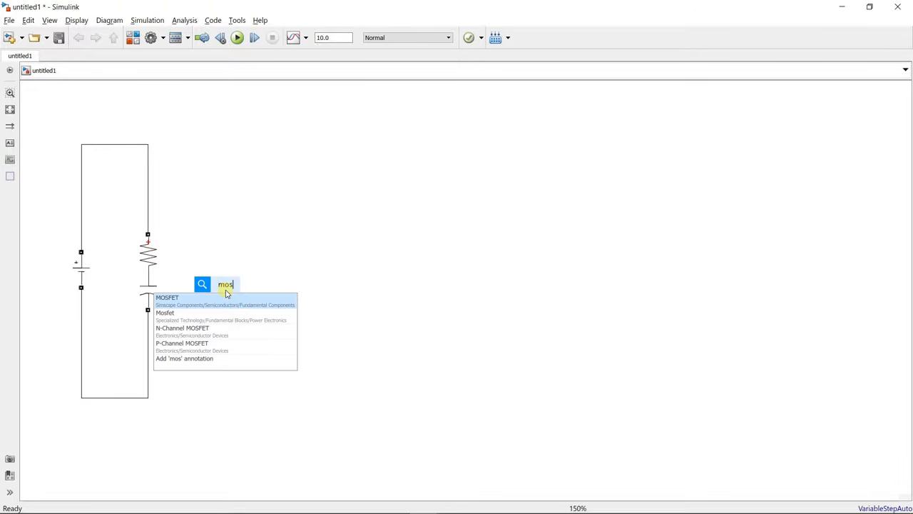
click(165, 312)
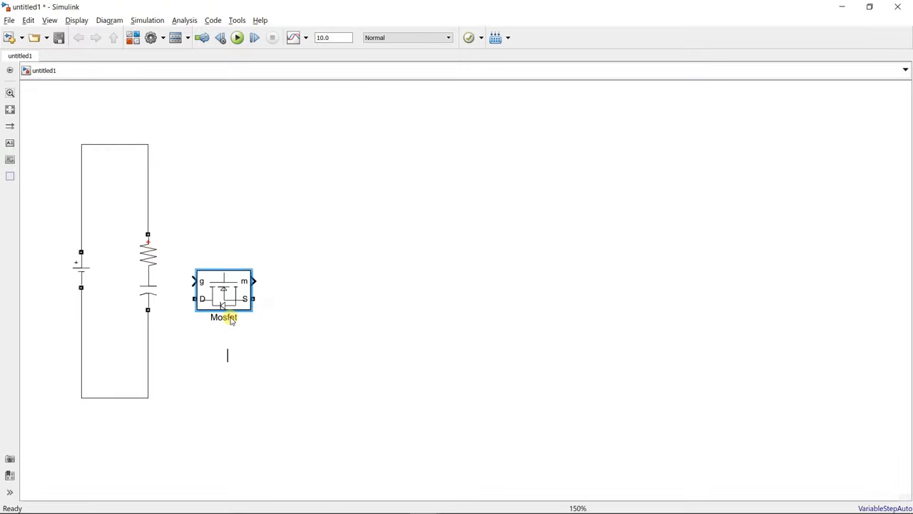
drag(223, 290, 276, 272)
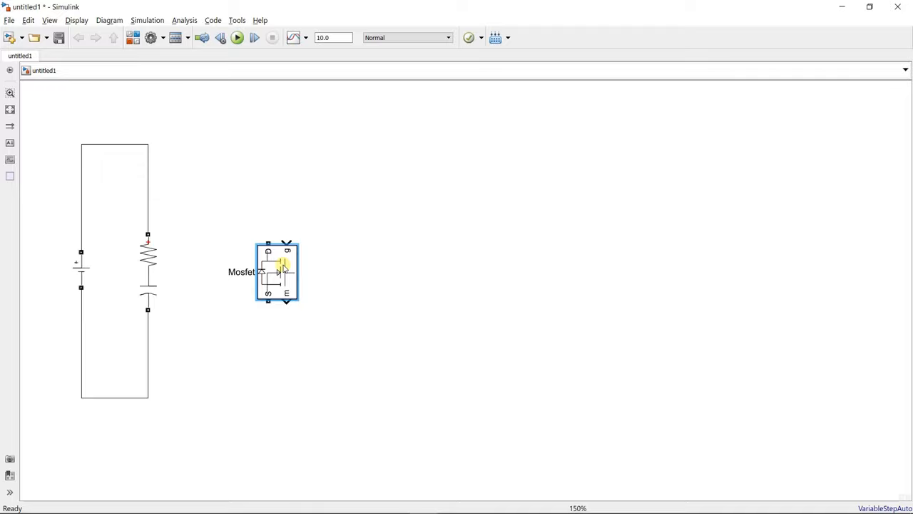
drag(277, 273, 254, 298)
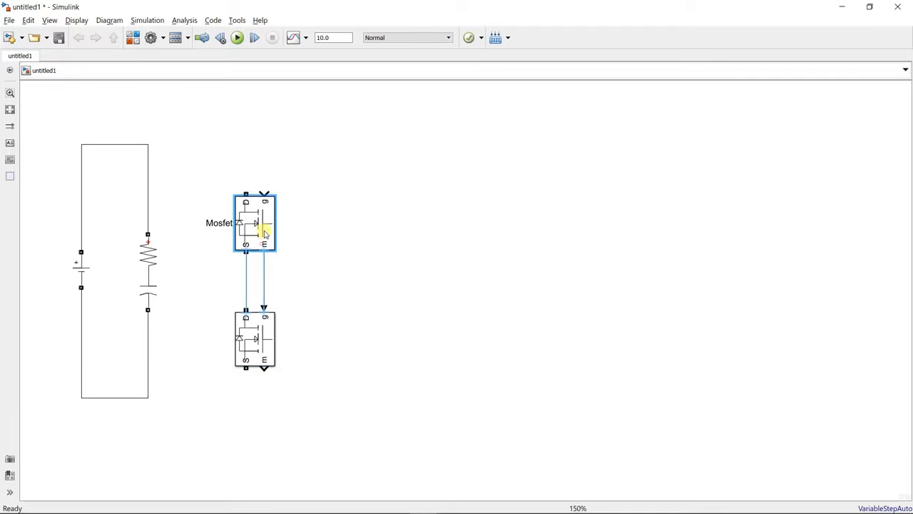
drag(254, 223, 255, 209)
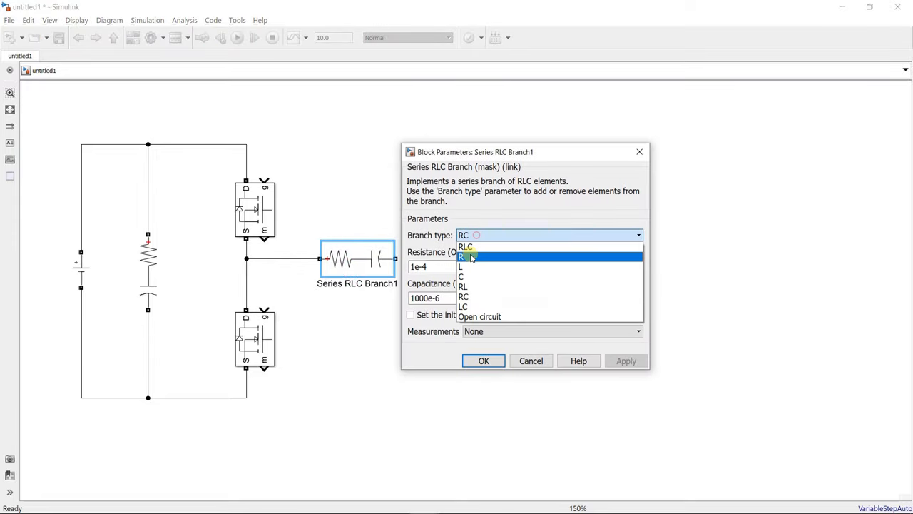
Make the midpoint branch RL with 13e-3 H inductance and duplicate it for the output.
click(463, 277)
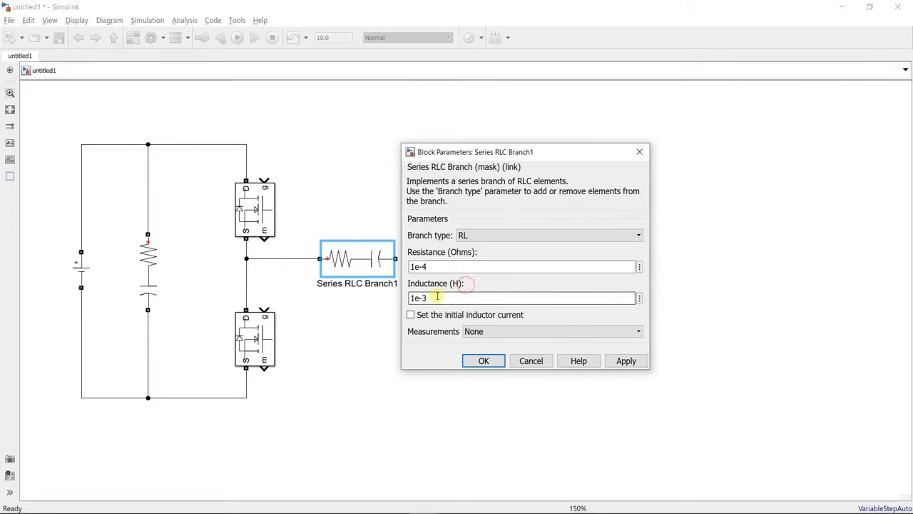
text(13)
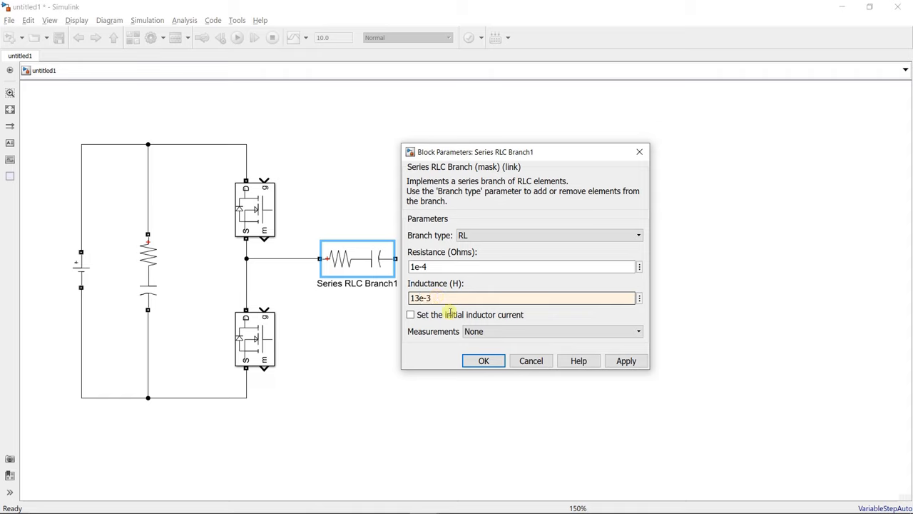
click(483, 360)
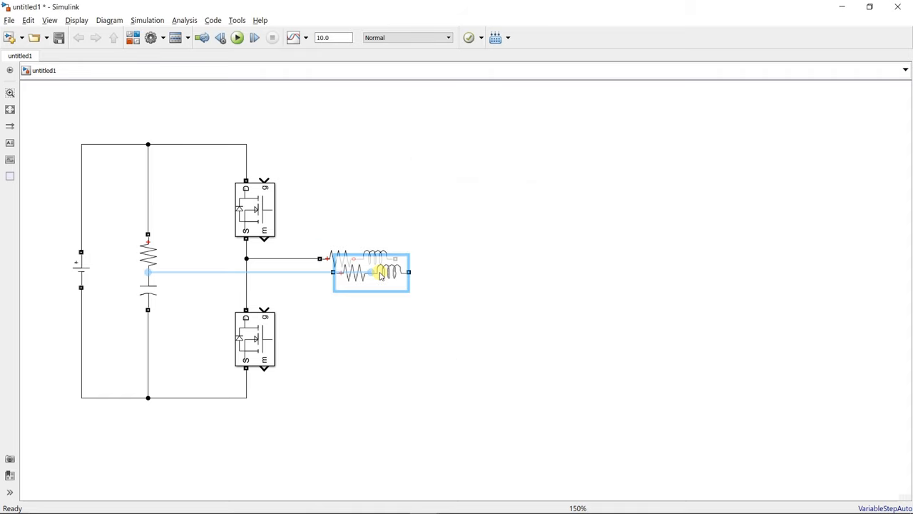
drag(371, 271, 428, 307)
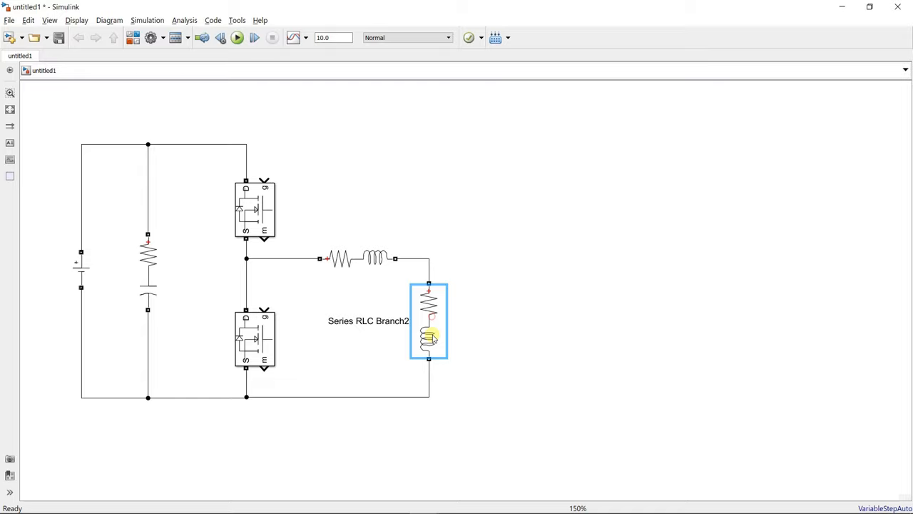
Change Series RLC Branch2 to an RC type with 20e-6 F capacitance.
double_click(428, 321)
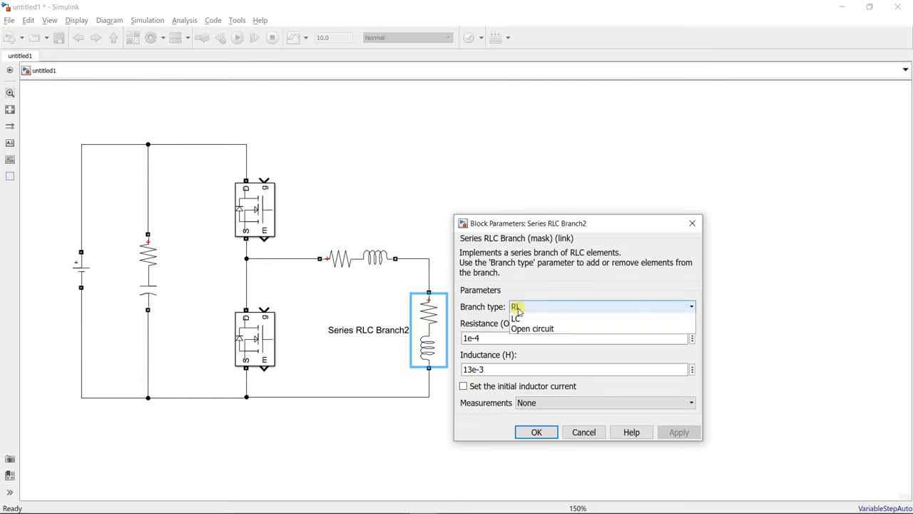
click(521, 306)
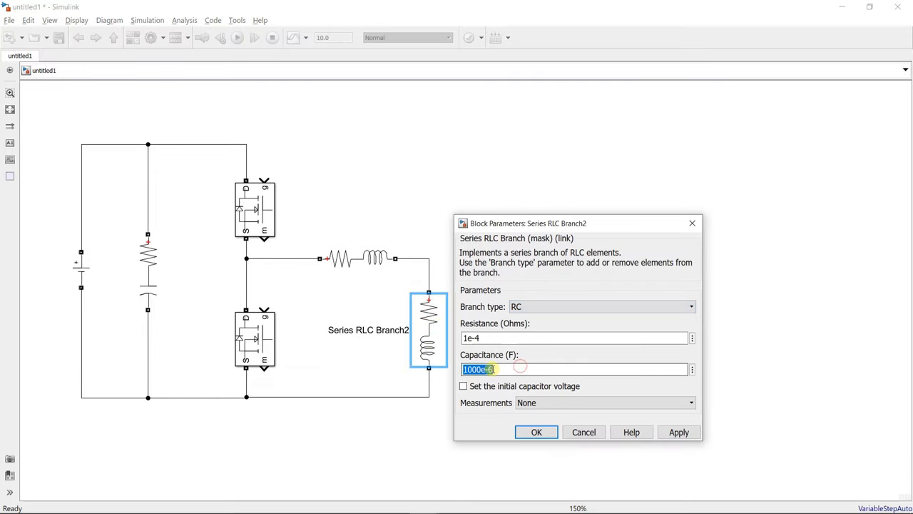
text(20e)
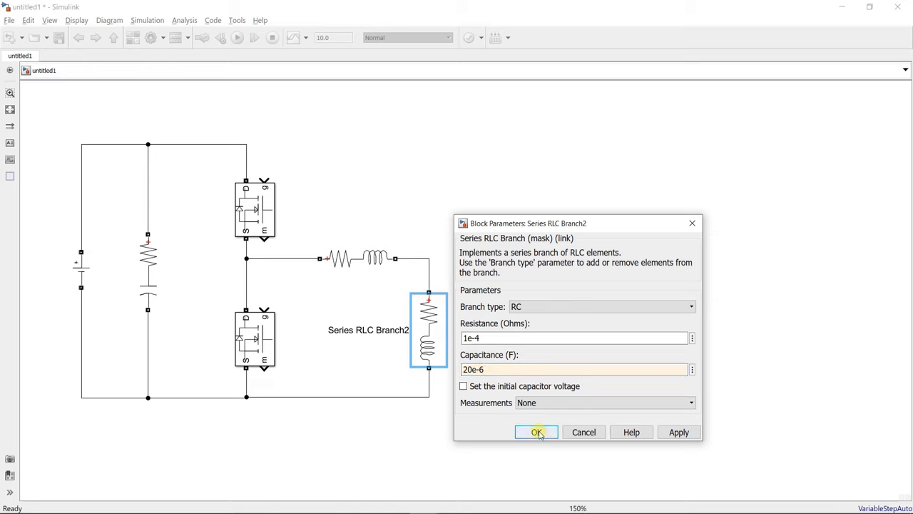
click(536, 431)
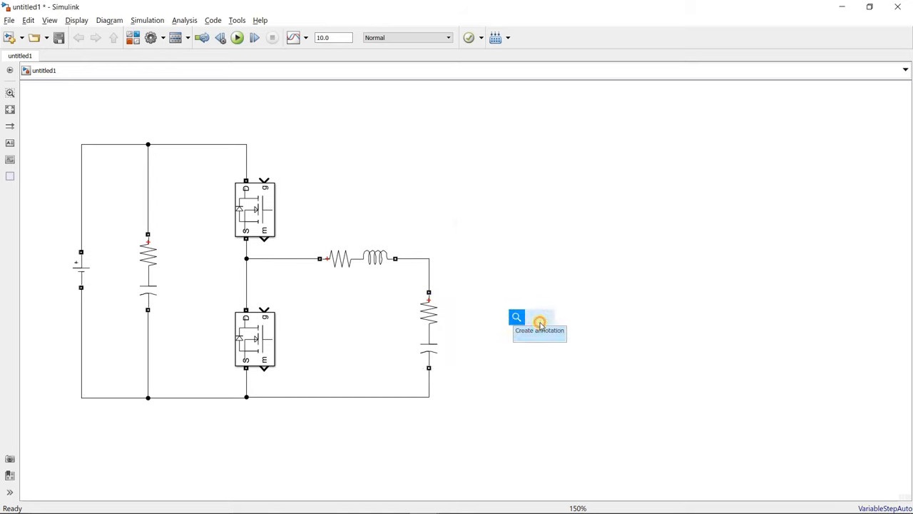
Insert a Current Measurement block at the node after the RL branch.
text(current meas)
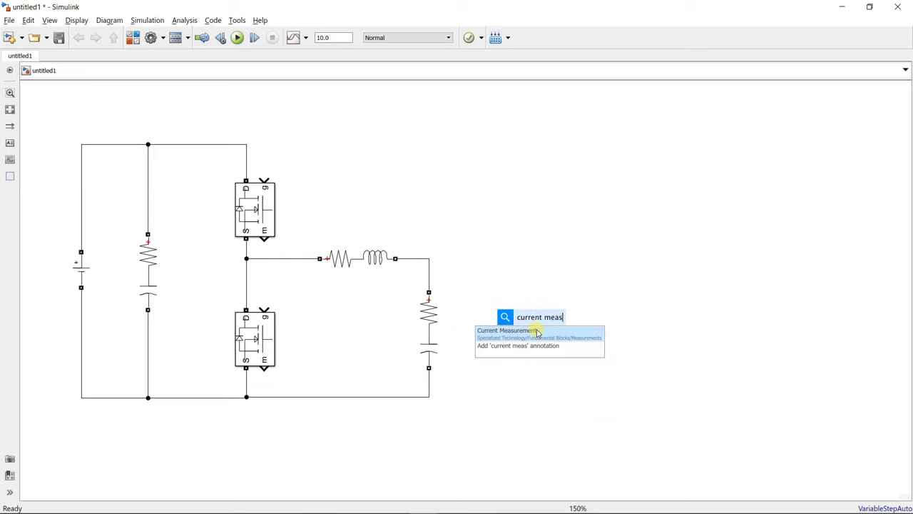
click(506, 329)
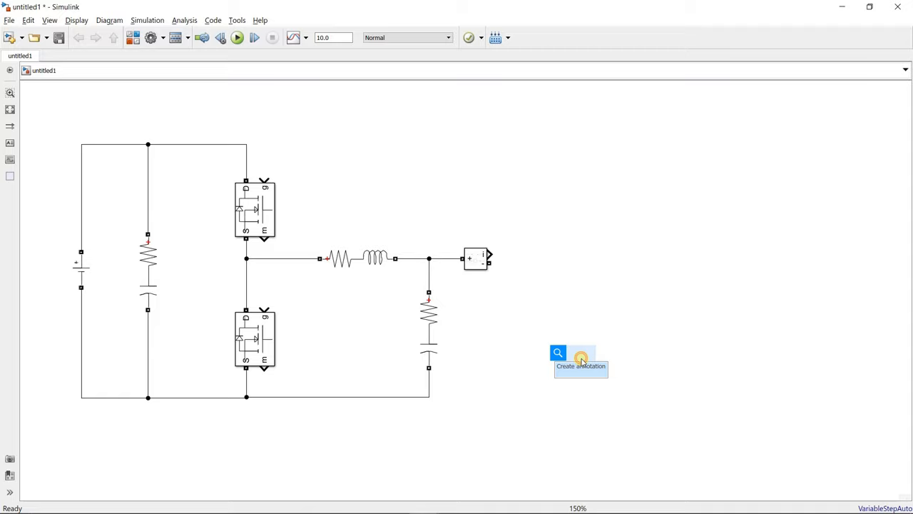
Insert a Battery block, flip it, and wire its terminals into the circuit.
text(battery)
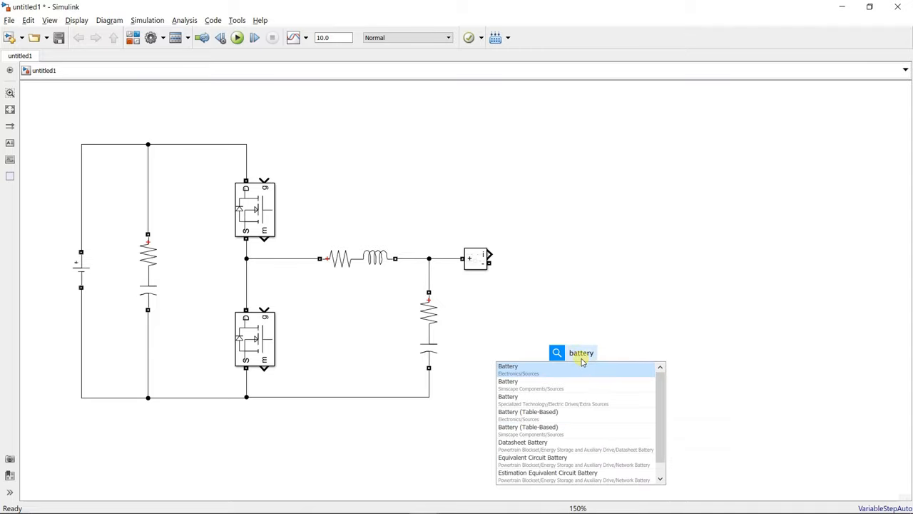
click(508, 366)
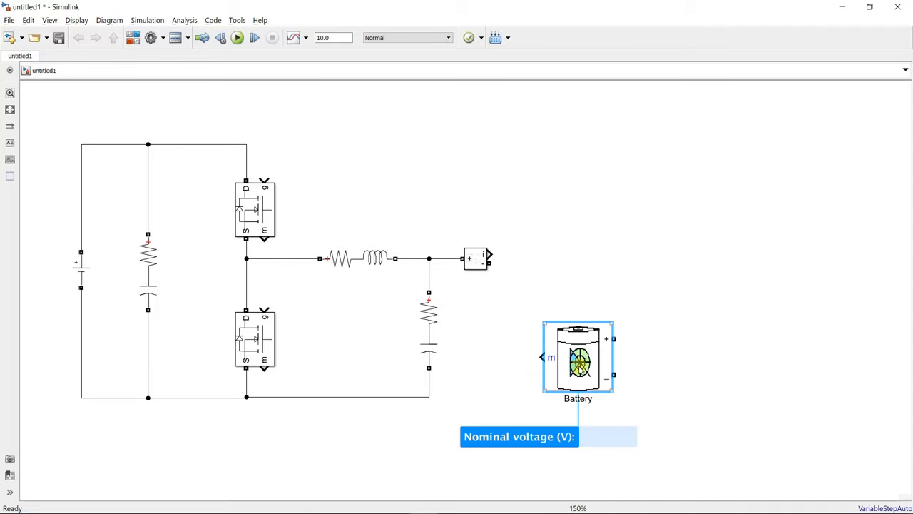
right_click(578, 357)
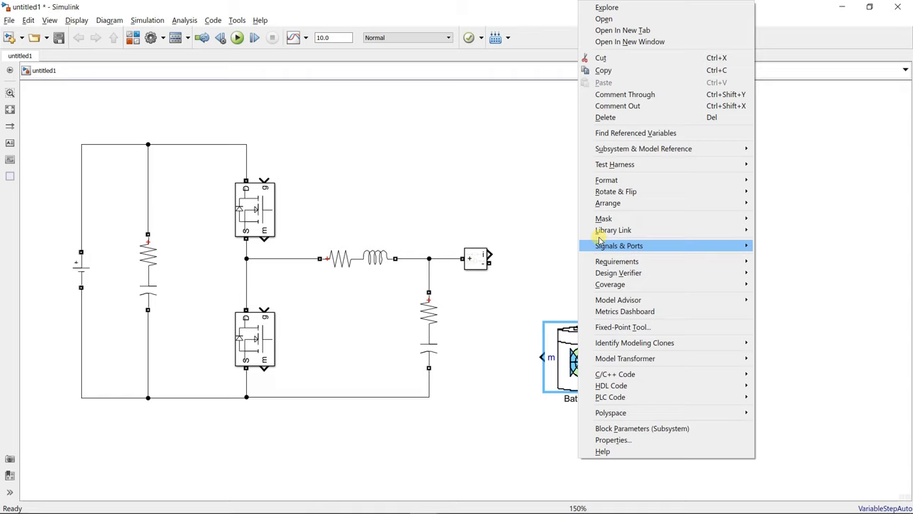
mouse_move(615, 192)
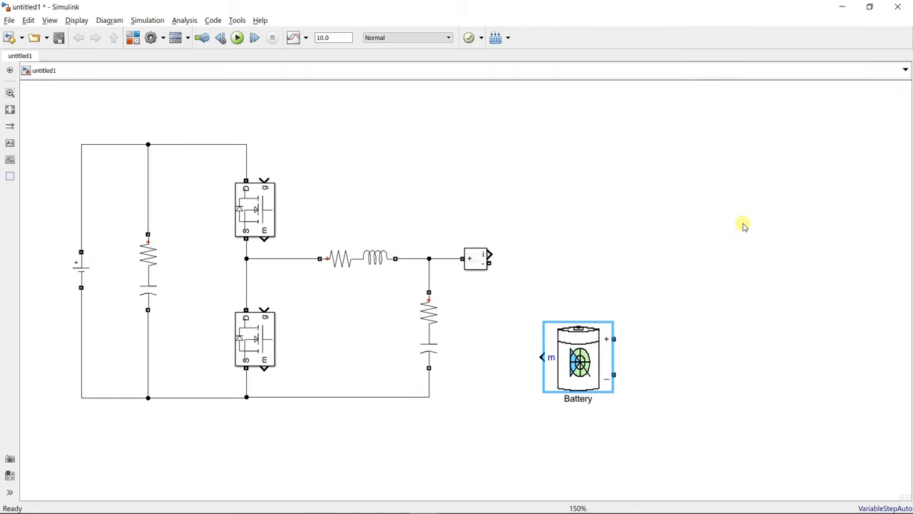
drag(577, 357, 600, 332)
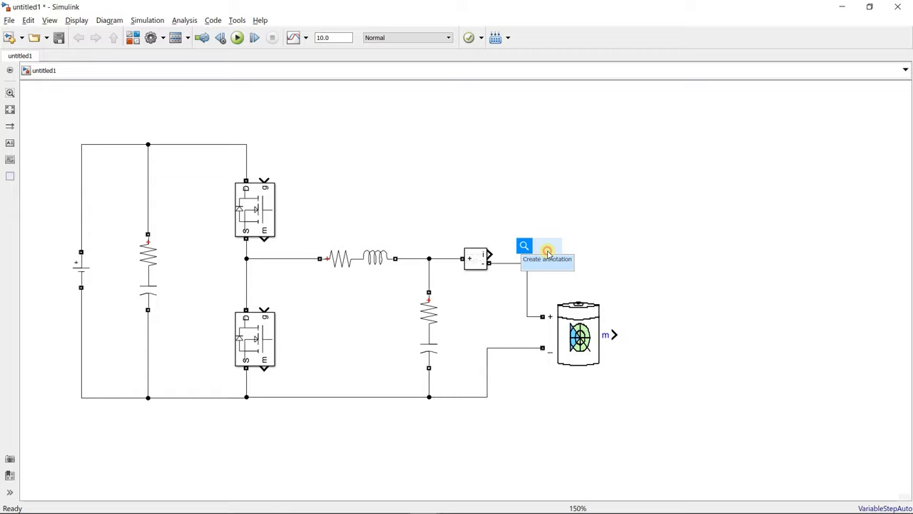
Insert a Goto block on the current sensor output and set its tag to Ibat.
text(goto)
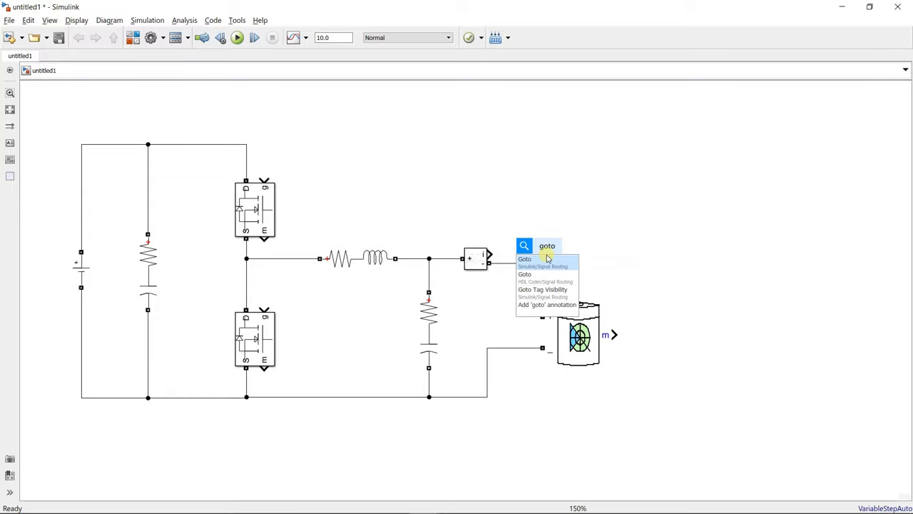
click(525, 259)
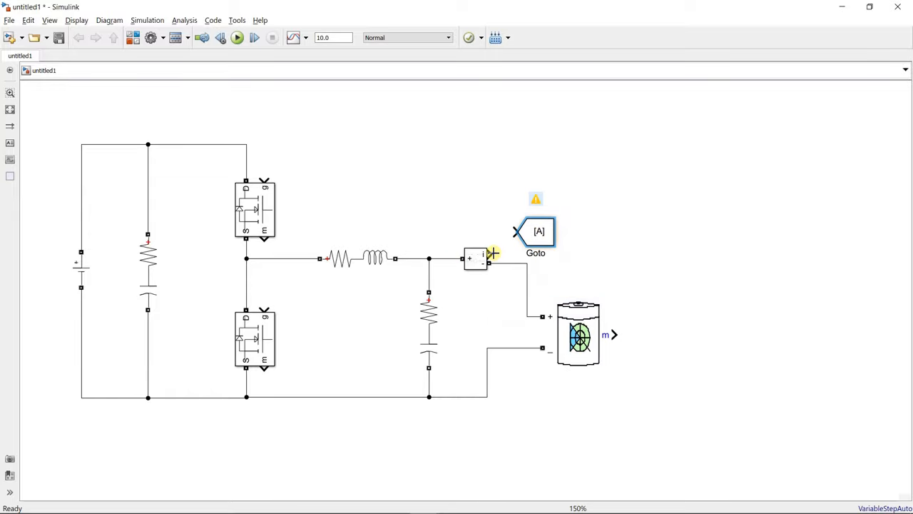
double_click(536, 231)
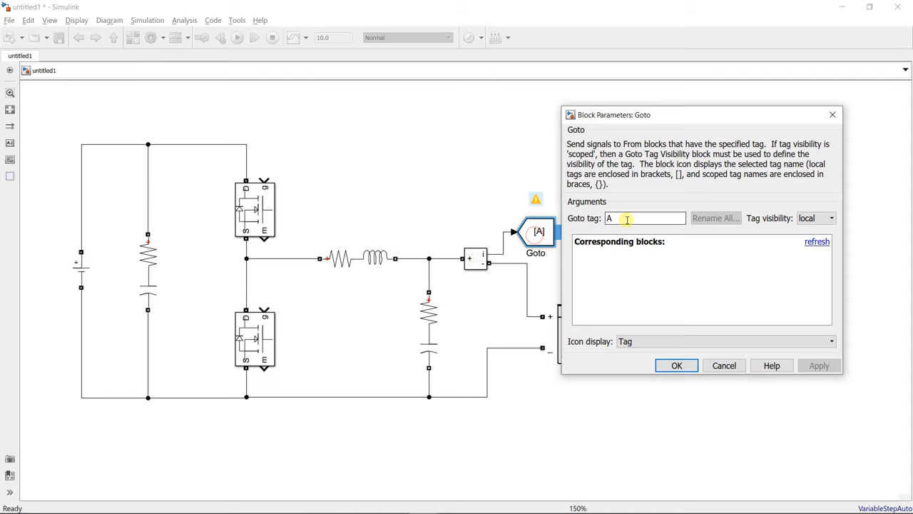
text(Ibat)
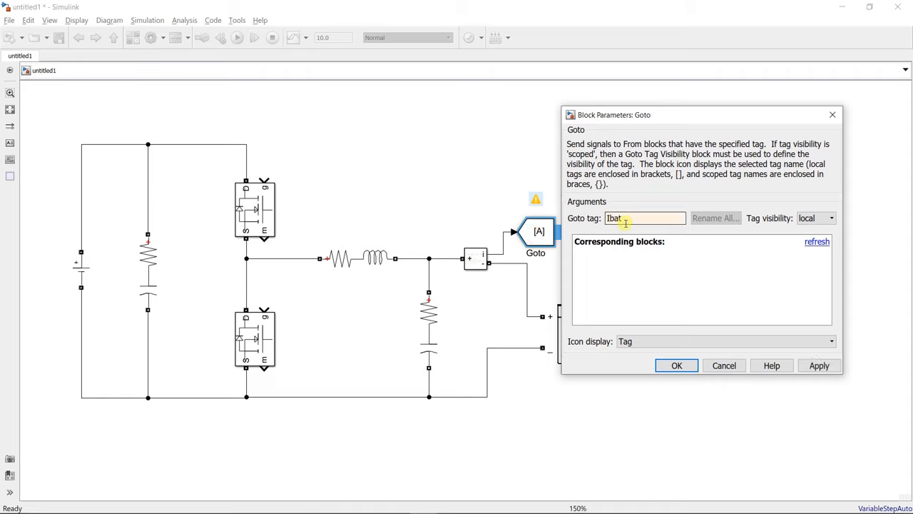
click(676, 365)
text(bus se)
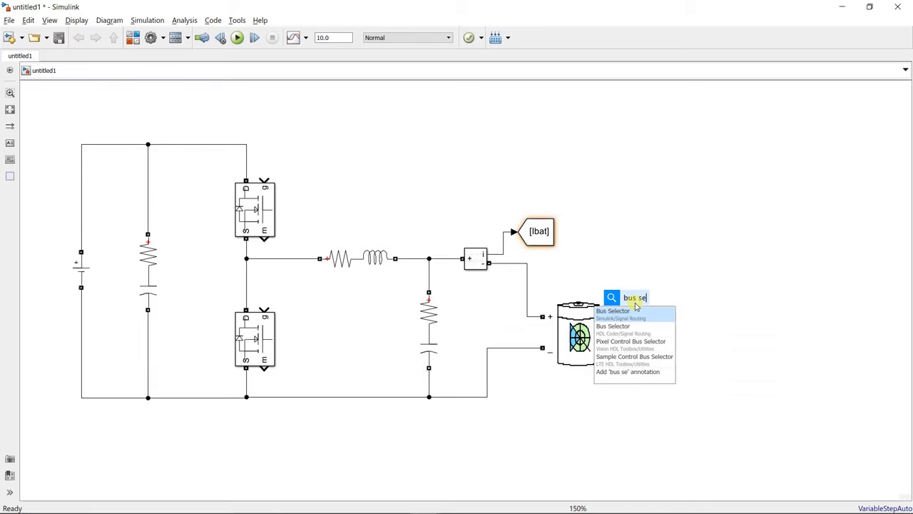
Connect a Bus Selector to the battery's measurement port, selecting Voltage, Current and SOC.
click(612, 311)
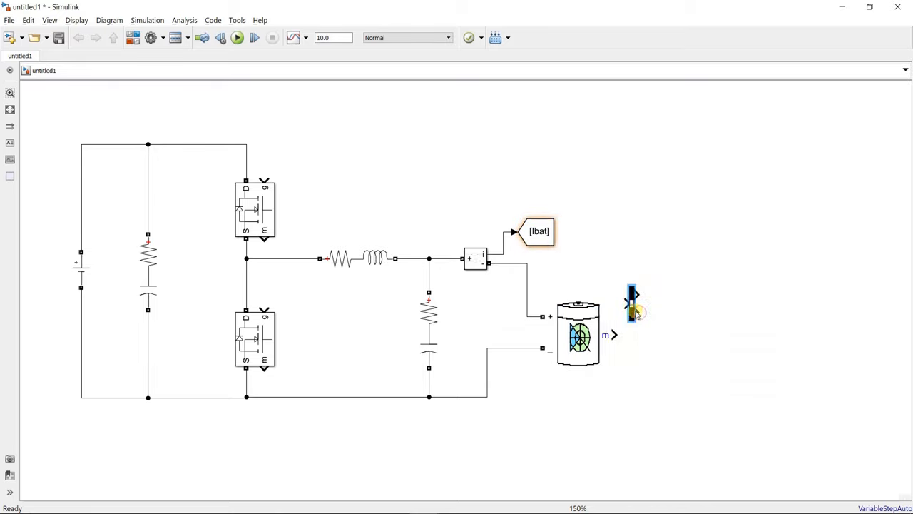
drag(631, 303, 638, 335)
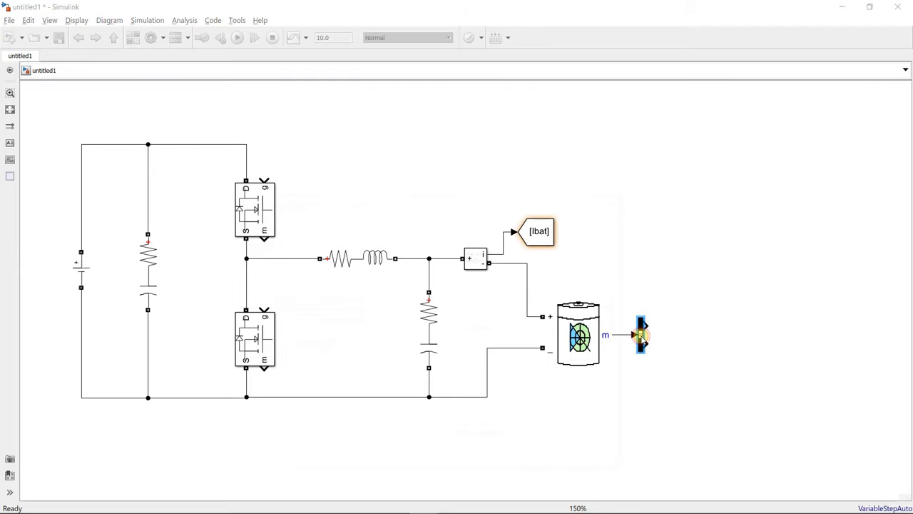
double_click(640, 335)
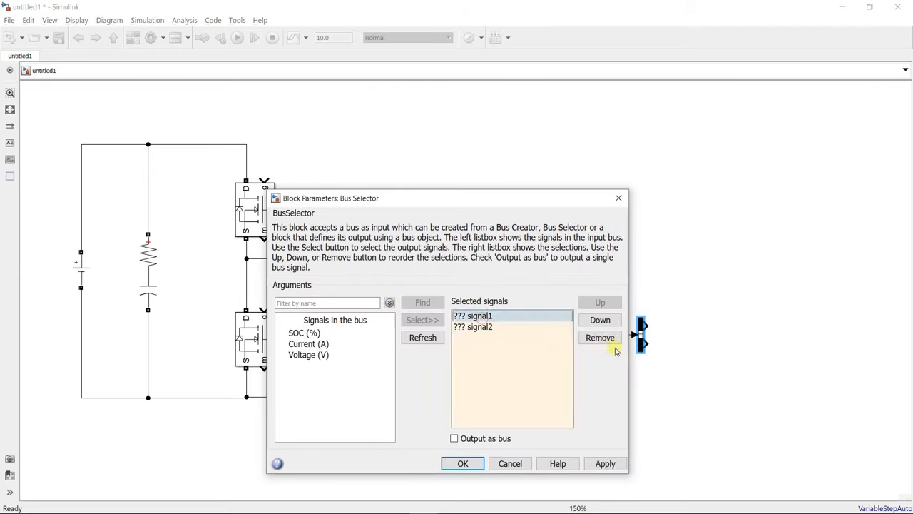
click(600, 337)
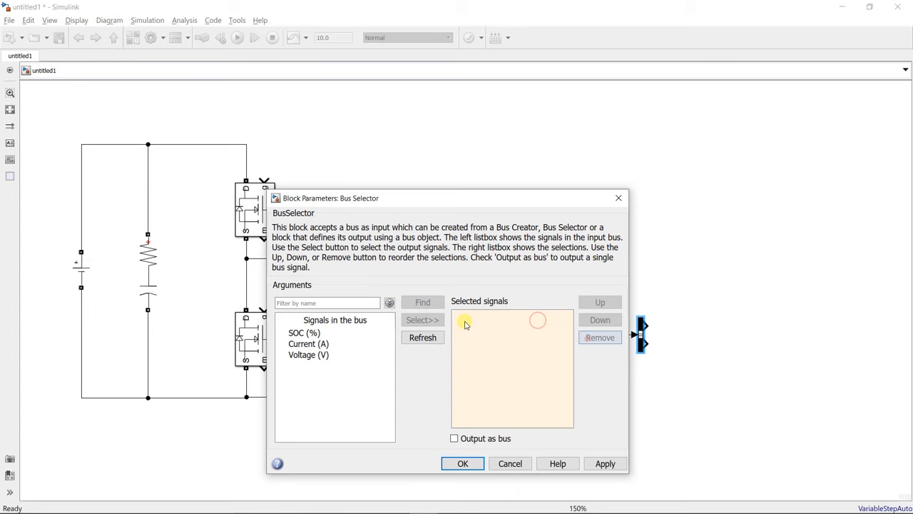
click(422, 318)
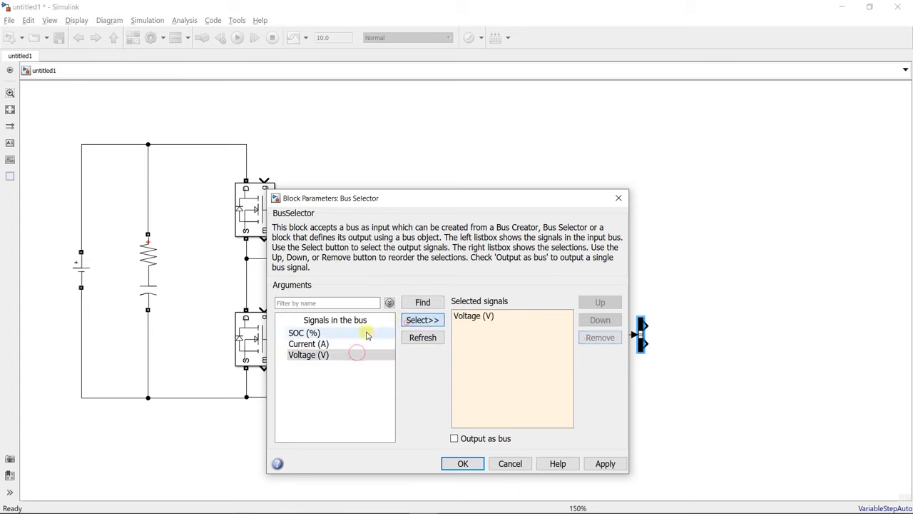
click(422, 319)
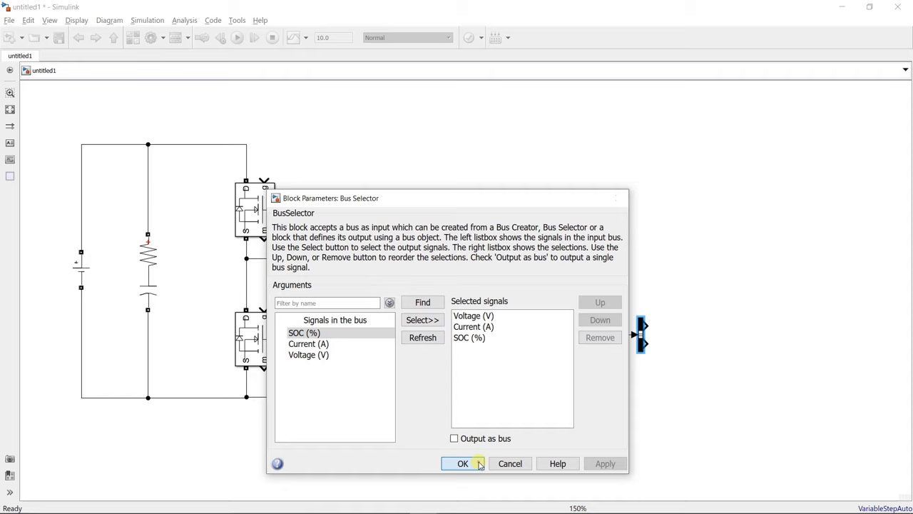
click(462, 463)
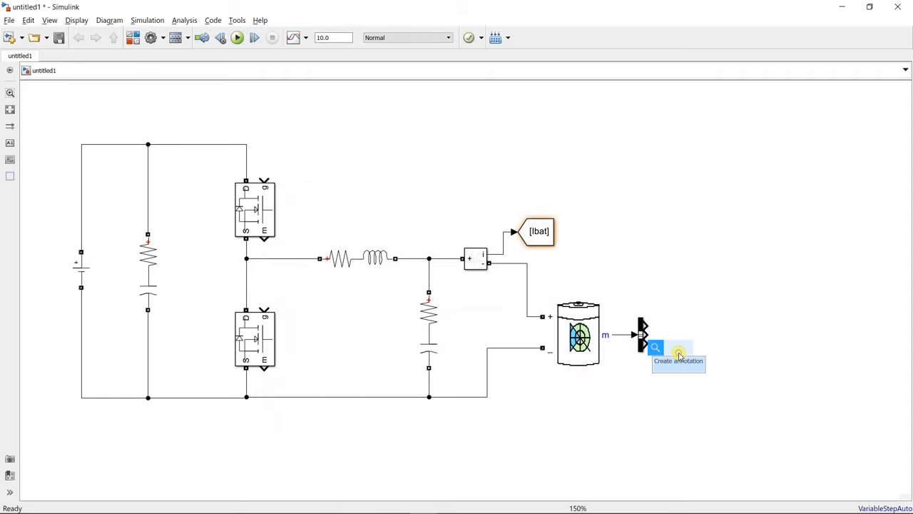
Add Goto blocks to the Bus Selector outputs and tag the first one Vbat.
text(got)
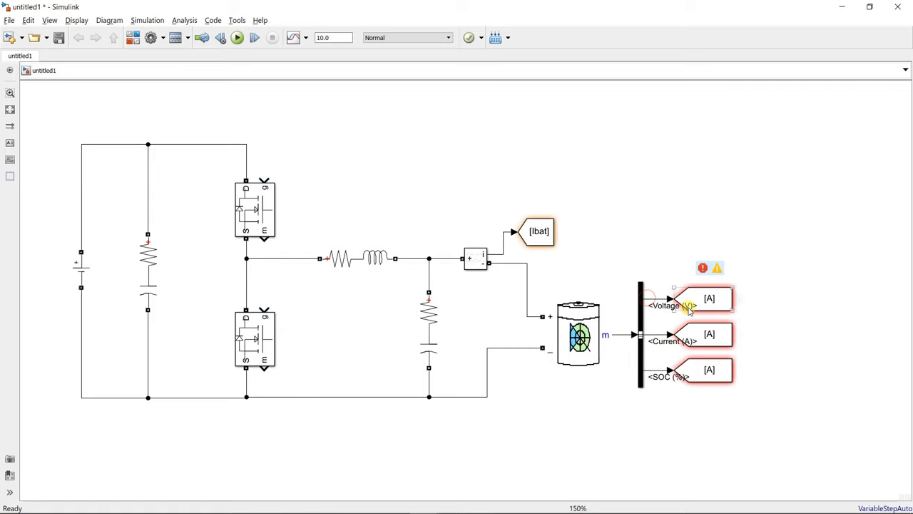
double_click(708, 298)
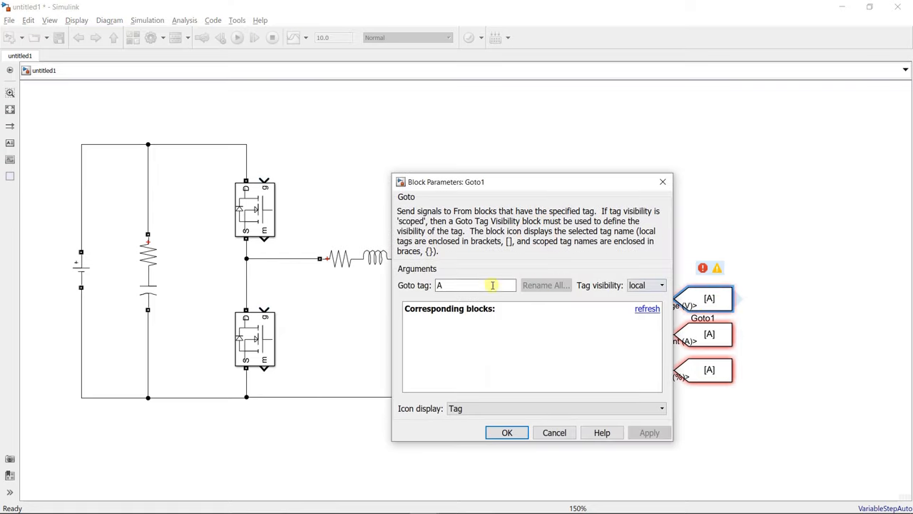
text(Vbat)
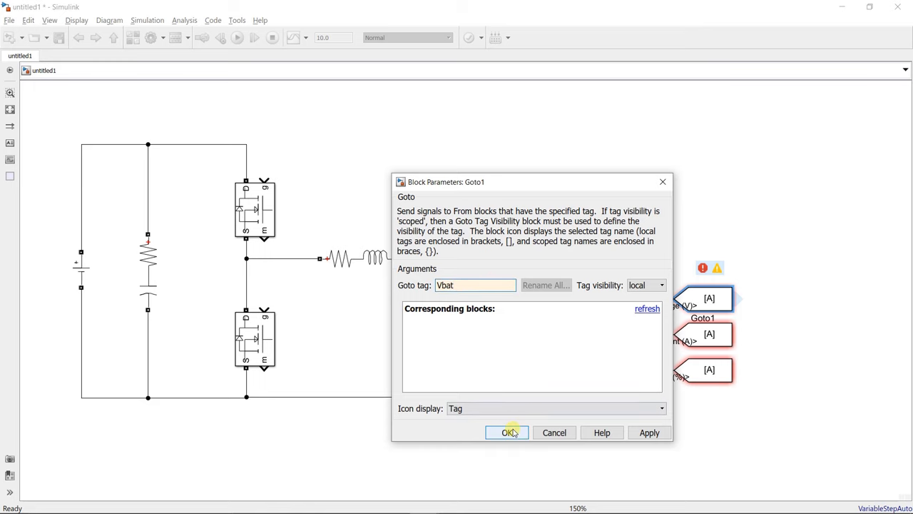
click(507, 432)
text(Ibat1)
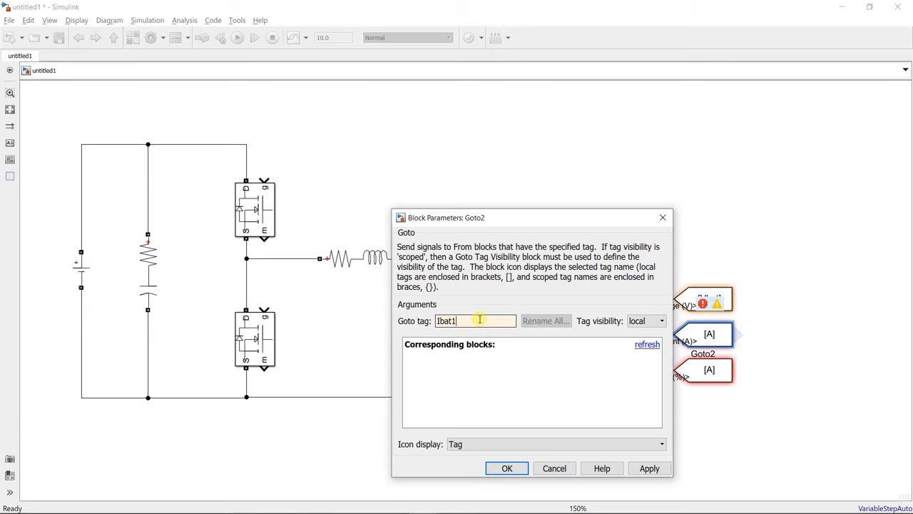
Tag the remaining Goto blocks Ibat1 and soc.
click(506, 468)
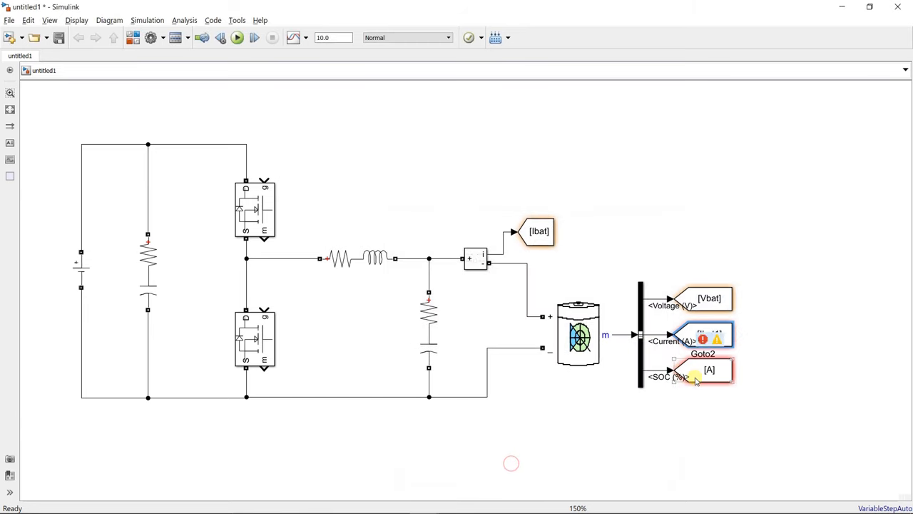
double_click(703, 369)
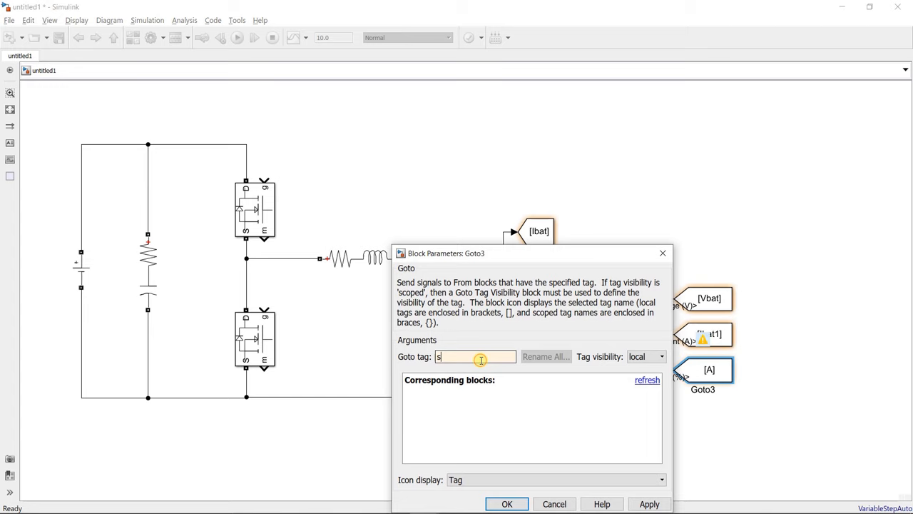
text(oc)
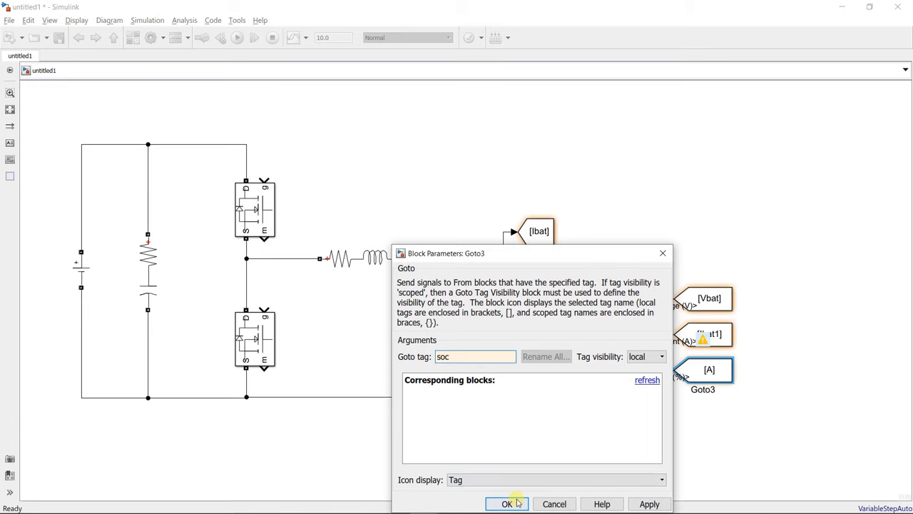
click(507, 503)
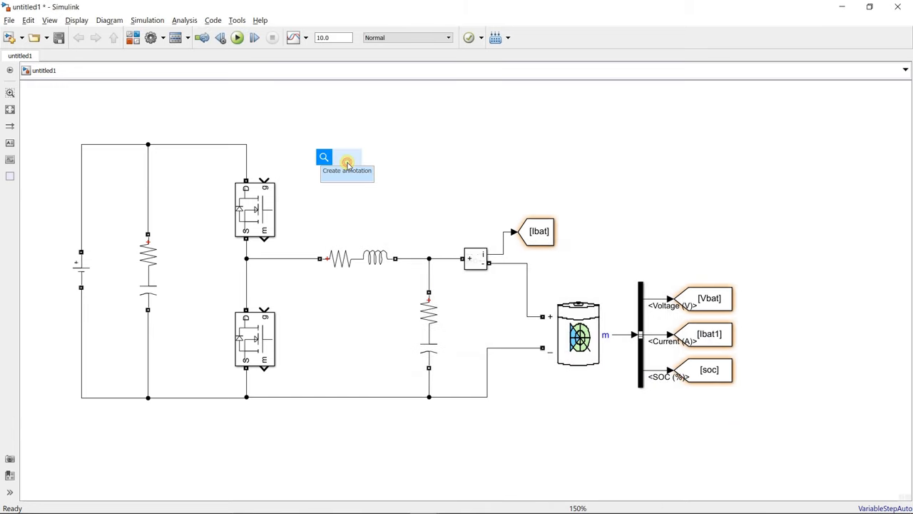
Add a Constant block with value 30 as the current reference.
text(cons)
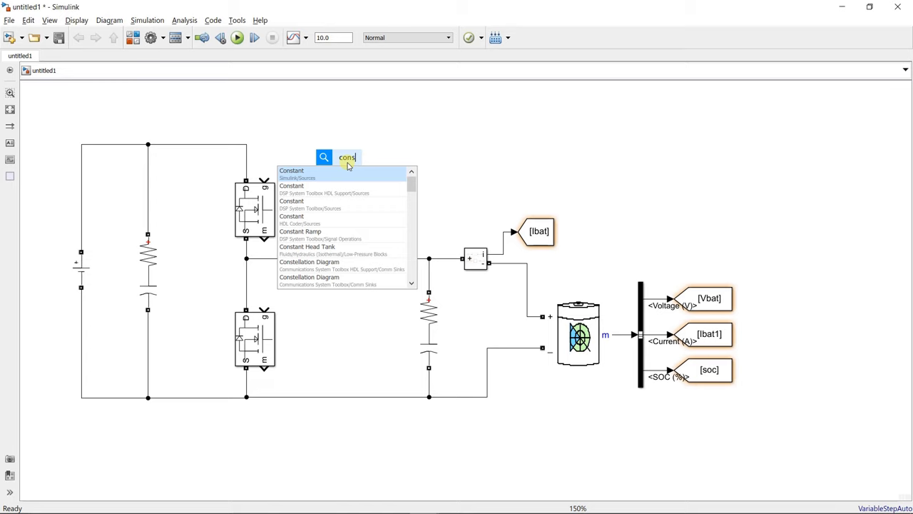
click(291, 170)
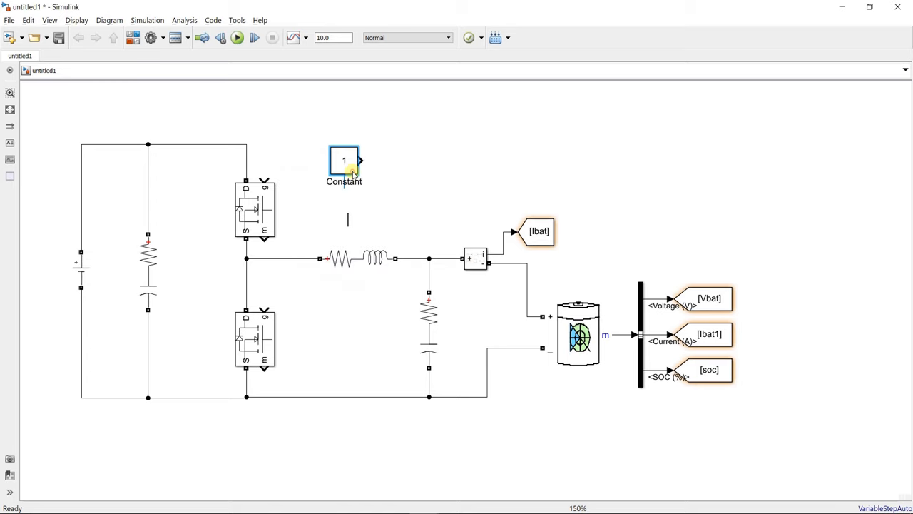
double_click(344, 161)
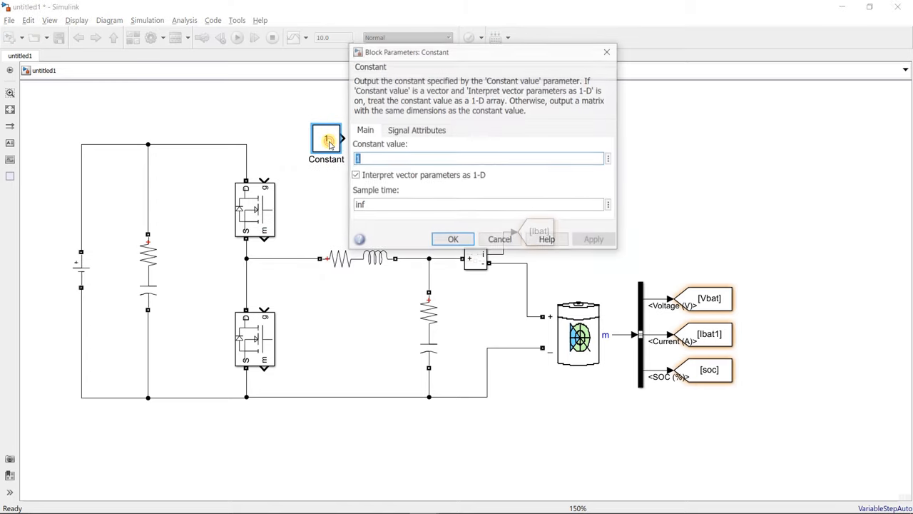
text(30)
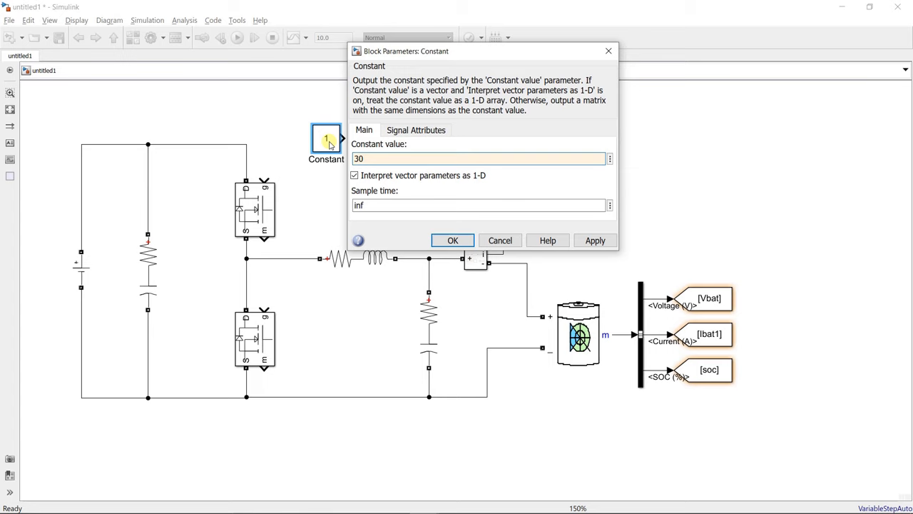
click(452, 239)
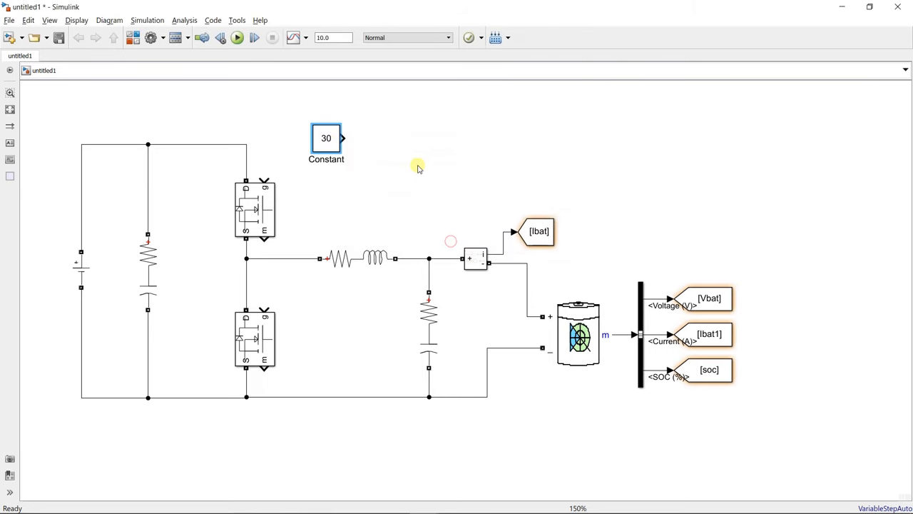
Add a round Sum block with signs |+- to subtract Ibat from the reference.
text(sum)
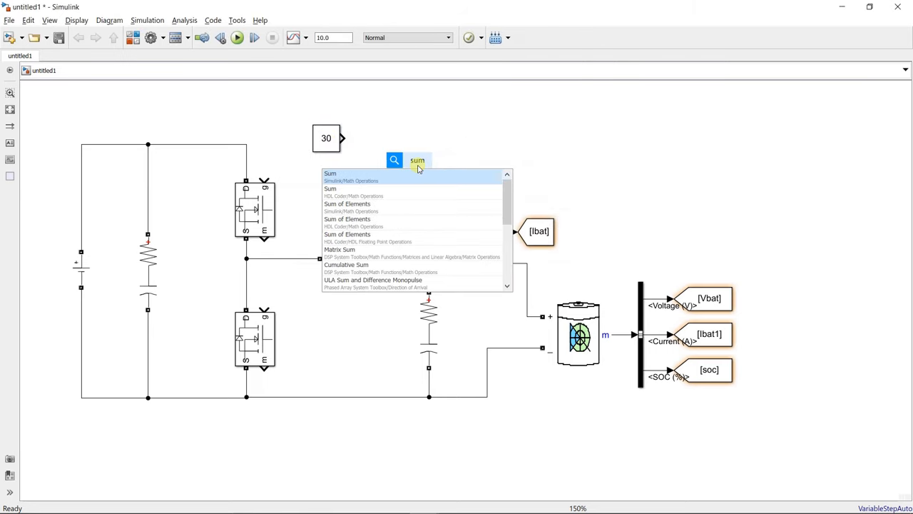
click(330, 173)
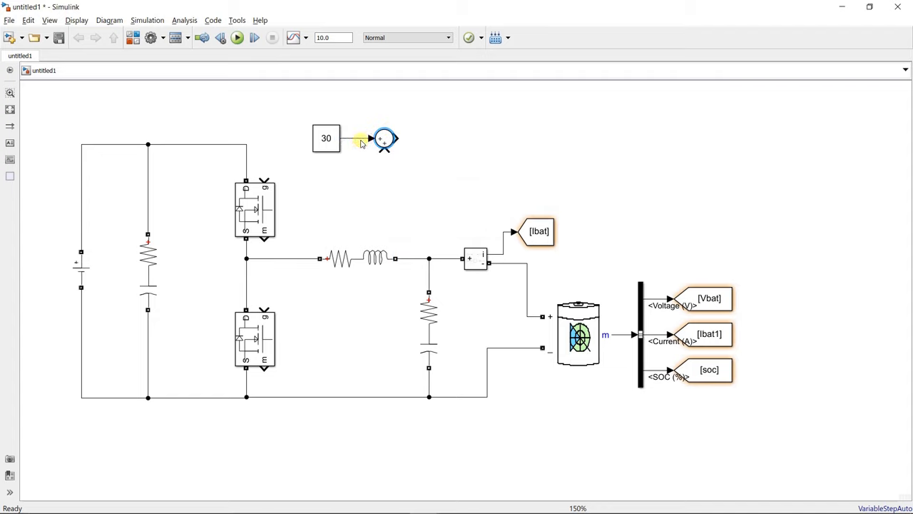
double_click(383, 138)
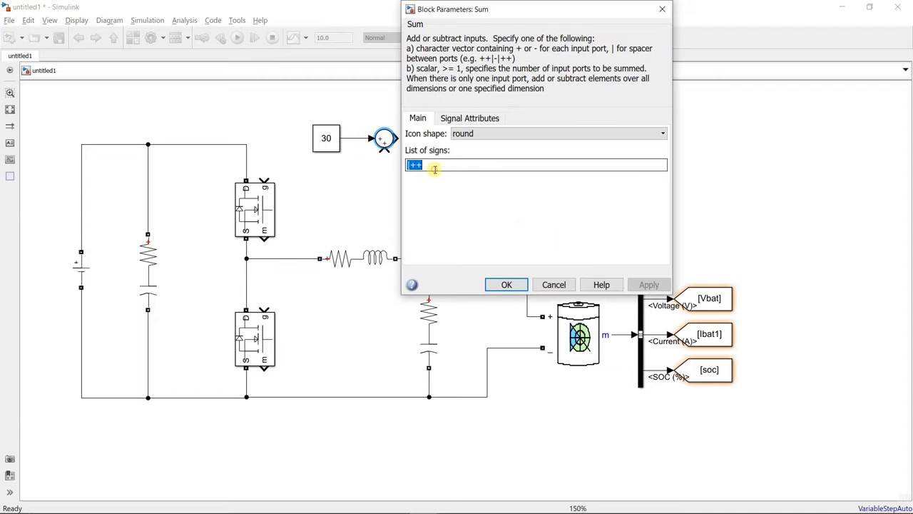
text(|+)
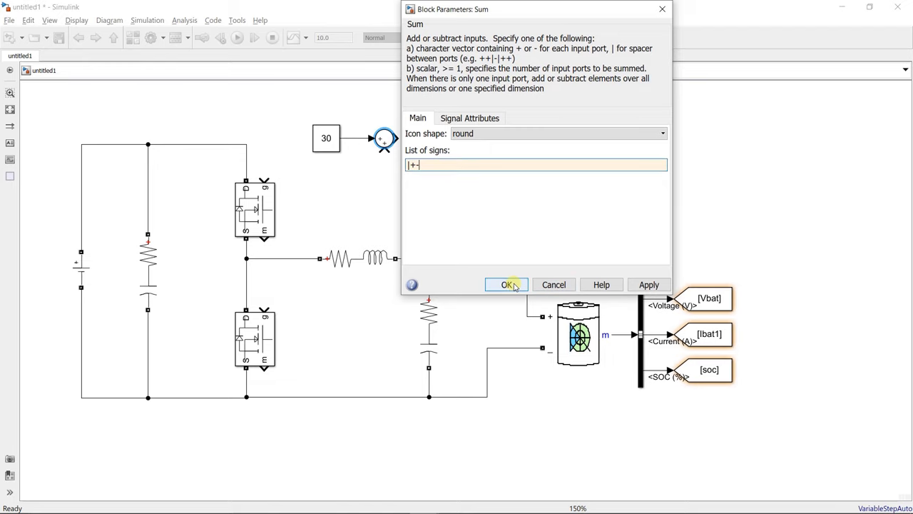
click(506, 285)
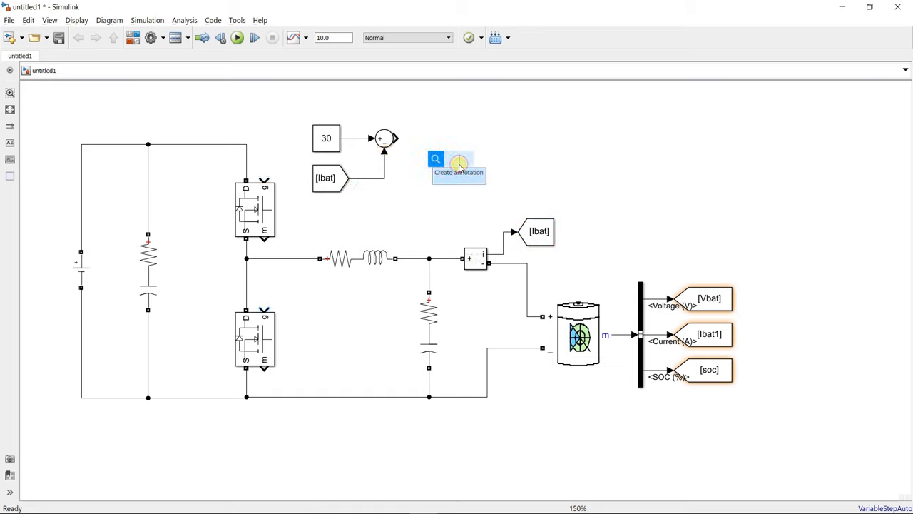
Place a PID Controller block right after the error Sum.
text(pid controller)
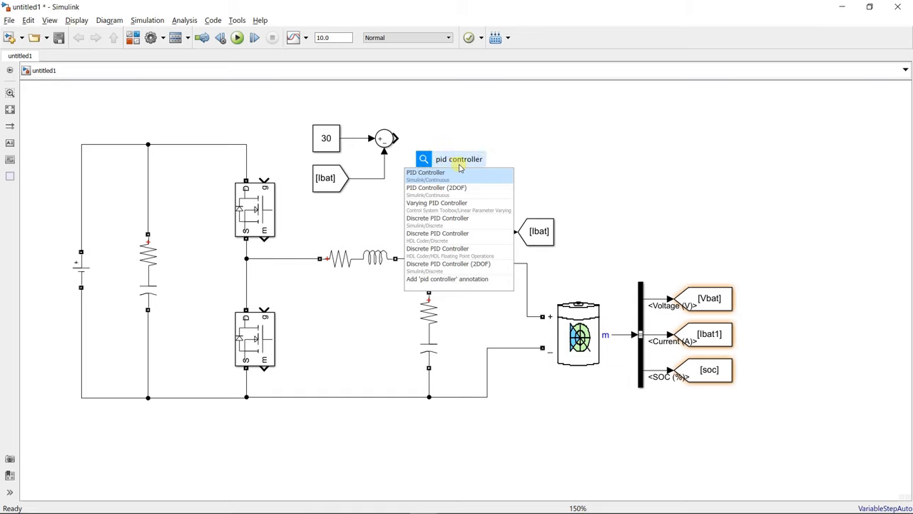
click(425, 171)
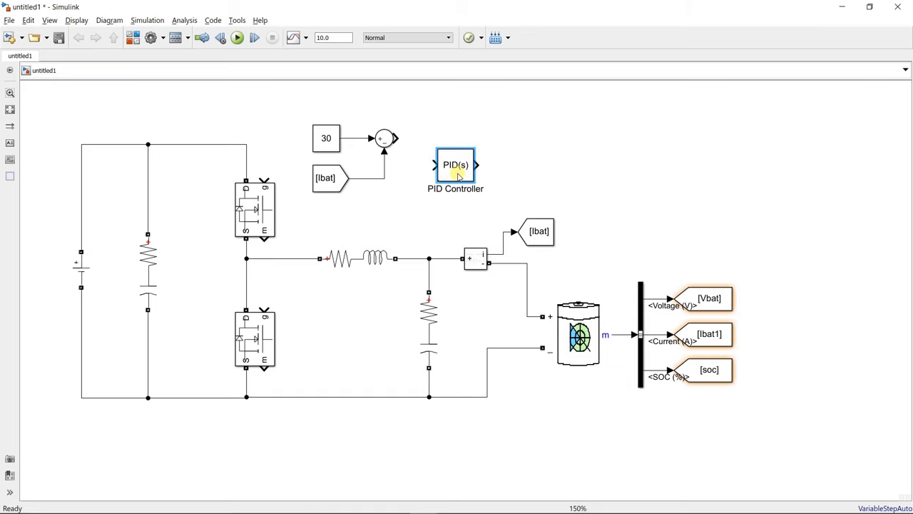
drag(455, 165, 446, 138)
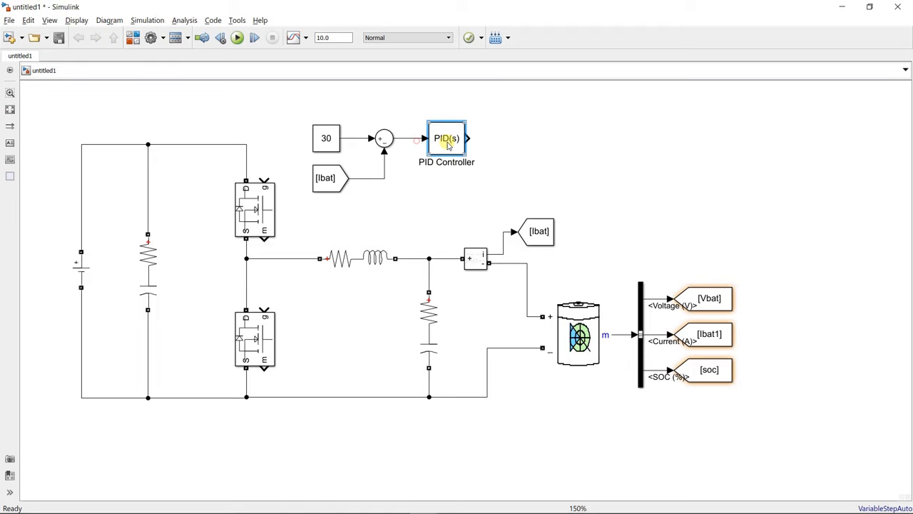
double_click(445, 138)
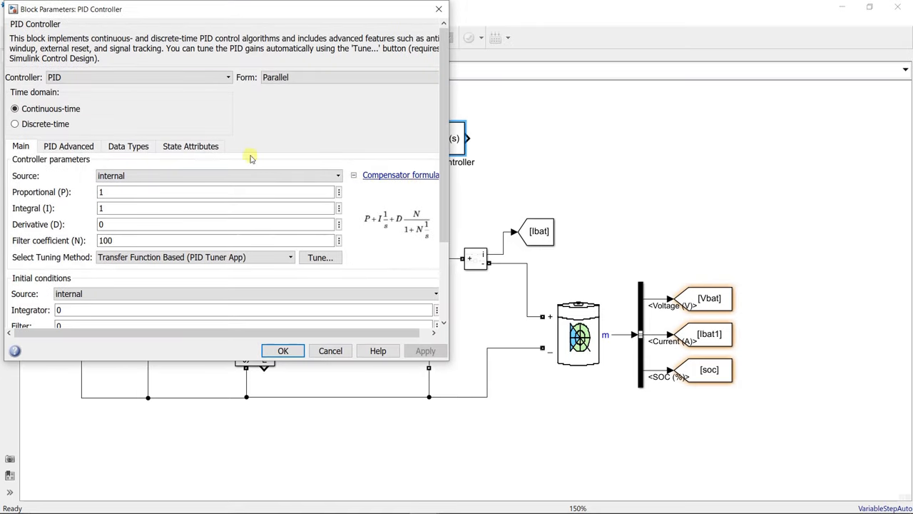
Make it a PI controller, P=1.5, with output limited to 0–0.95.
click(136, 77)
text(.5)
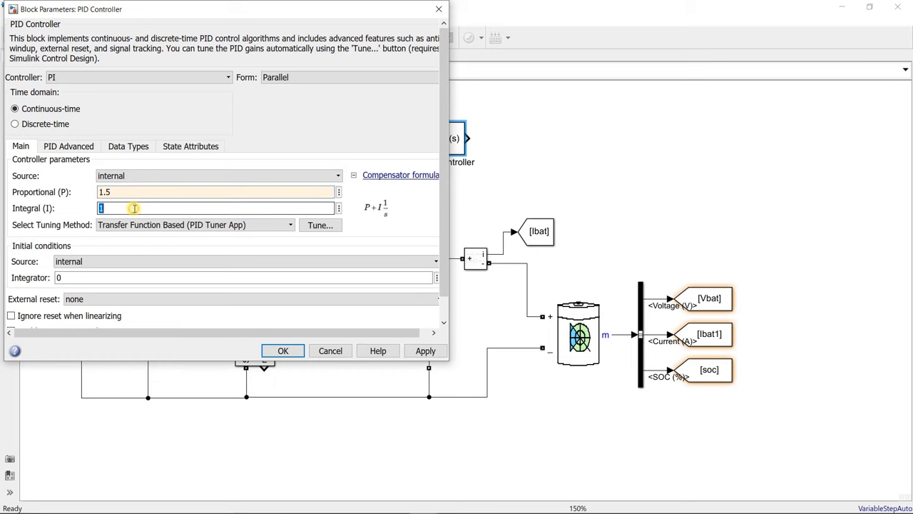
click(68, 145)
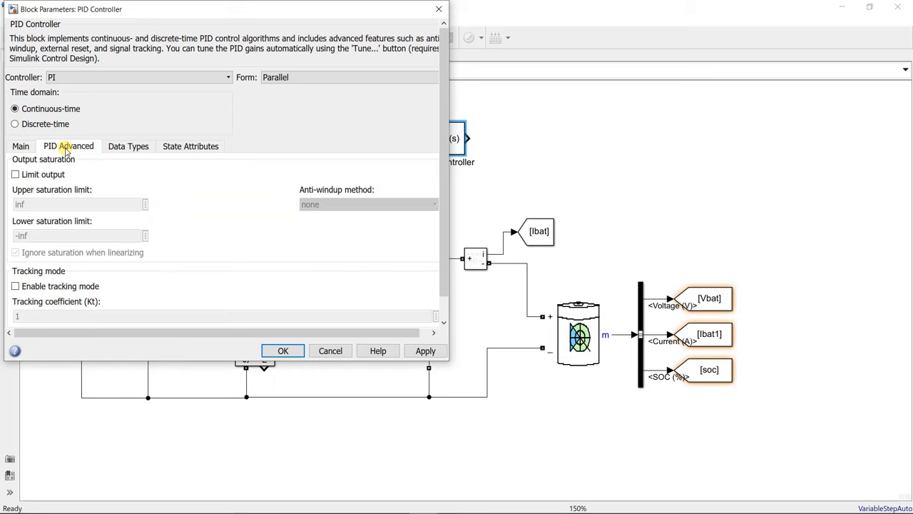
click(15, 174)
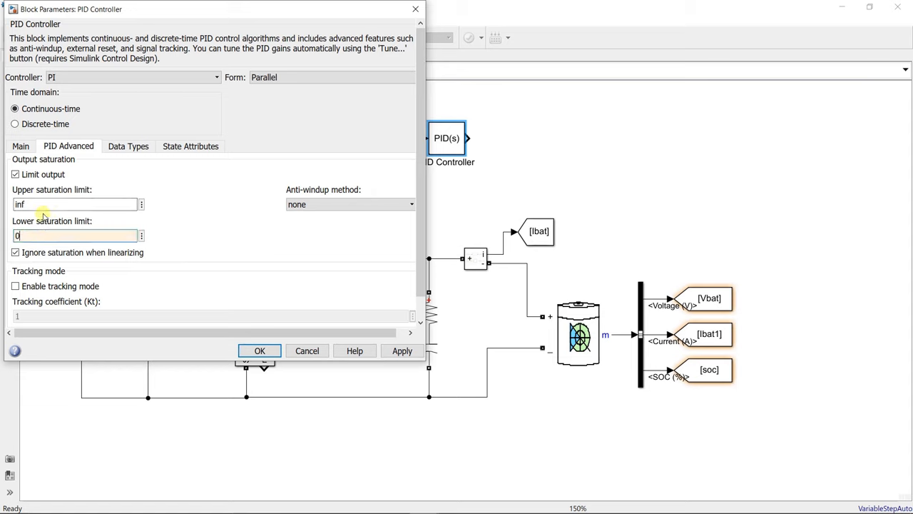
text(0.9)
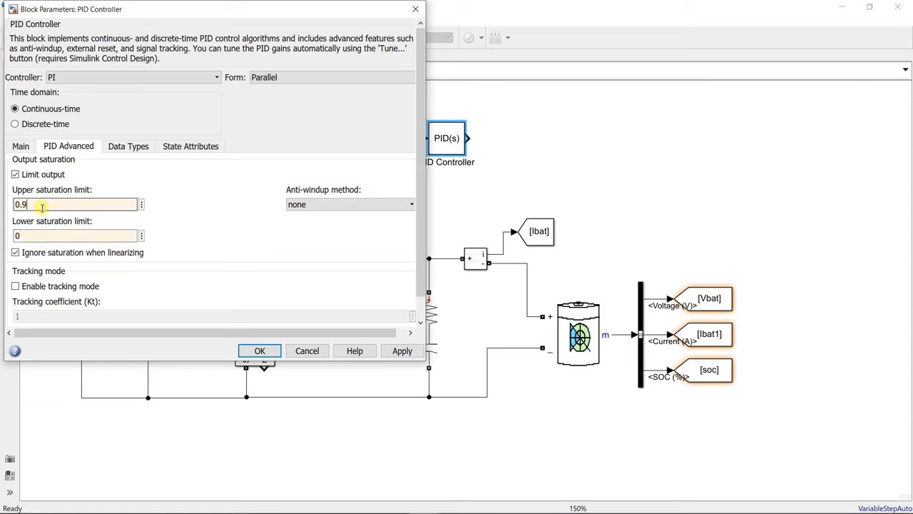
click(260, 350)
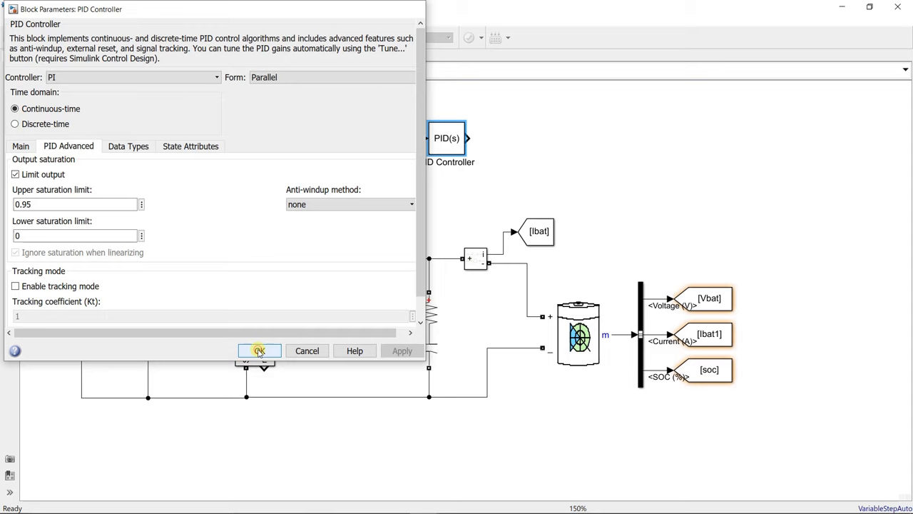
click(259, 350)
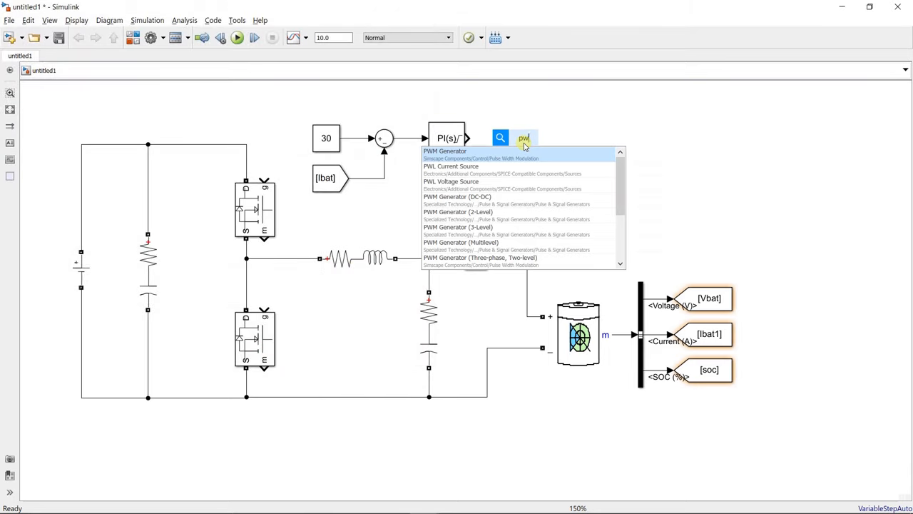
Insert a PWM Generator (DC-DC) fed by the PI output and enter its 1e- sample time.
text(pwm genera)
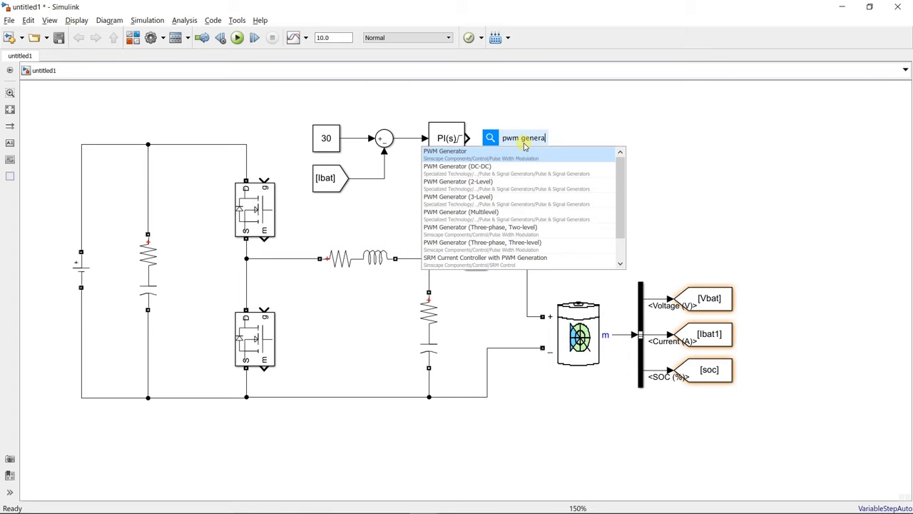
click(457, 167)
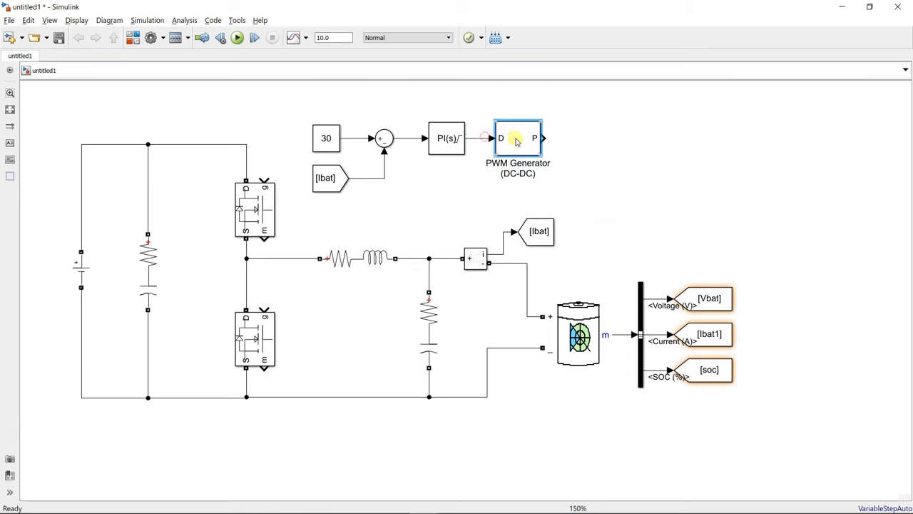
double_click(517, 139)
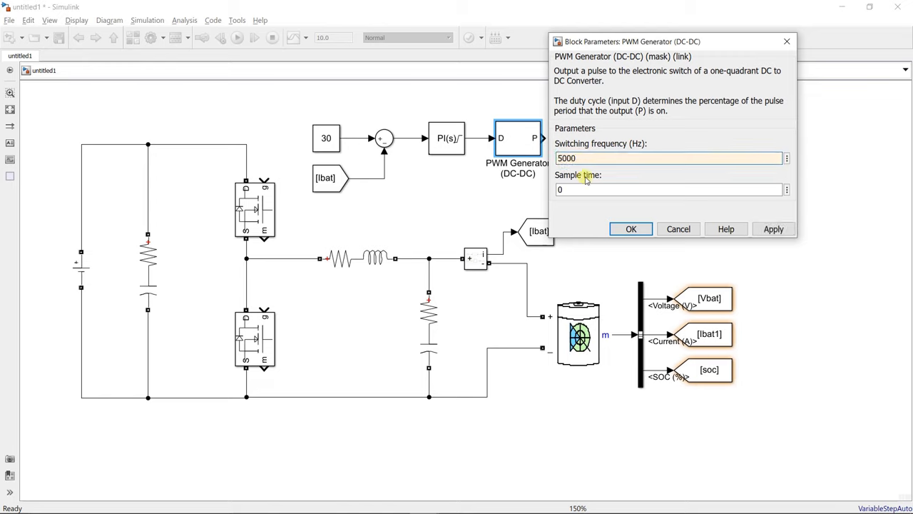
text(1e-)
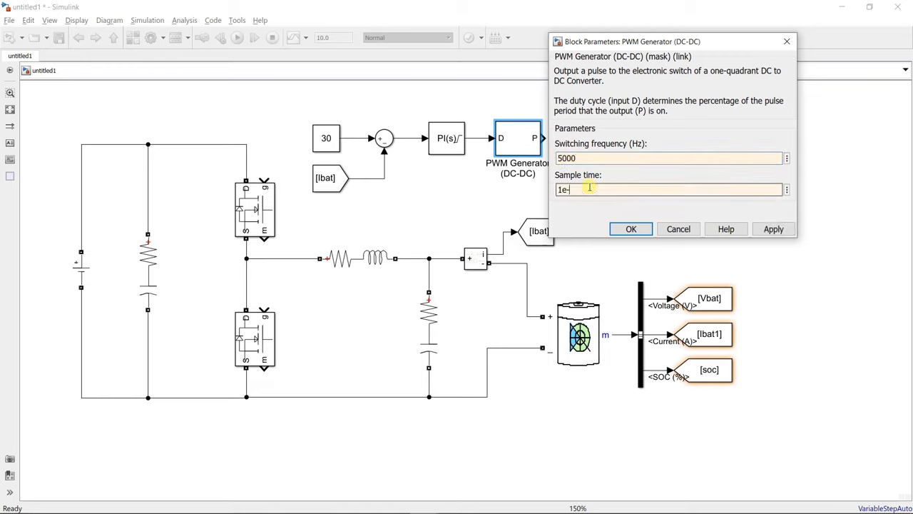
click(630, 229)
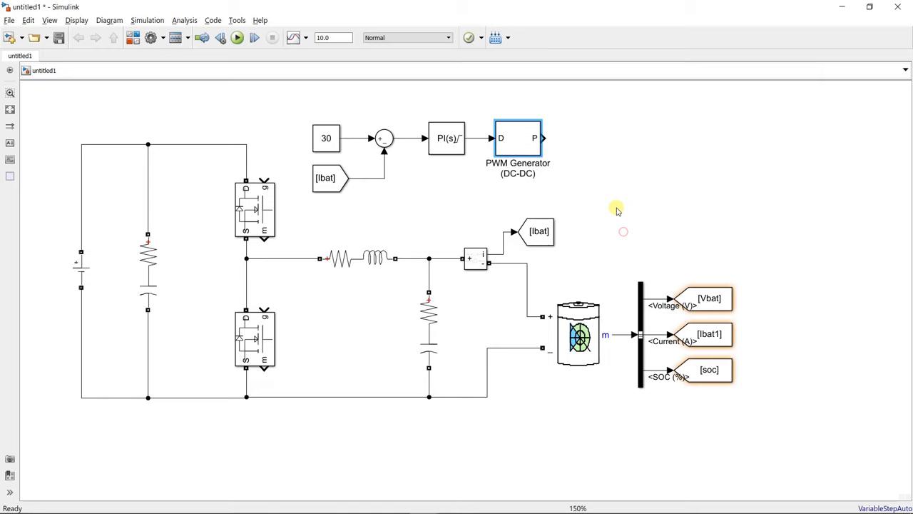
Insert a Logical Operator block on the PWM pulse and set it to NOT.
text(logic)
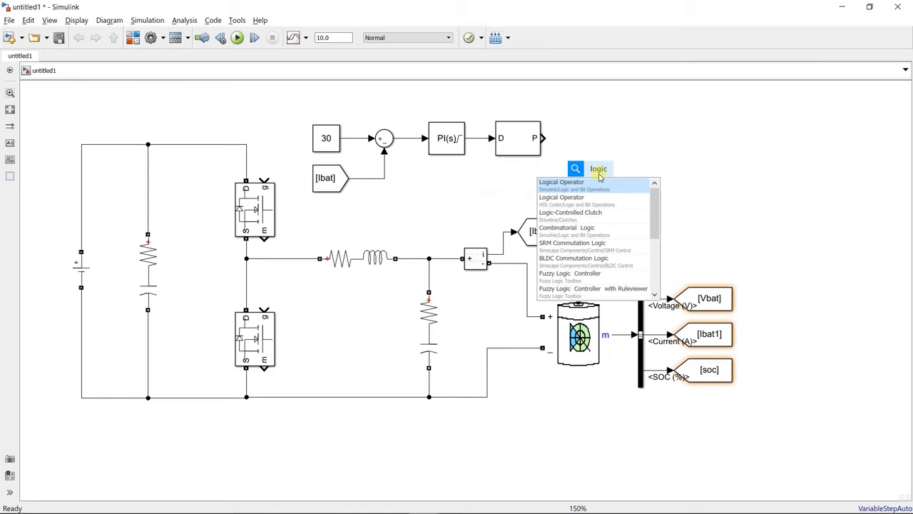
click(562, 182)
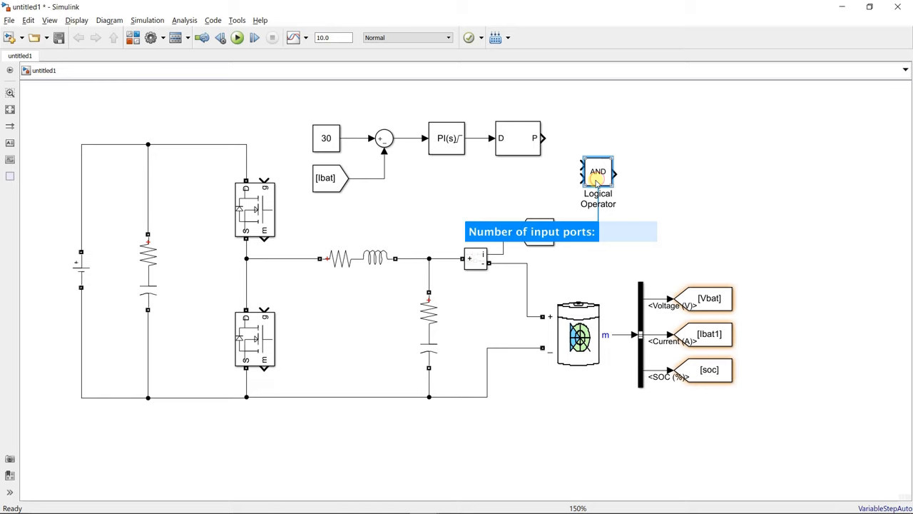
double_click(597, 173)
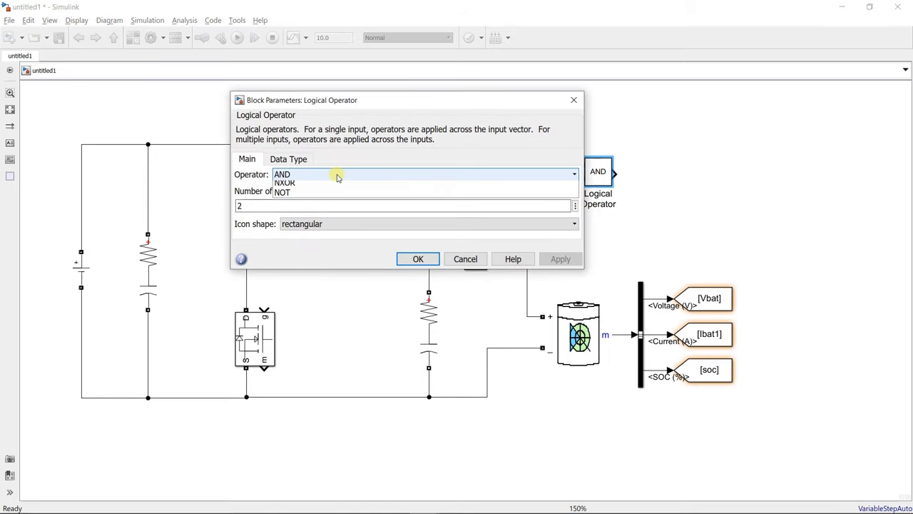
click(284, 181)
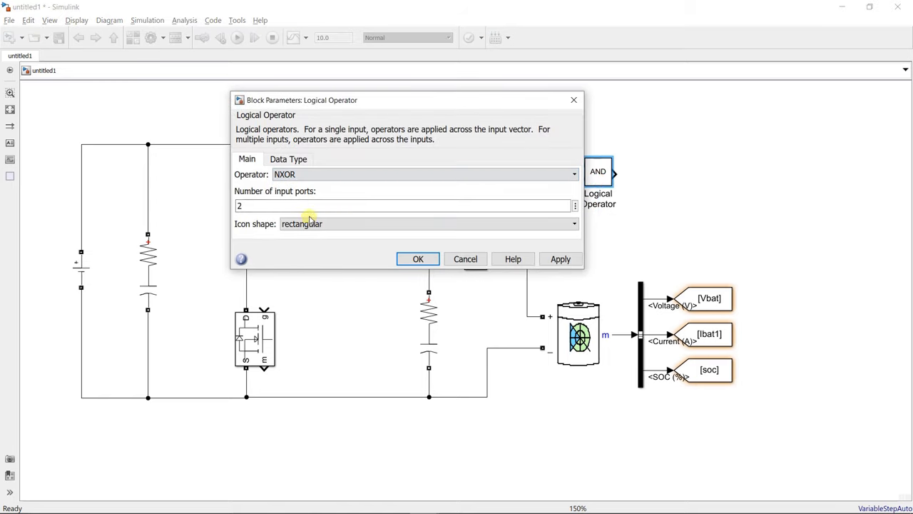
click(418, 258)
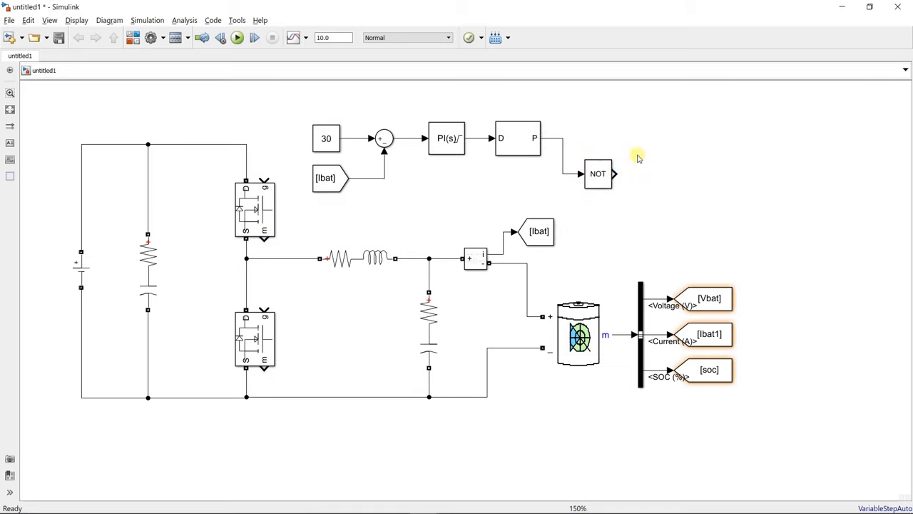
text(goto)
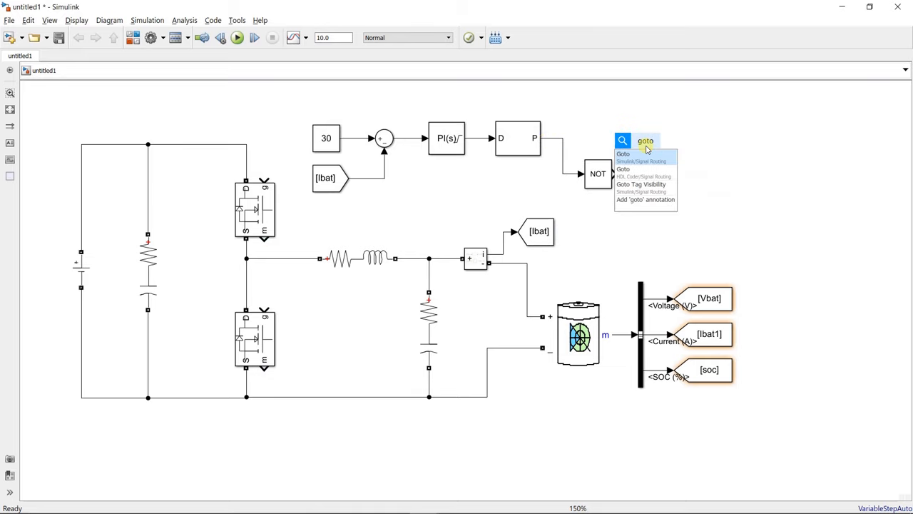
Tag the pulse Goto block pwm1 and the inverted-pulse Goto block pwm2.
click(624, 154)
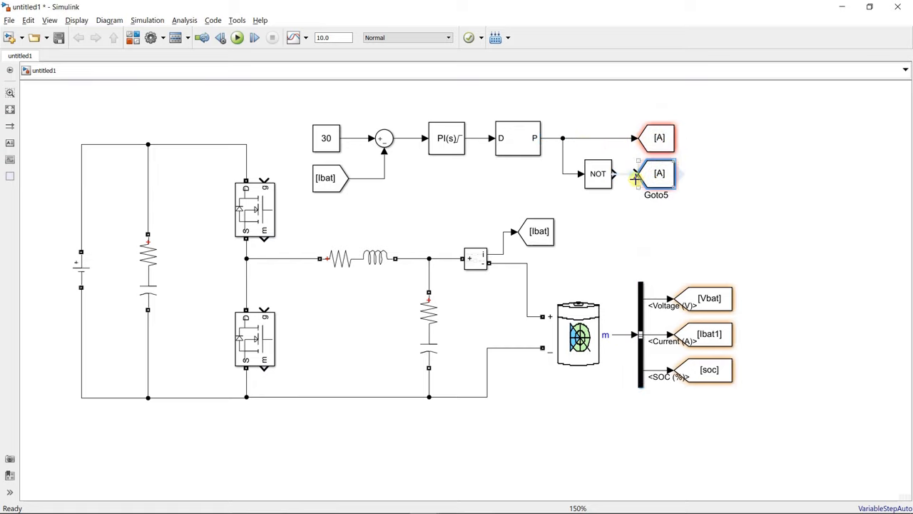
double_click(658, 137)
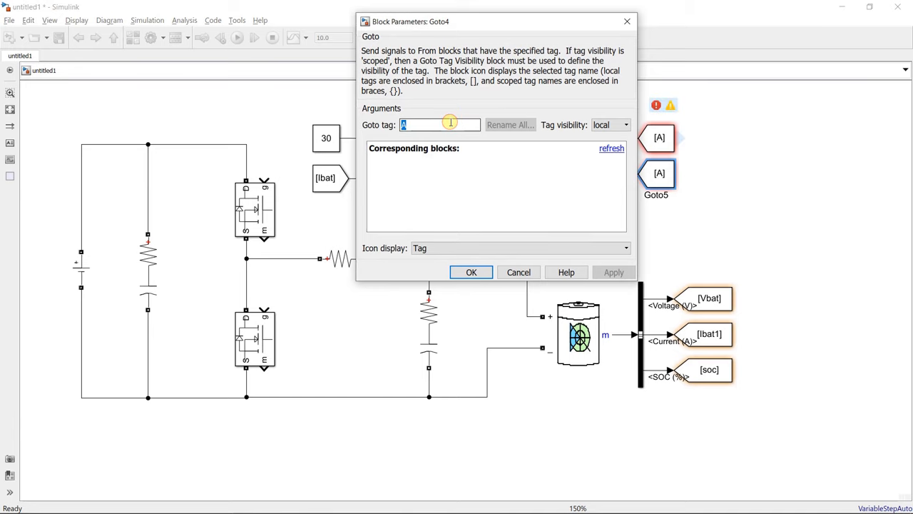
text(pwm1)
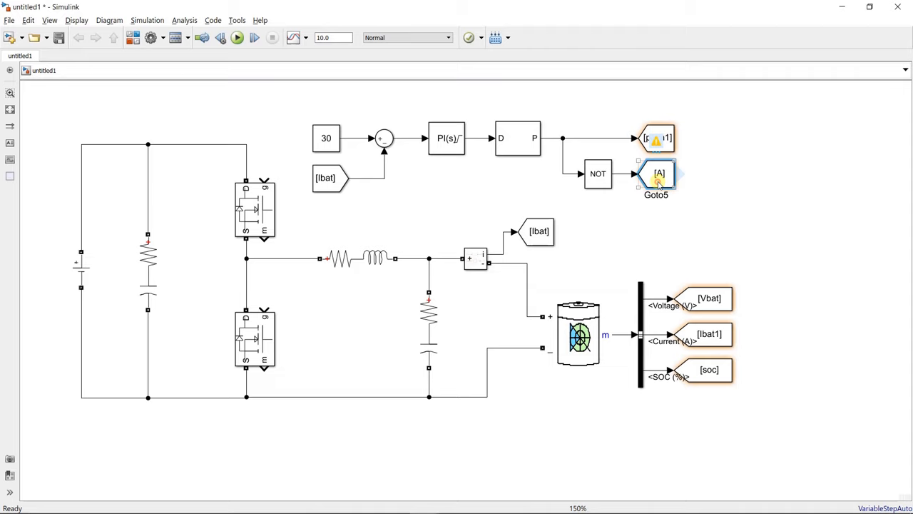
double_click(656, 173)
text(pwm2)
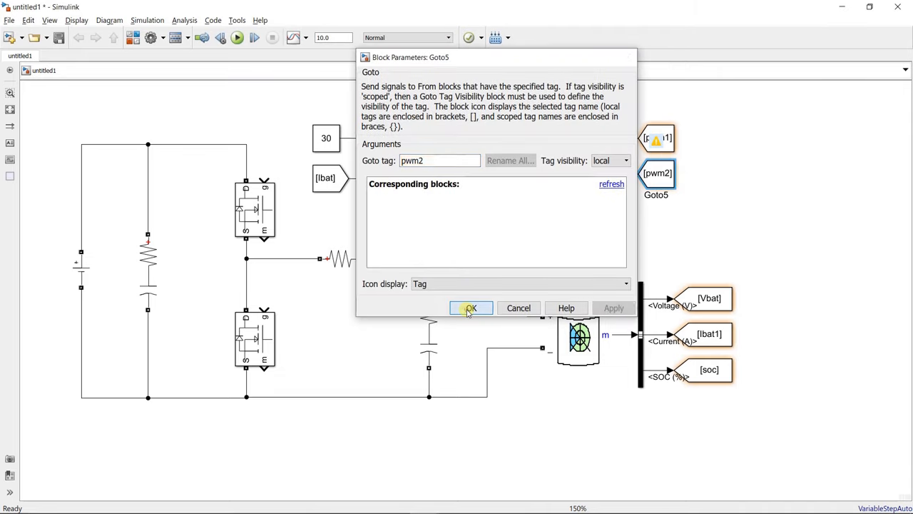
click(470, 308)
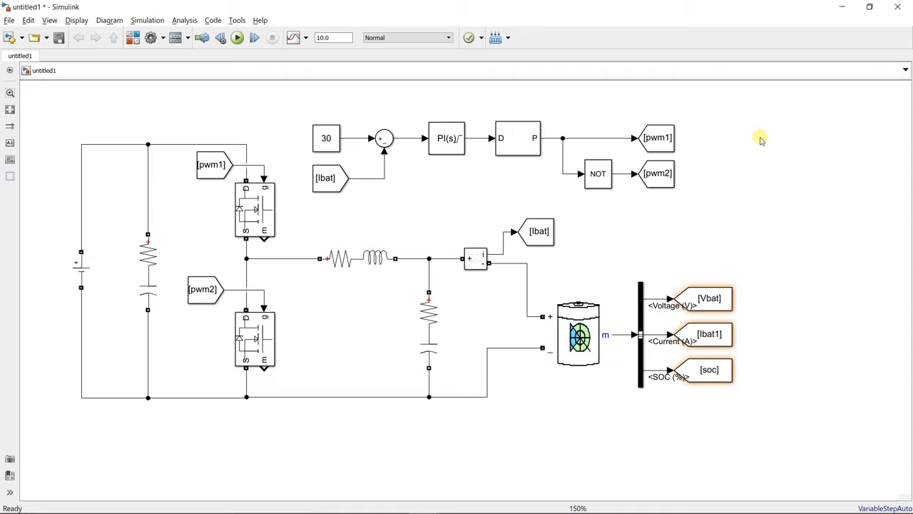
Insert a Display block and connect the Ibat reading to it.
text(disp)
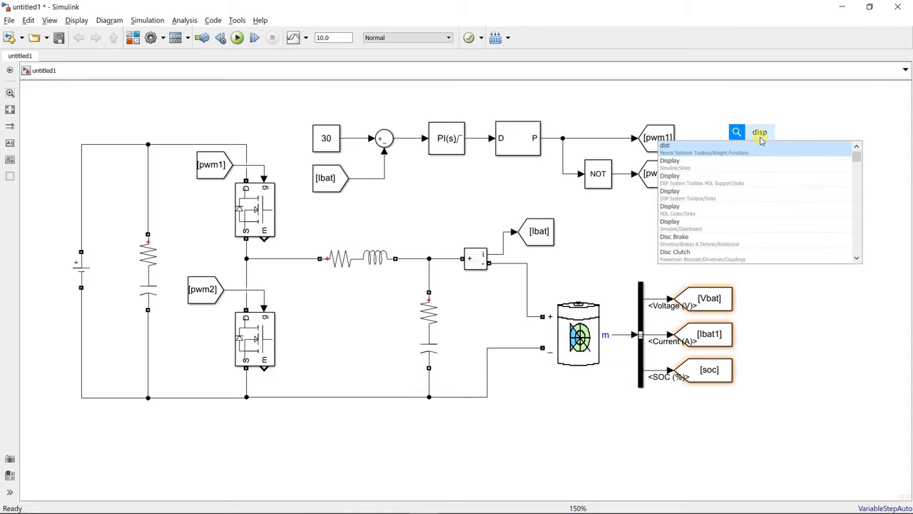
click(736, 132)
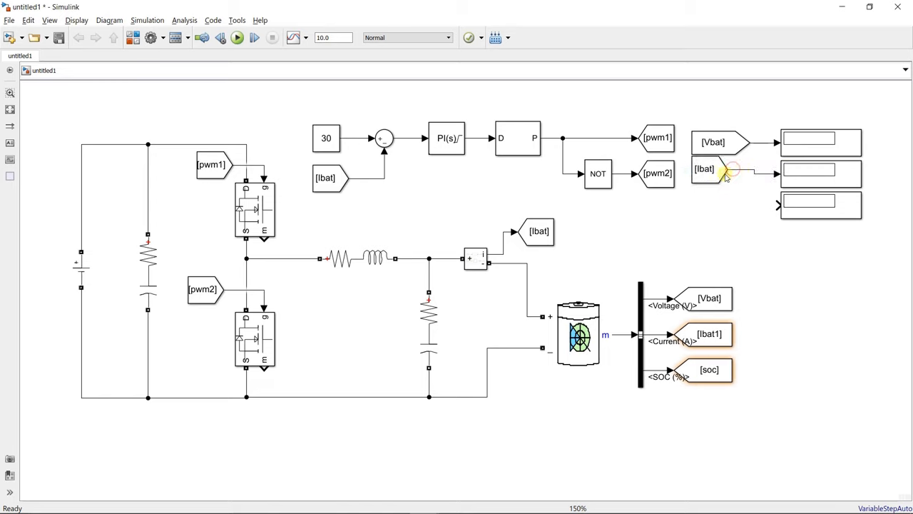
click(711, 169)
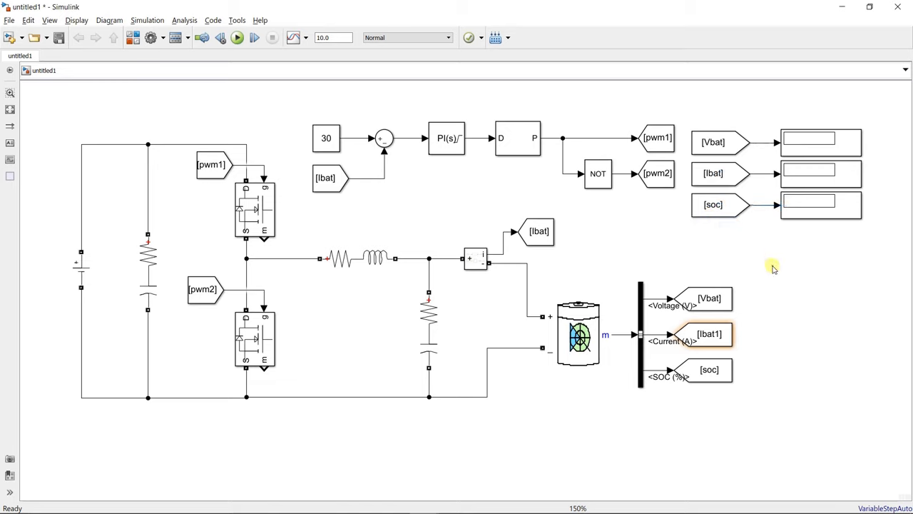
Insert a Scope block to plot the Ibat From signal.
text(scope)
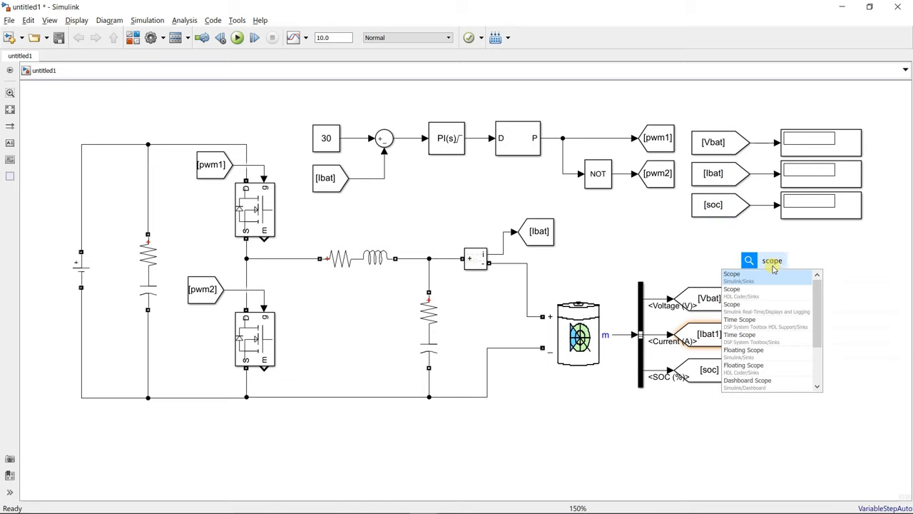
click(731, 273)
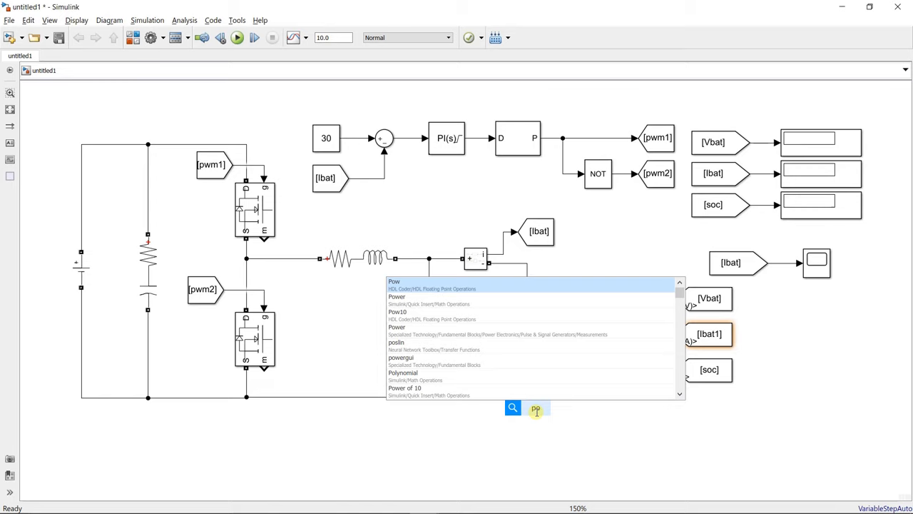
Place a powergui block beside the battery tags and open Model Configuration Parameters.
text(power)
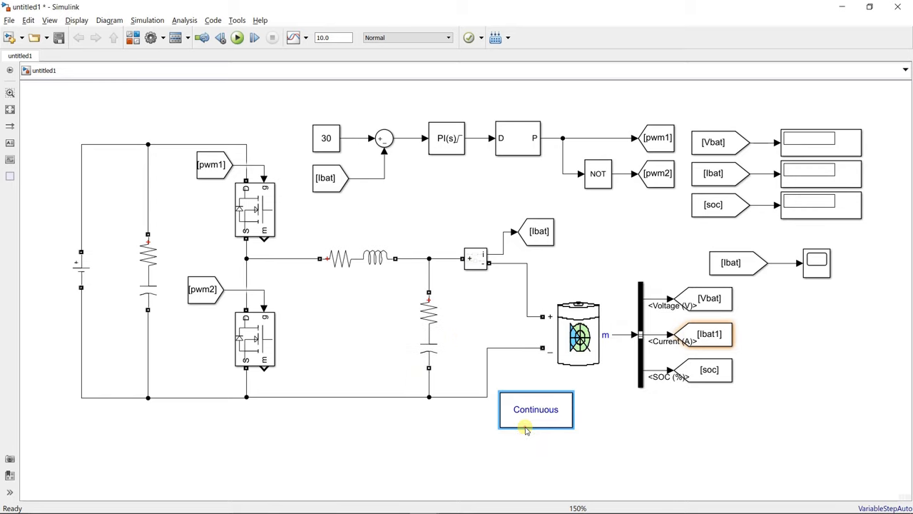
drag(536, 408, 816, 342)
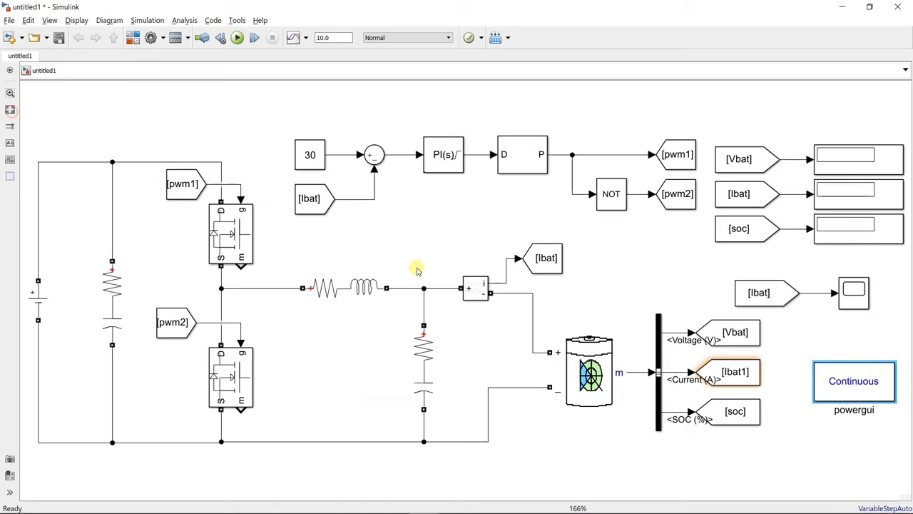
click(150, 38)
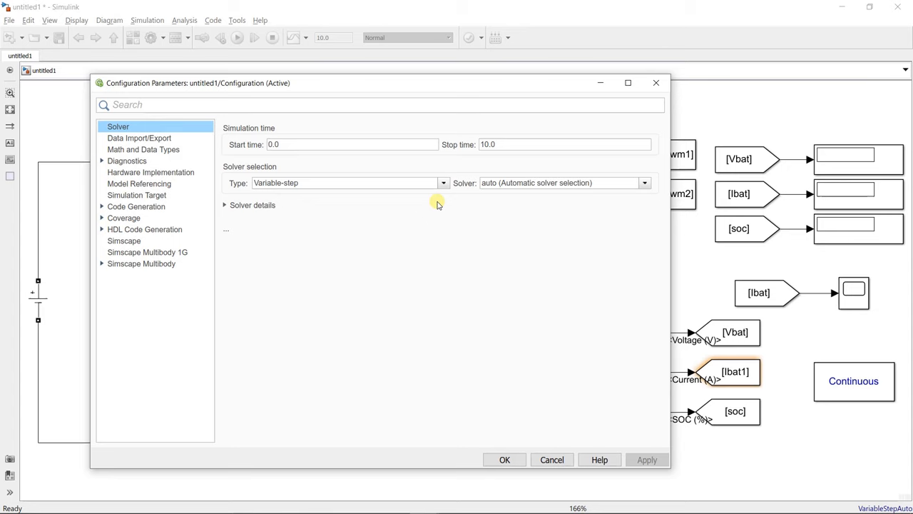
Set powergui to Discrete simulation with a 1e-6 s sample time.
click(564, 182)
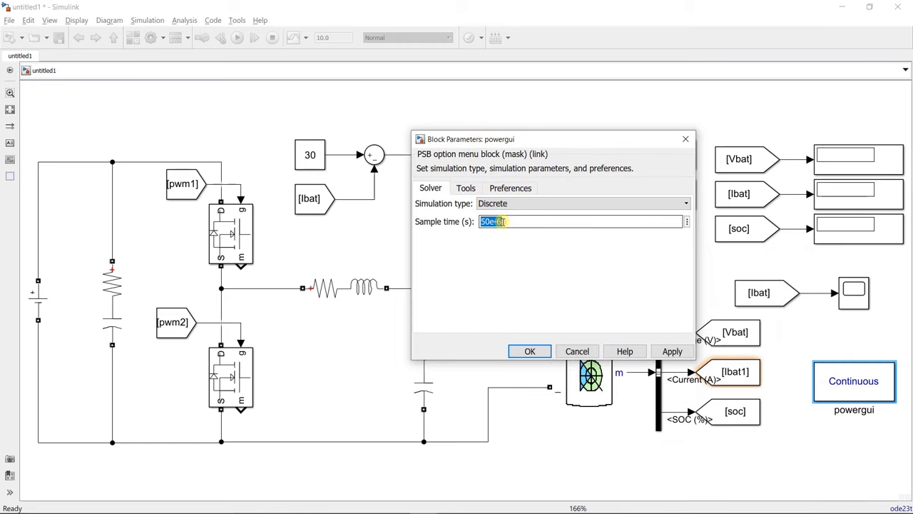
text(1e-6)
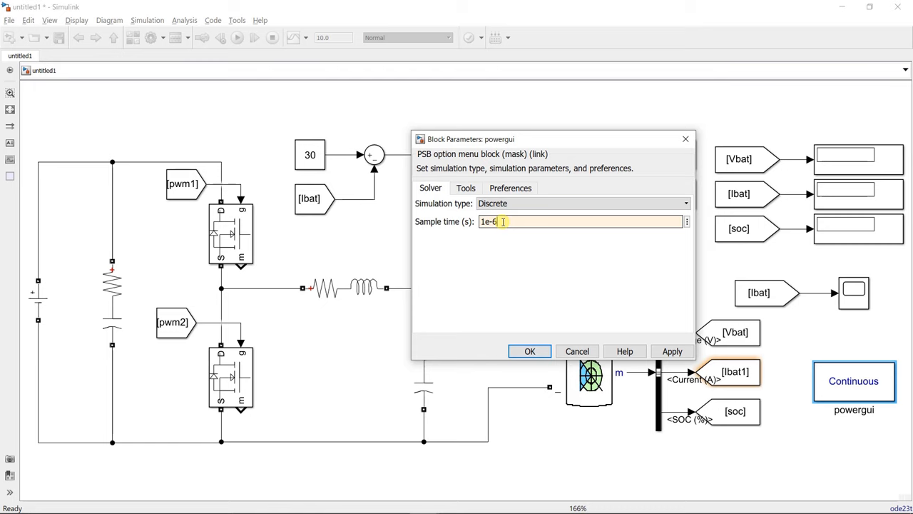
click(530, 350)
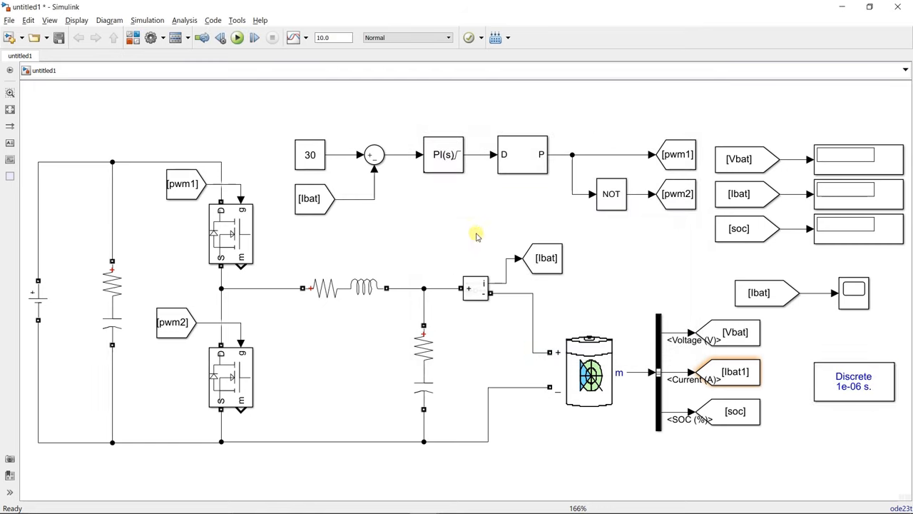
mouse_move(589, 334)
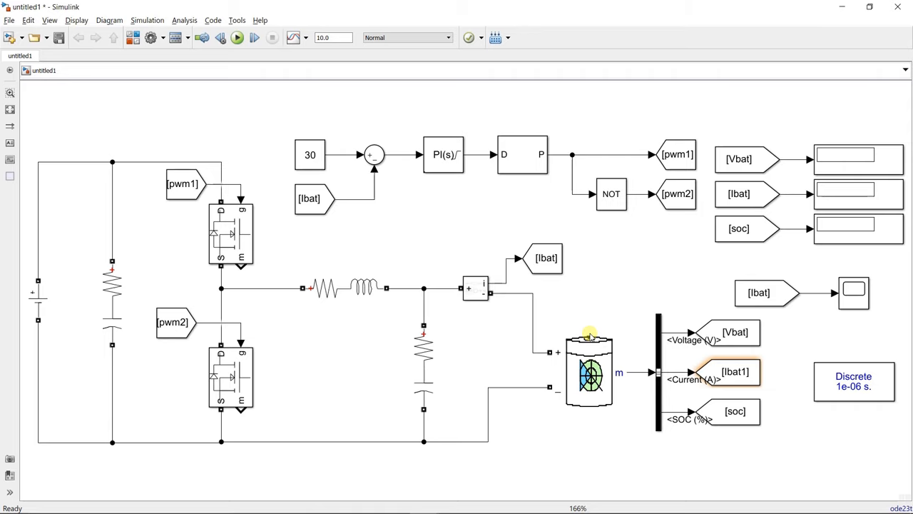
Set the battery to Lead-Acid, 360 V, 150 Ah, 50% SOC, discharge from nominal parameters.
double_click(589, 370)
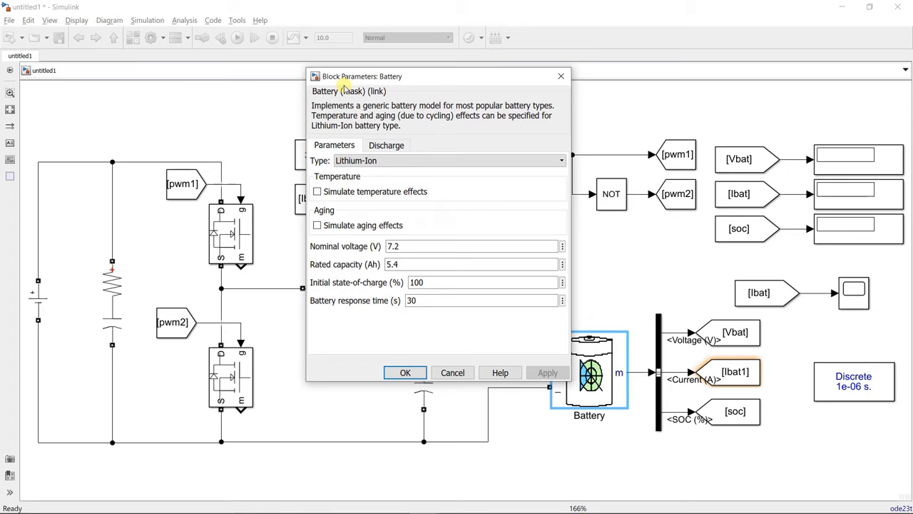
click(449, 159)
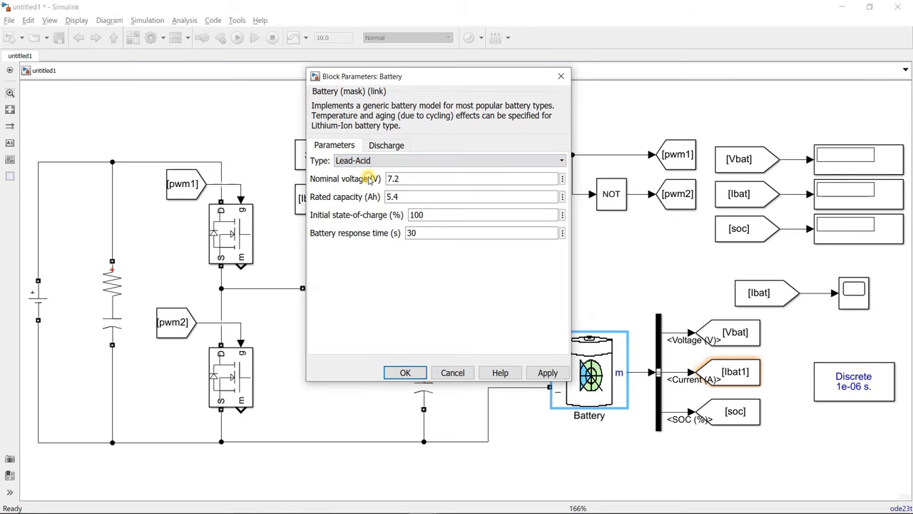
text(360)
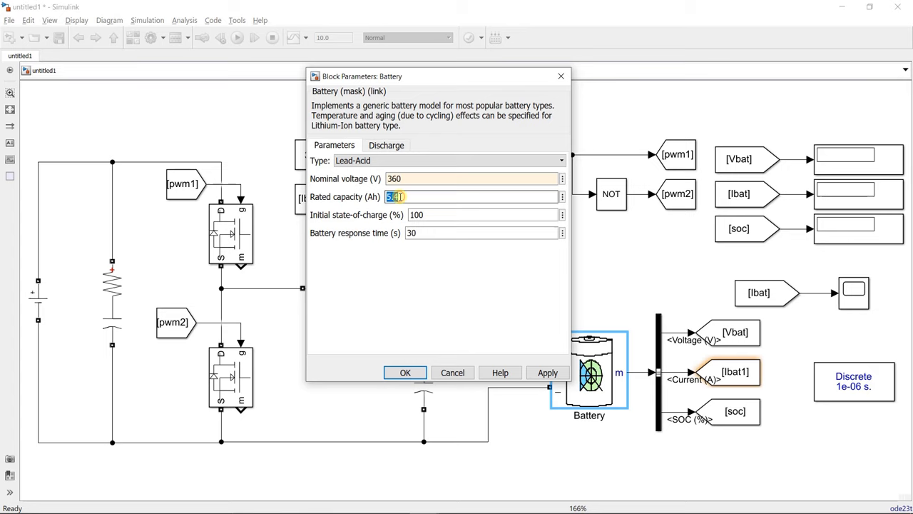
click(482, 214)
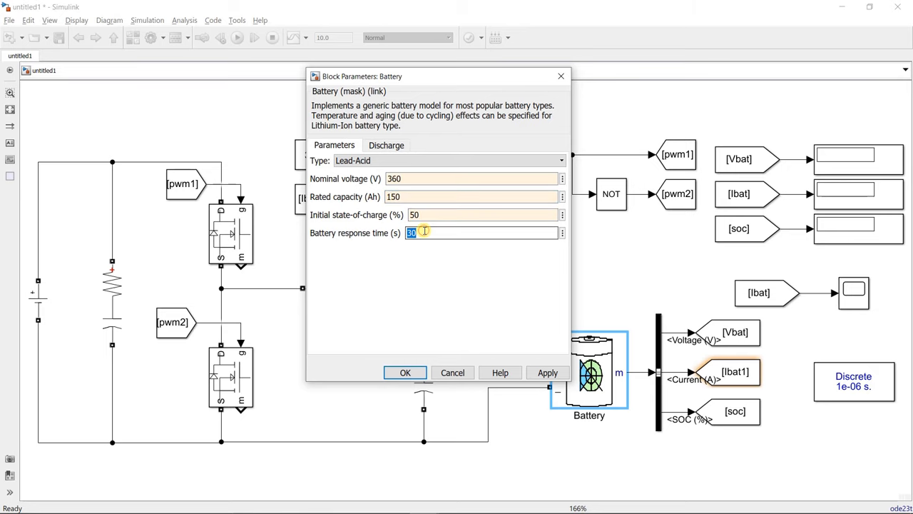
click(386, 145)
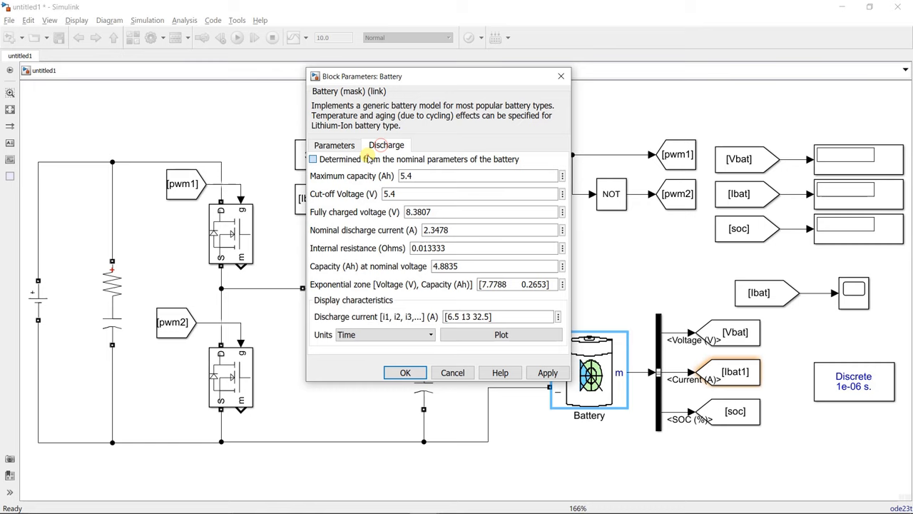
click(313, 159)
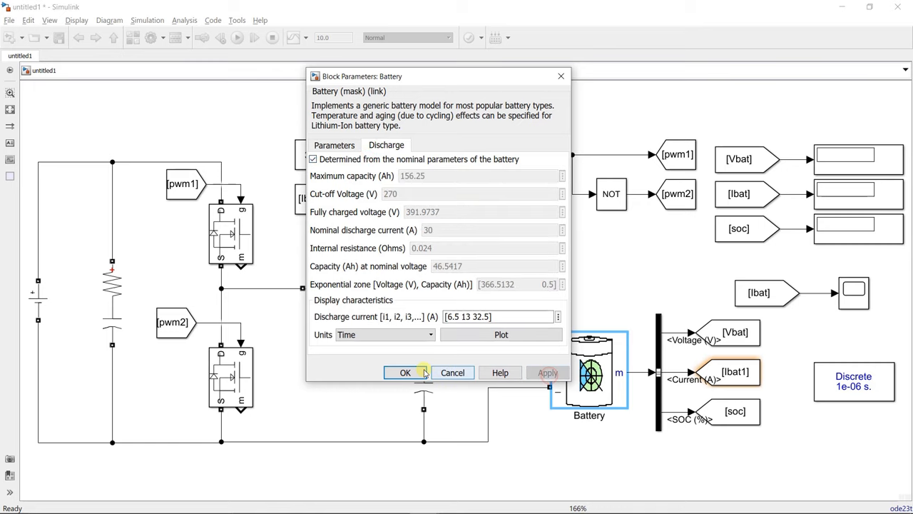
click(404, 372)
text(2)
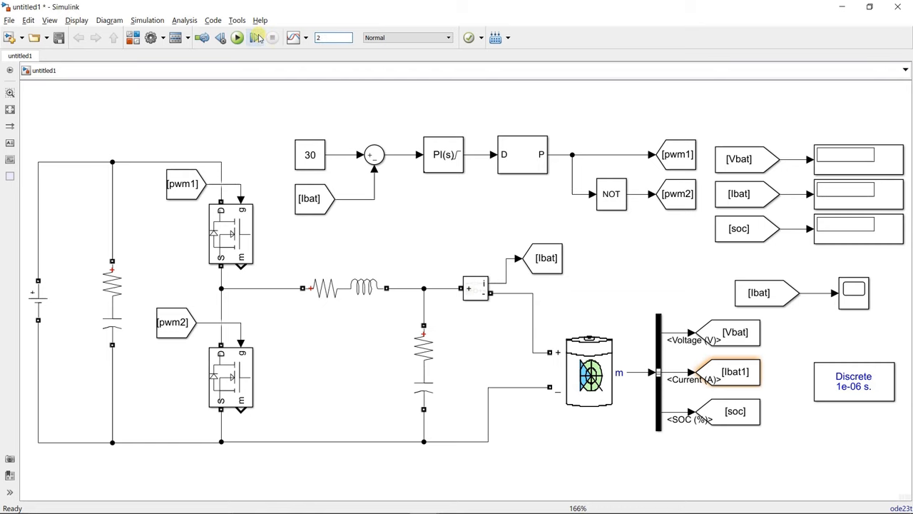
Run the 2-second simulation until the displays read about 361.5 V, 29.83 A and 50% charge.
click(237, 38)
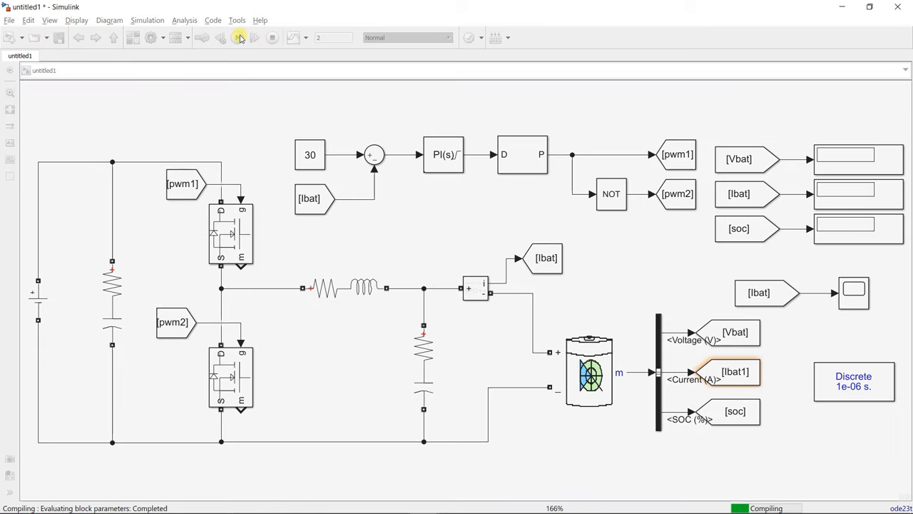
click(239, 38)
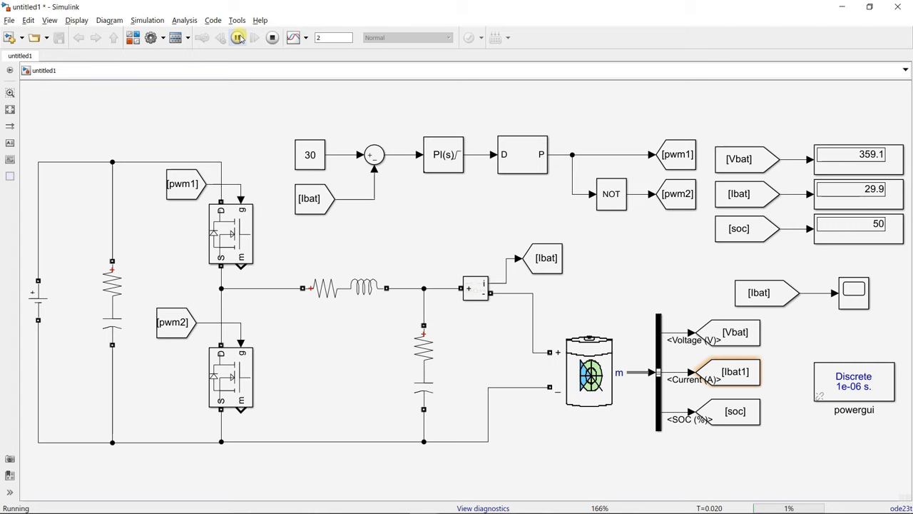
click(239, 37)
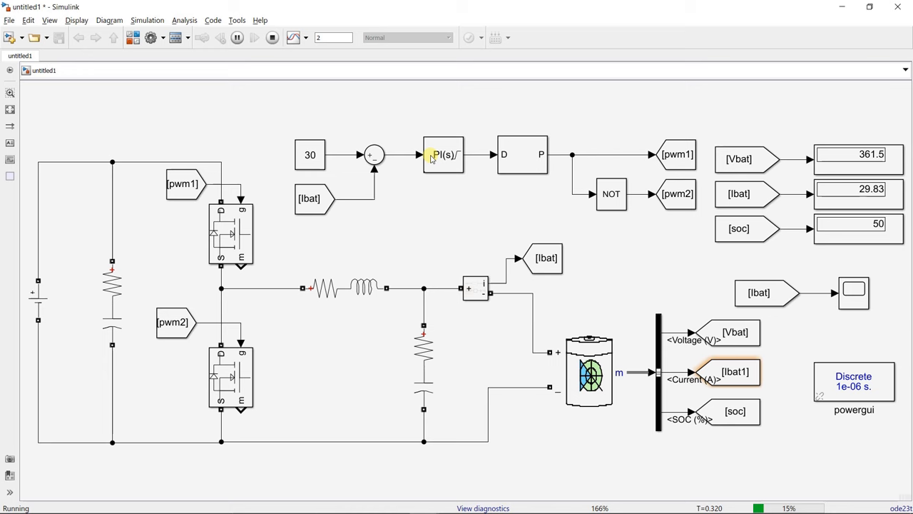
Open the reference Constant block and apply a 25 A current reference.
double_click(310, 155)
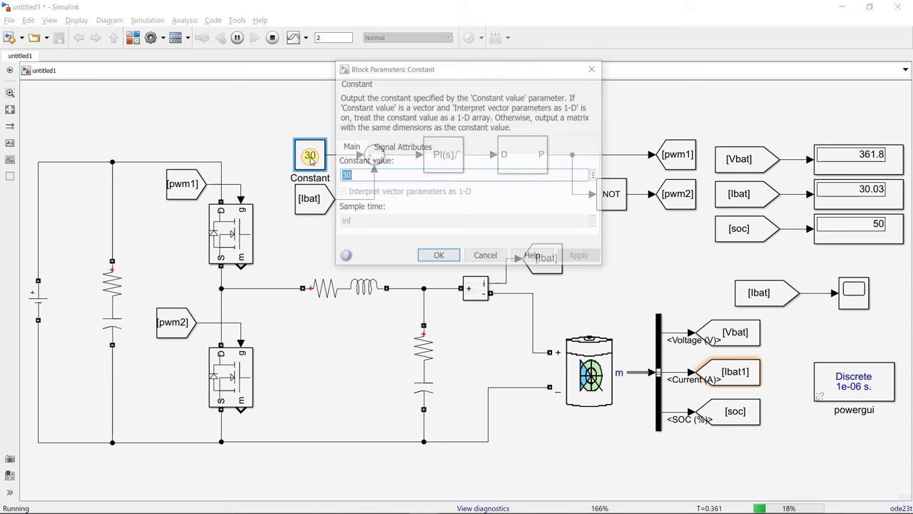
drag(393, 69, 557, 116)
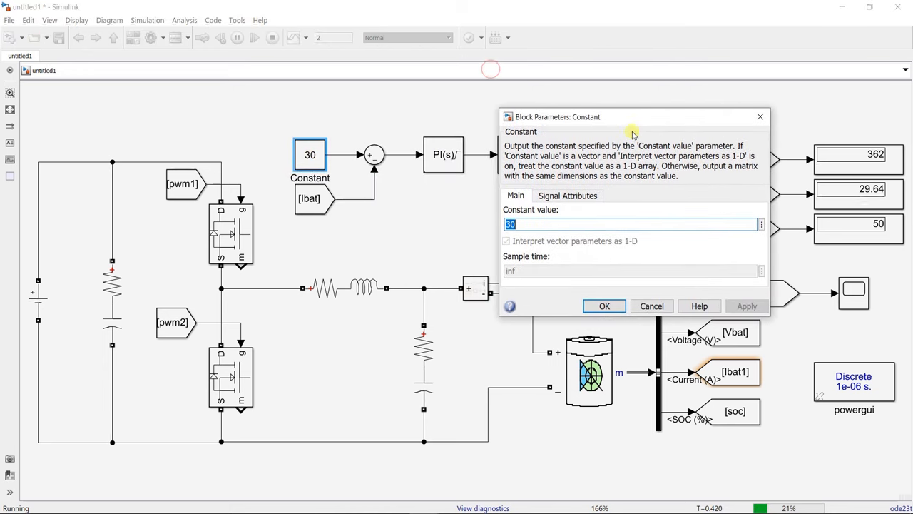
text(25)
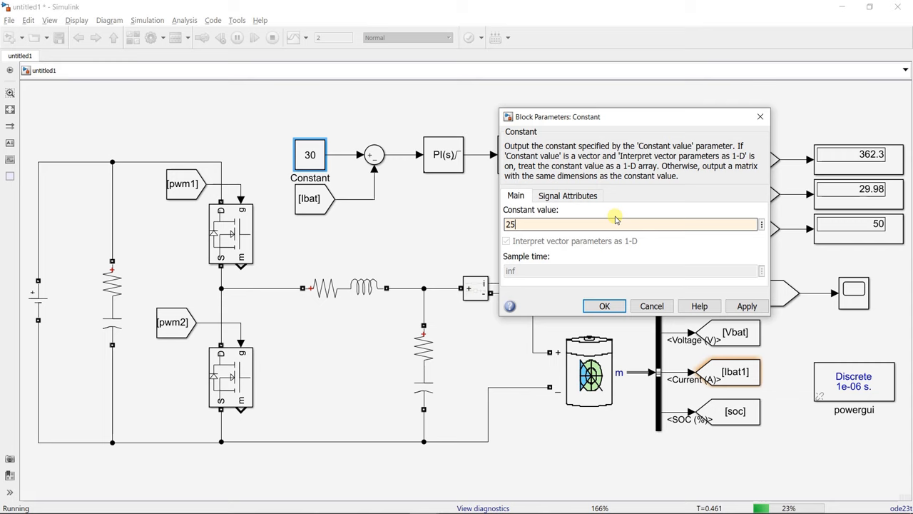
click(746, 305)
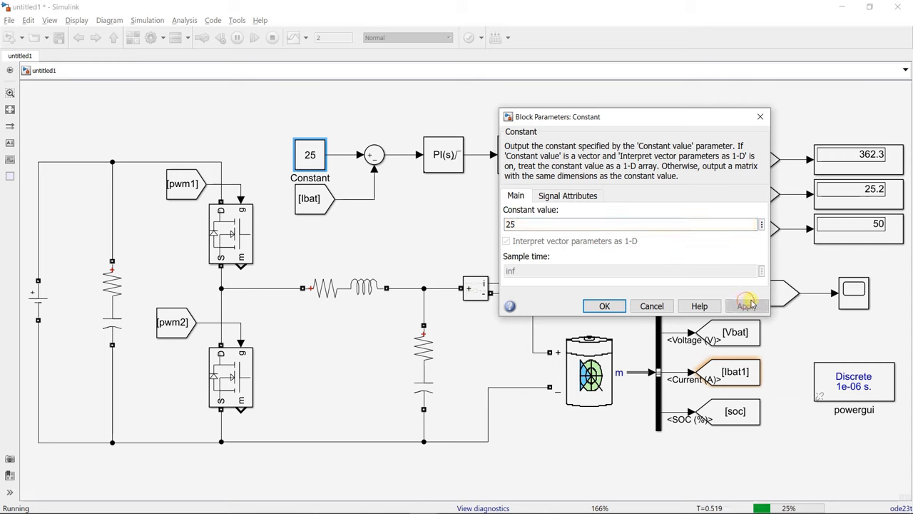
click(747, 306)
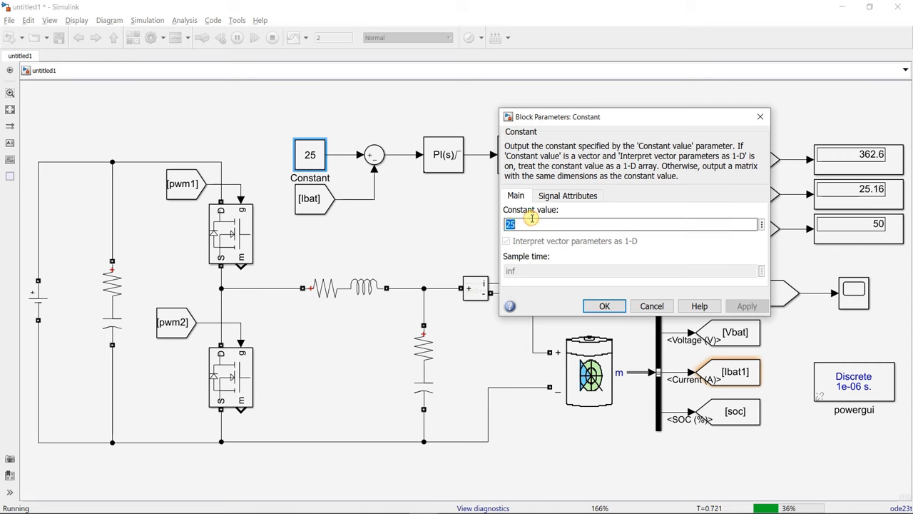
Step the reference through 15 and 5 A, then back to 30 A.
click(747, 306)
text(1)
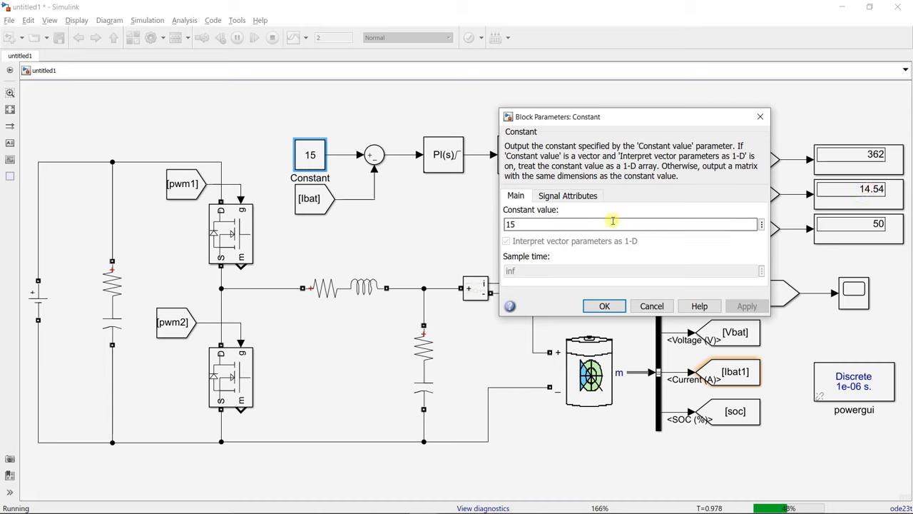
text(5)
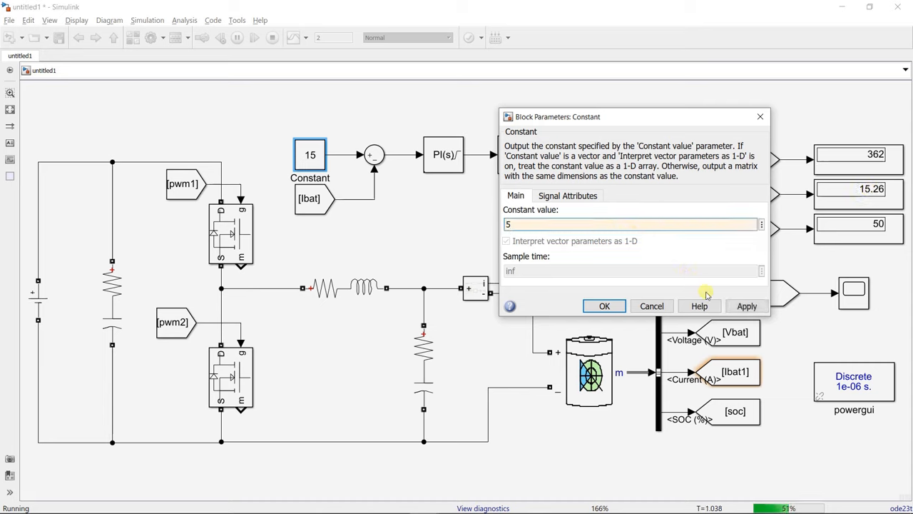
click(747, 305)
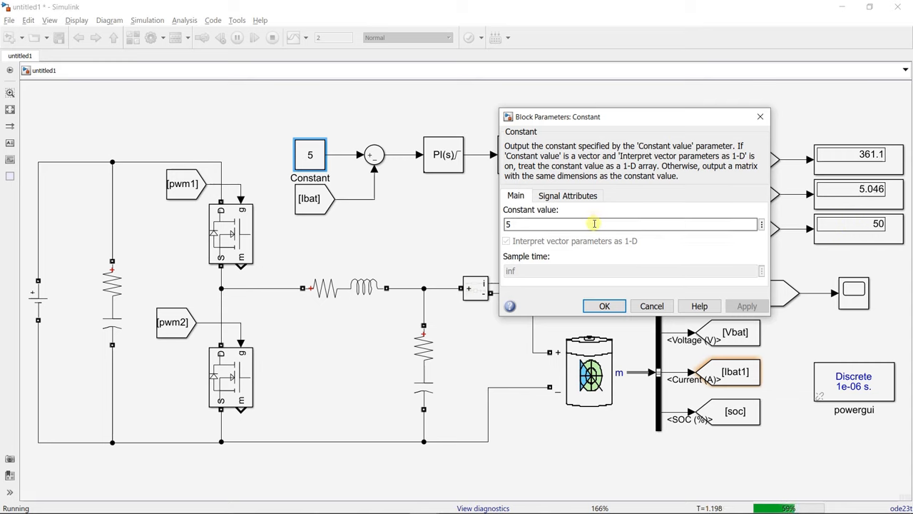
text(30)
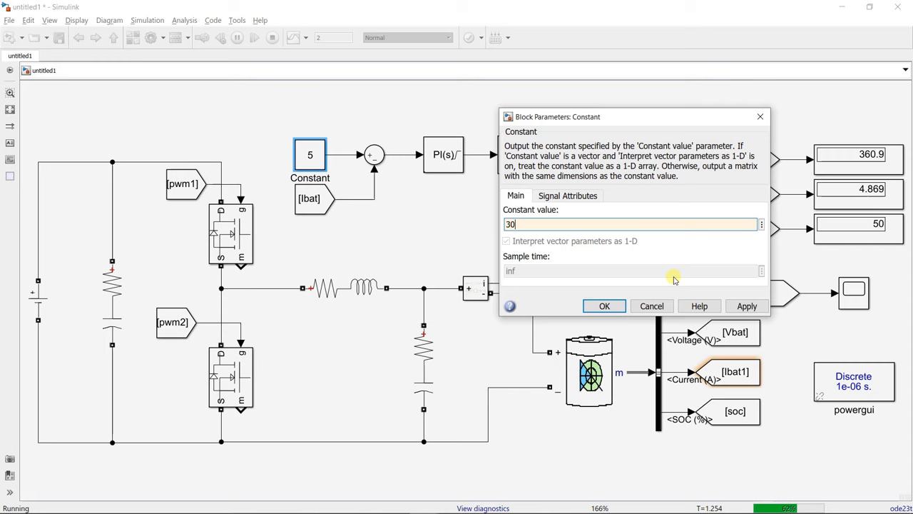
click(747, 305)
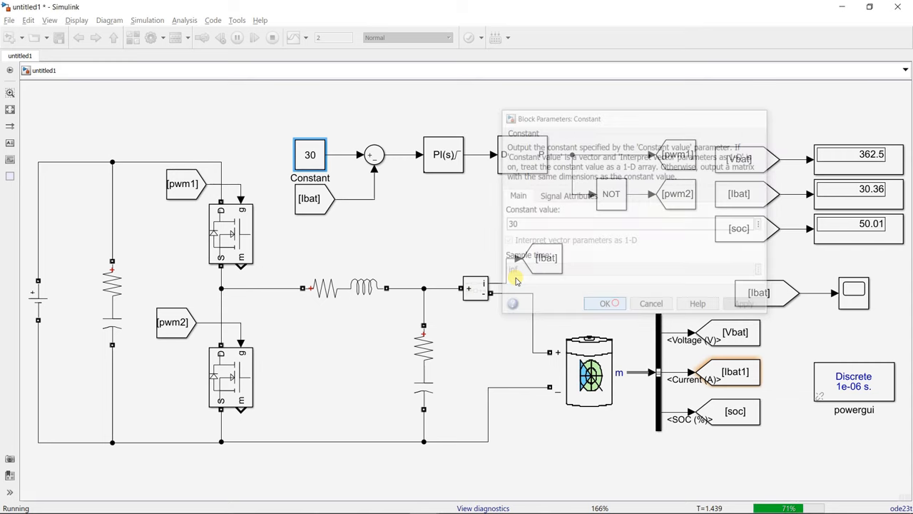
click(605, 303)
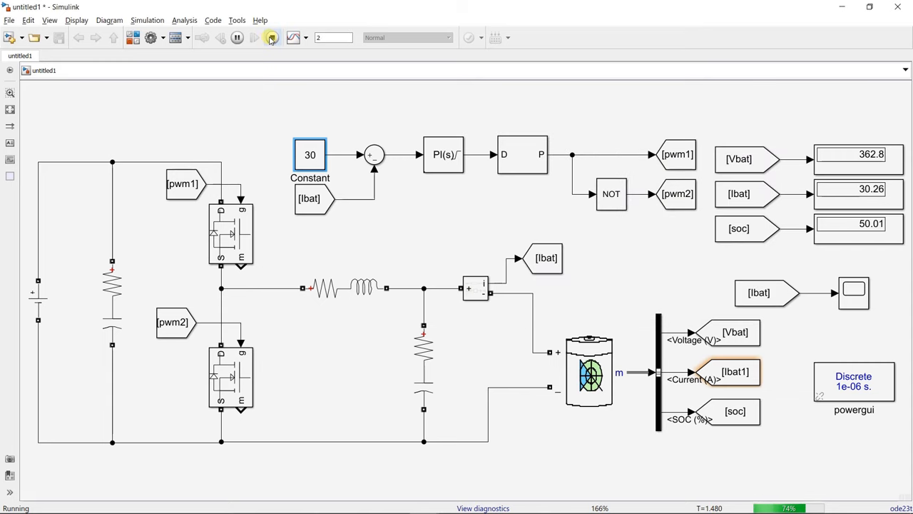
Stop at 30.03 A and zoom the Ibat scope on the 30, 25, 15, 5, 30 A steps.
click(271, 37)
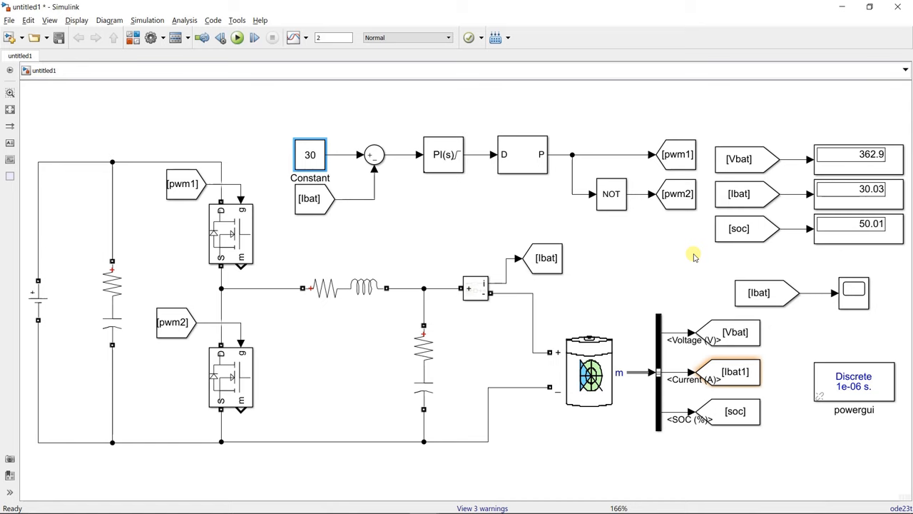
click(853, 292)
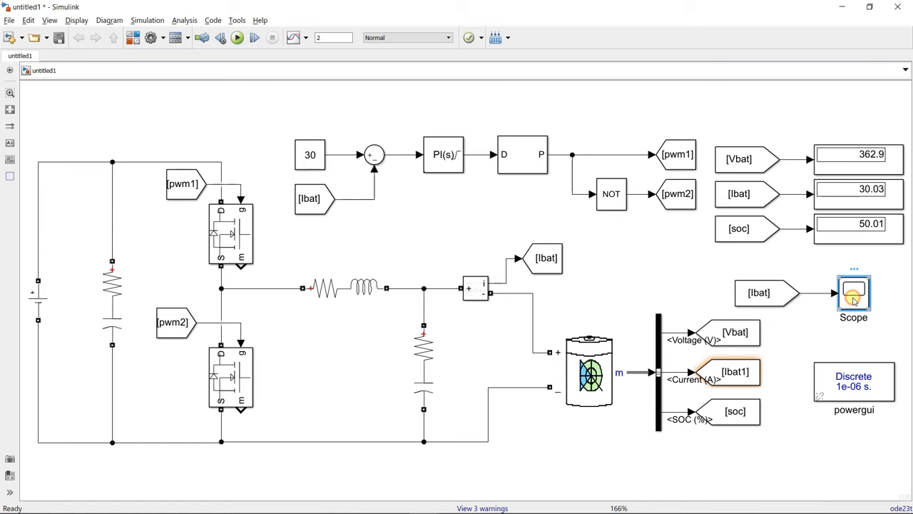
double_click(853, 293)
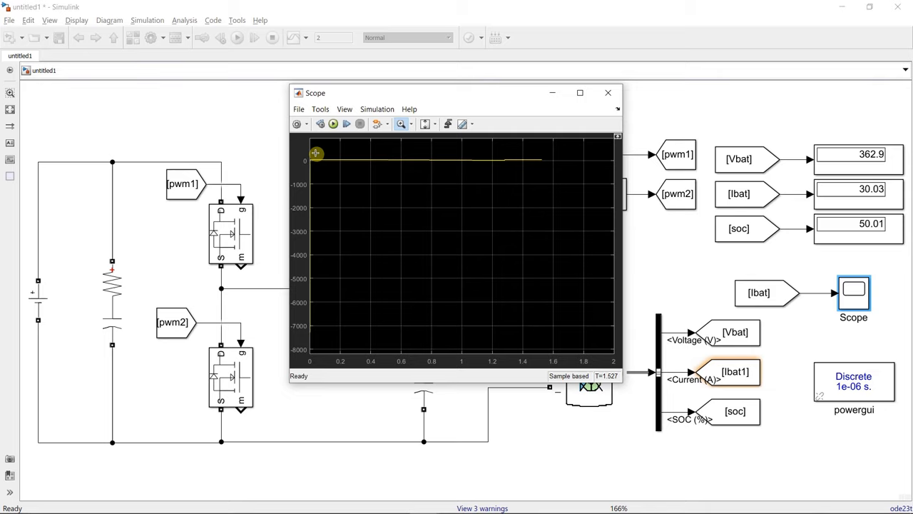
drag(316, 153, 569, 169)
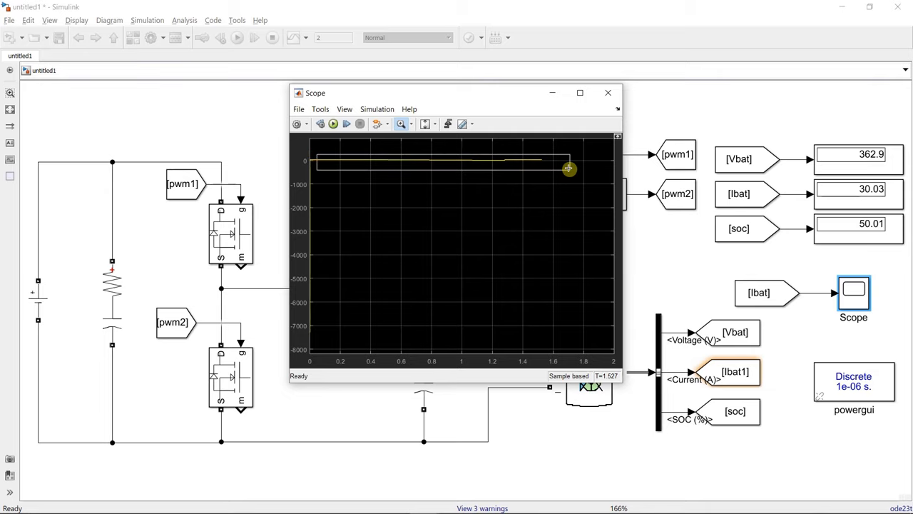
click(580, 93)
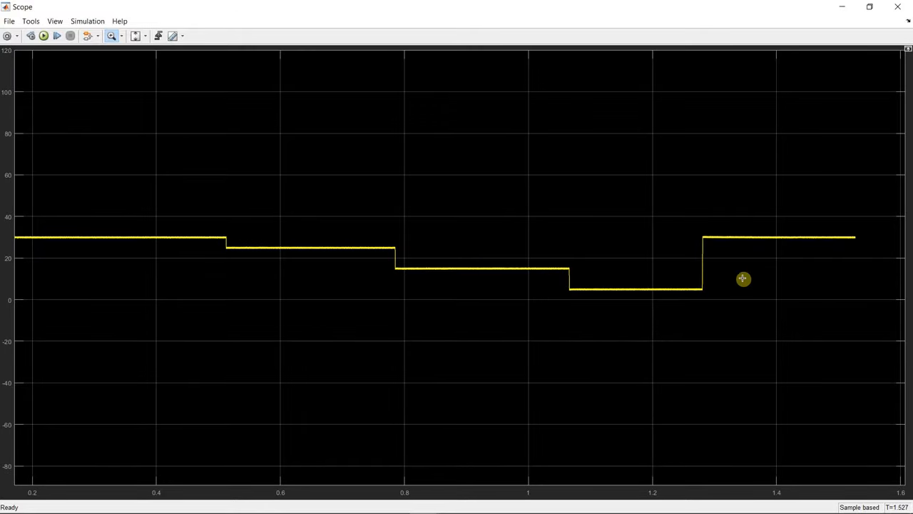
mouse_move(604, 313)
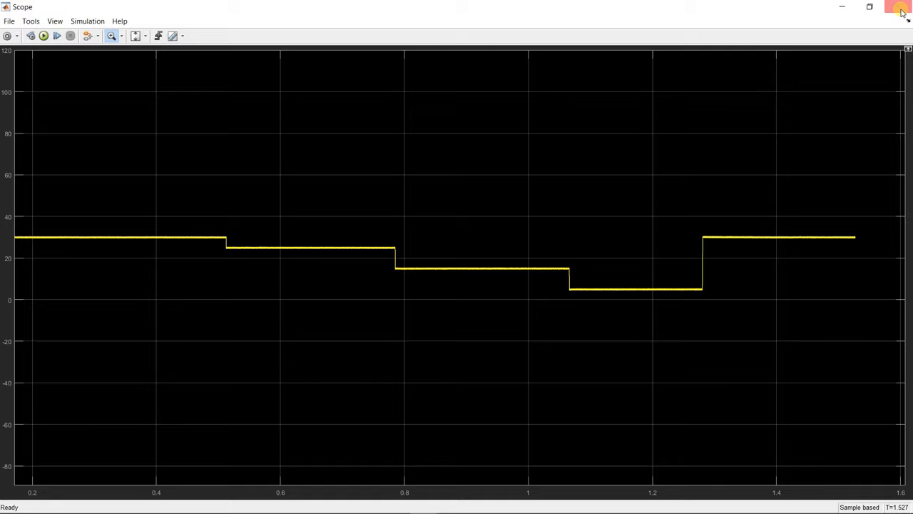
click(901, 6)
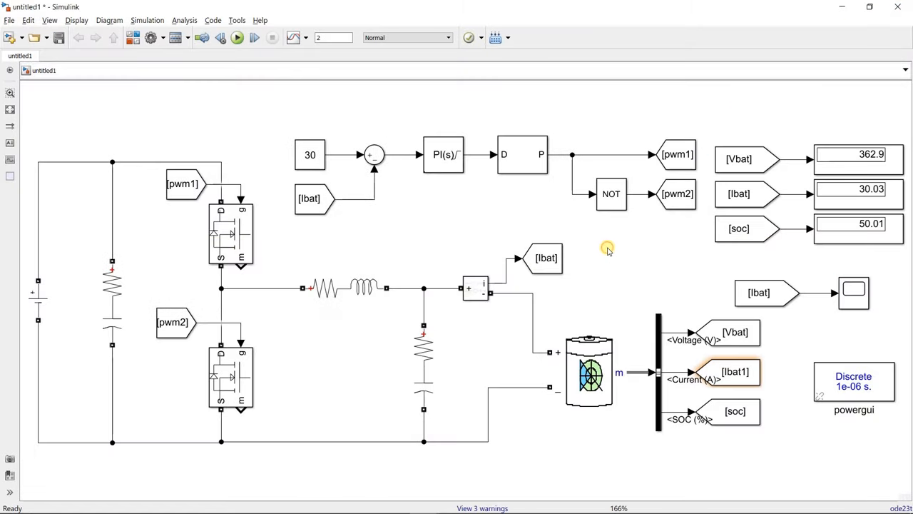
Set the reference Constant to -30 and rerun so battery current reads about -30.29 A.
click(310, 155)
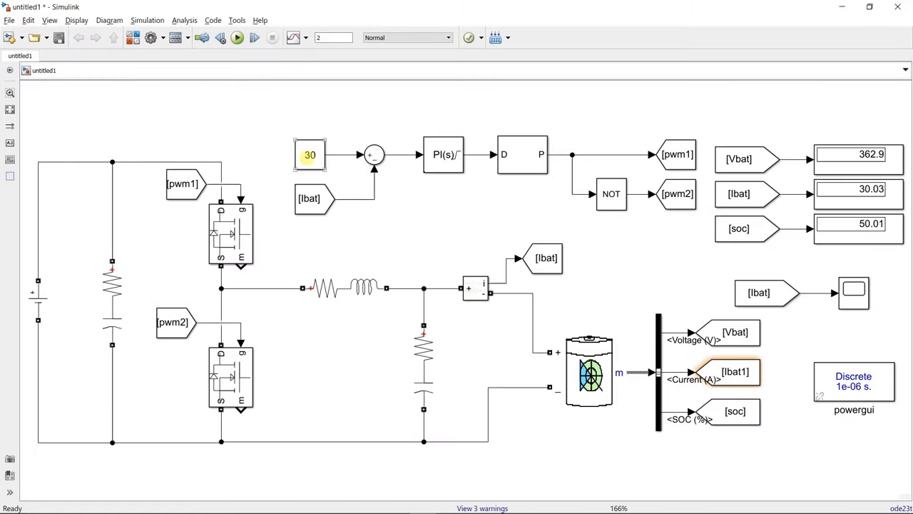
click(309, 155)
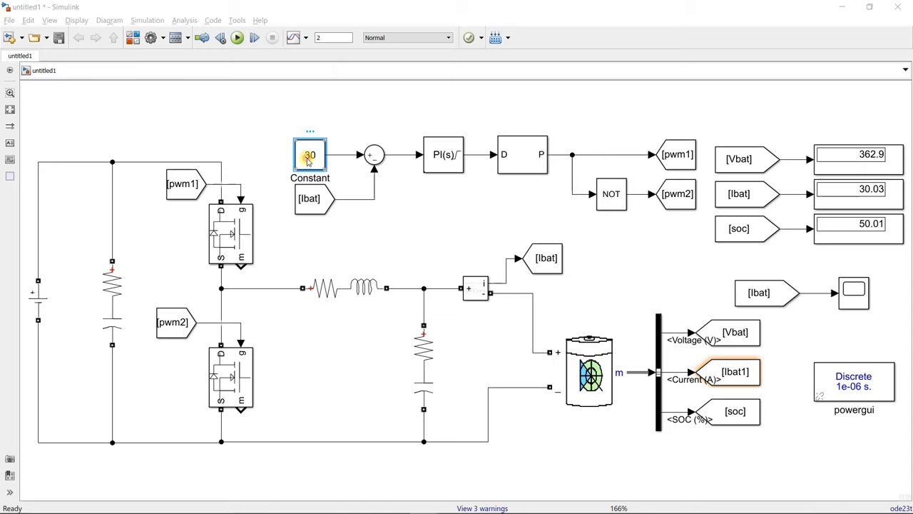
double_click(310, 154)
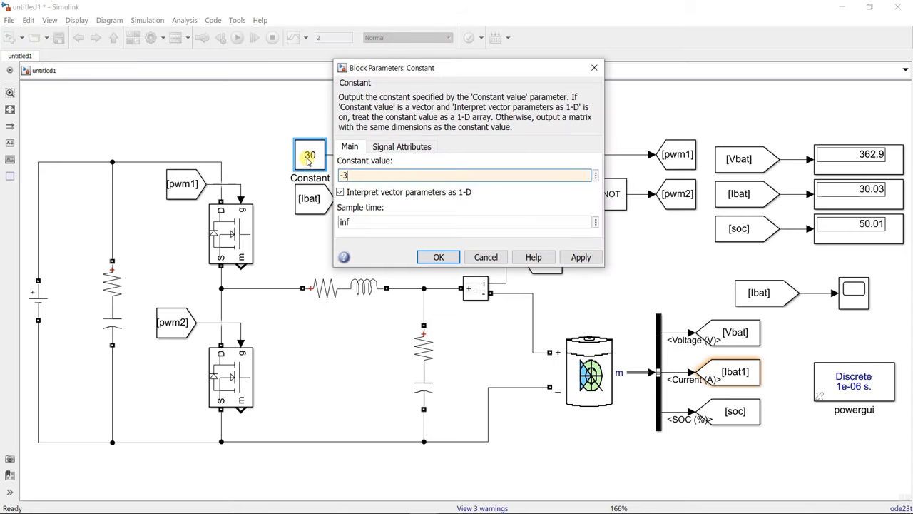
click(438, 257)
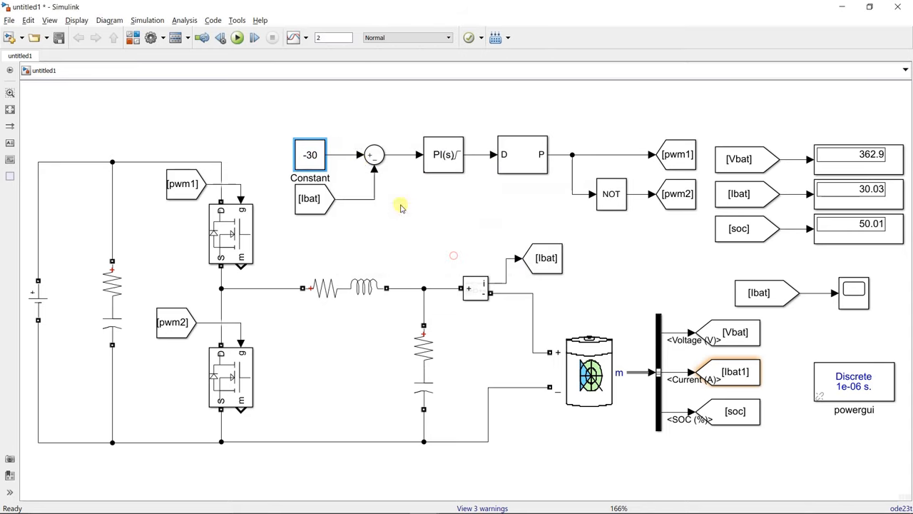
click(236, 38)
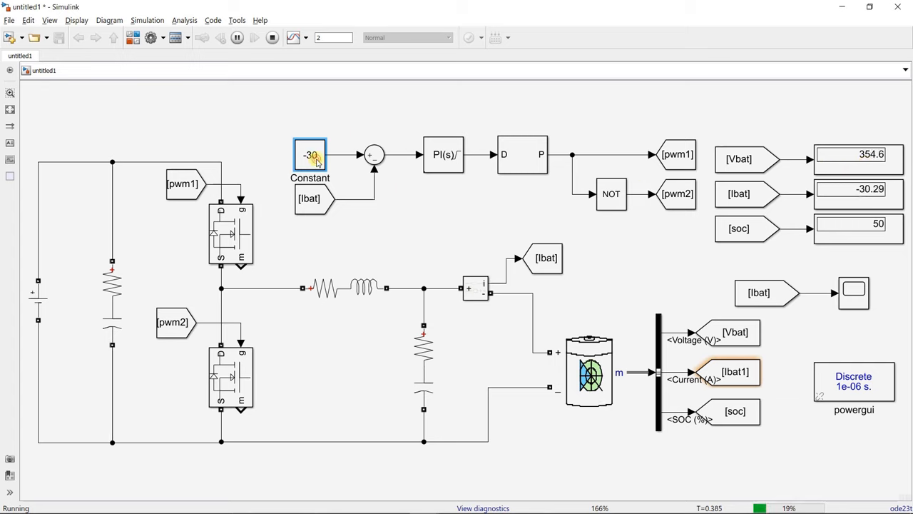
Open the reference Constant during the run and apply -25, then -10 A.
double_click(310, 154)
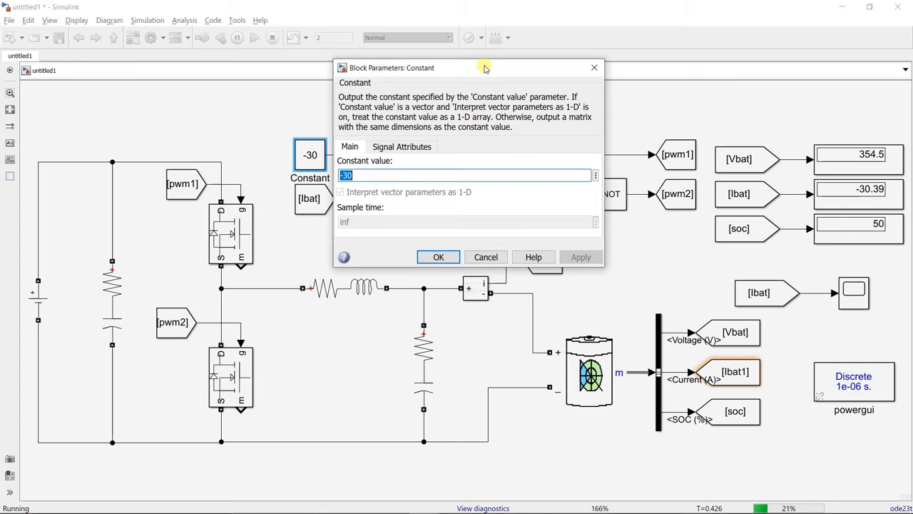
drag(469, 67, 628, 110)
text(-25)
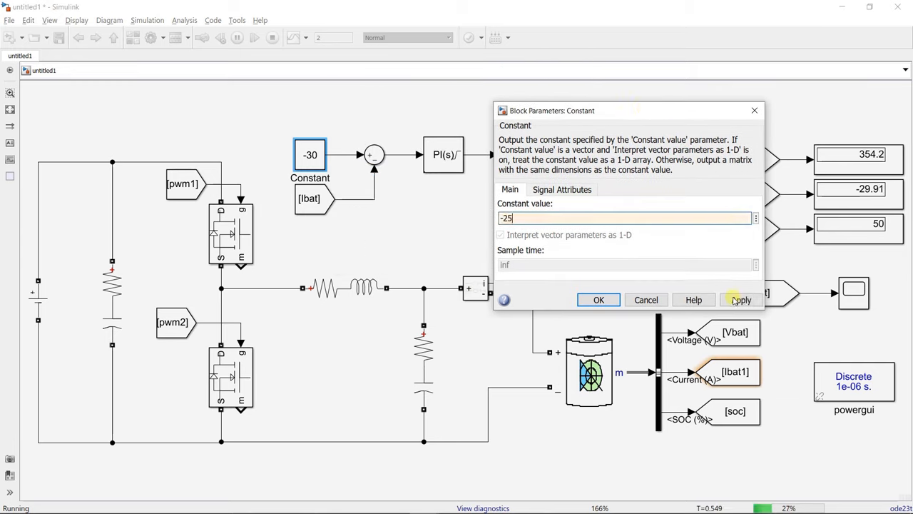
click(741, 300)
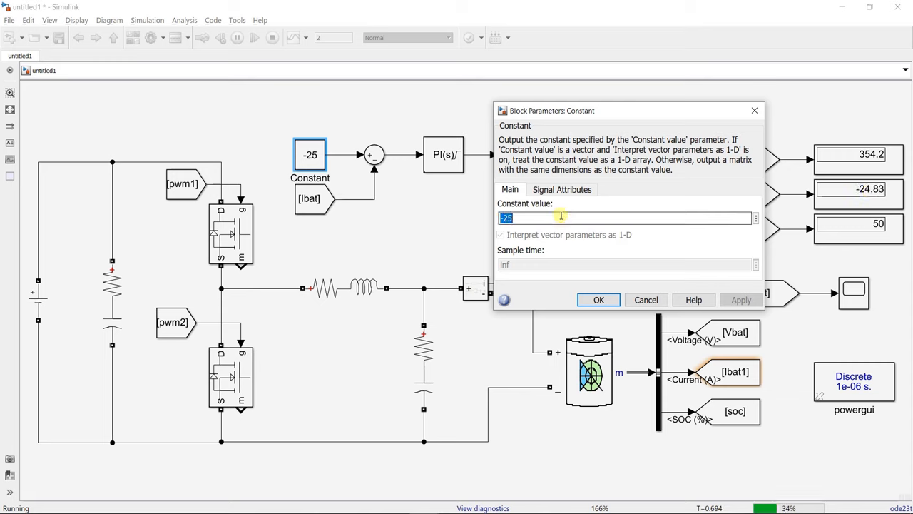
text(-10)
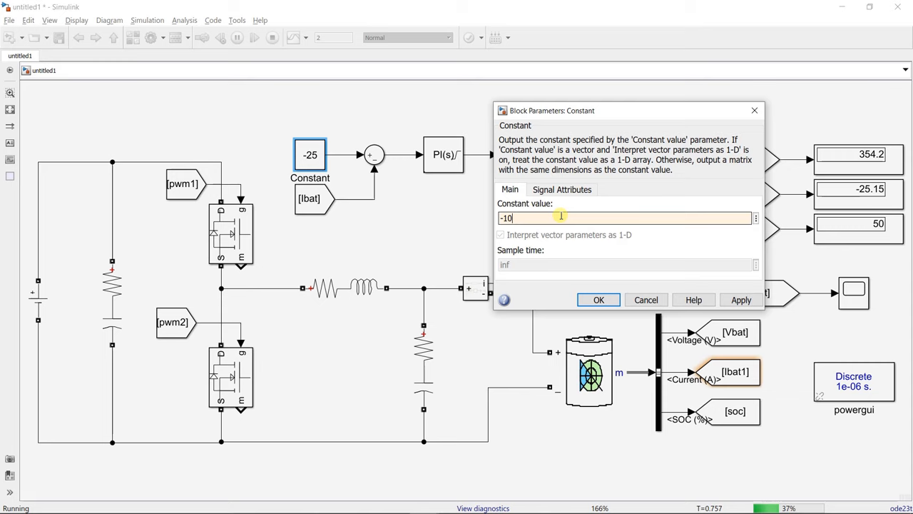
click(740, 299)
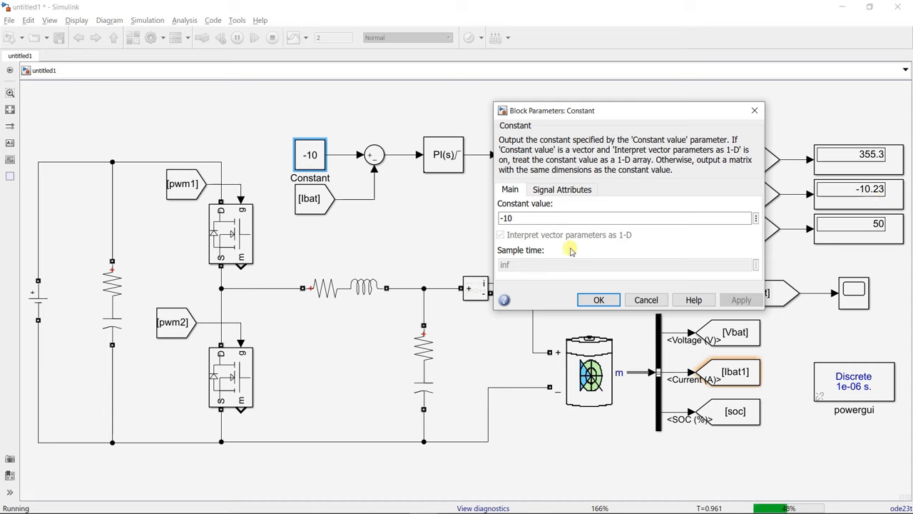
Apply -30 then +30 A references, close the dialog and stop at 29.91 A.
text(-3)
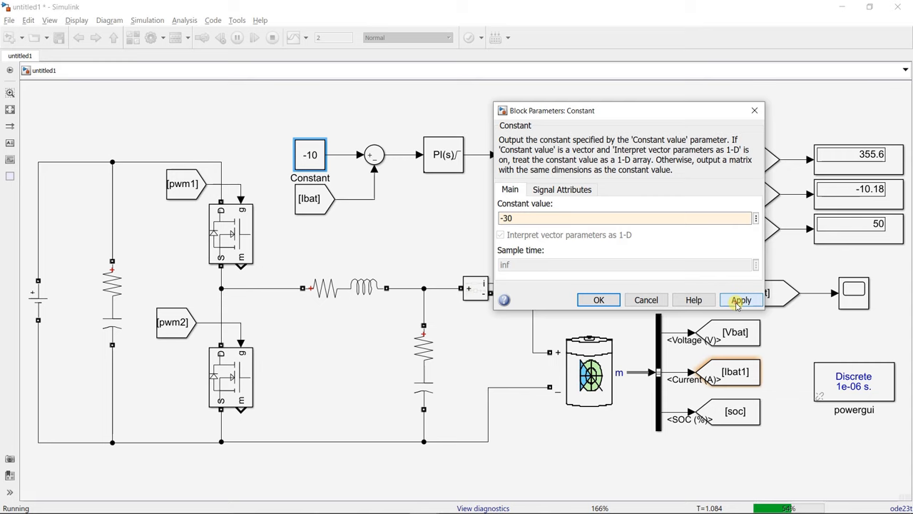
click(740, 300)
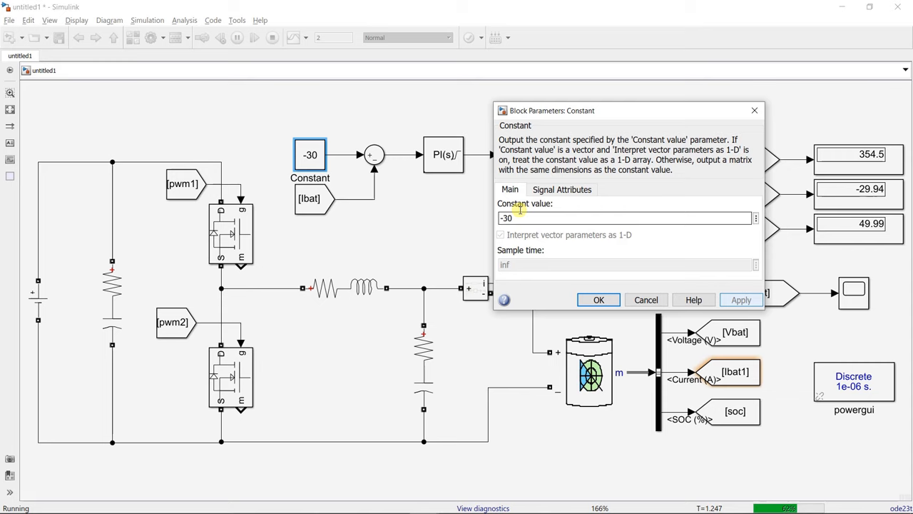
text(3)
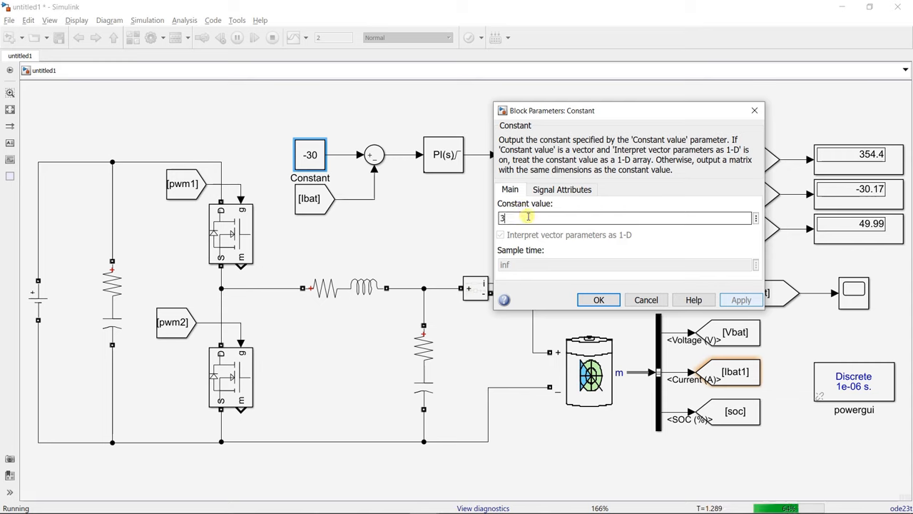
text(0)
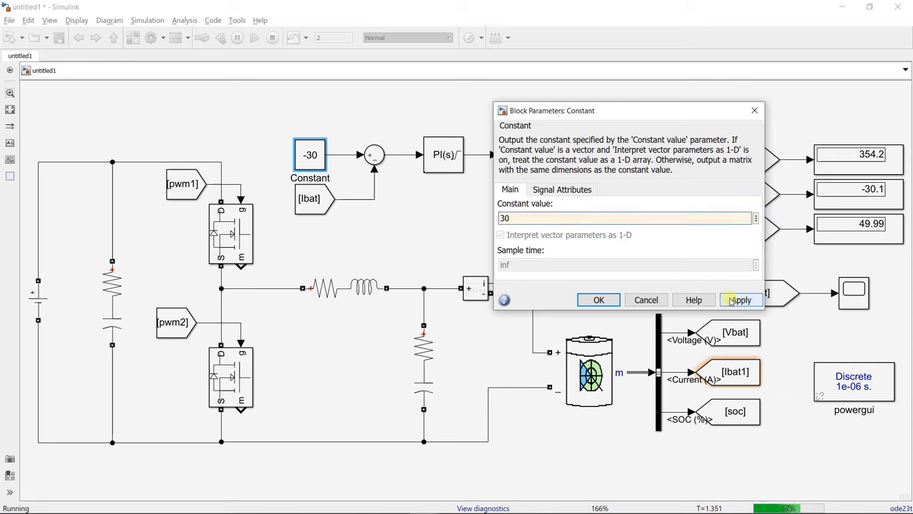
click(741, 300)
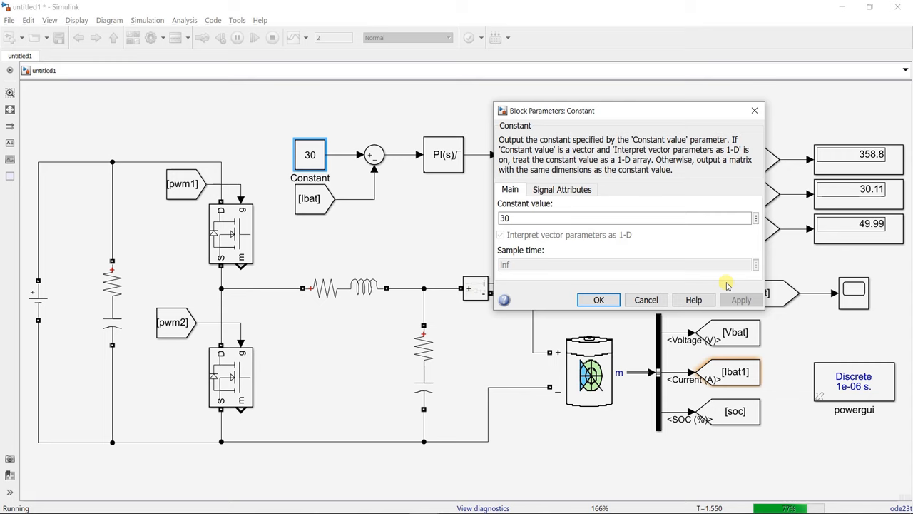
click(598, 300)
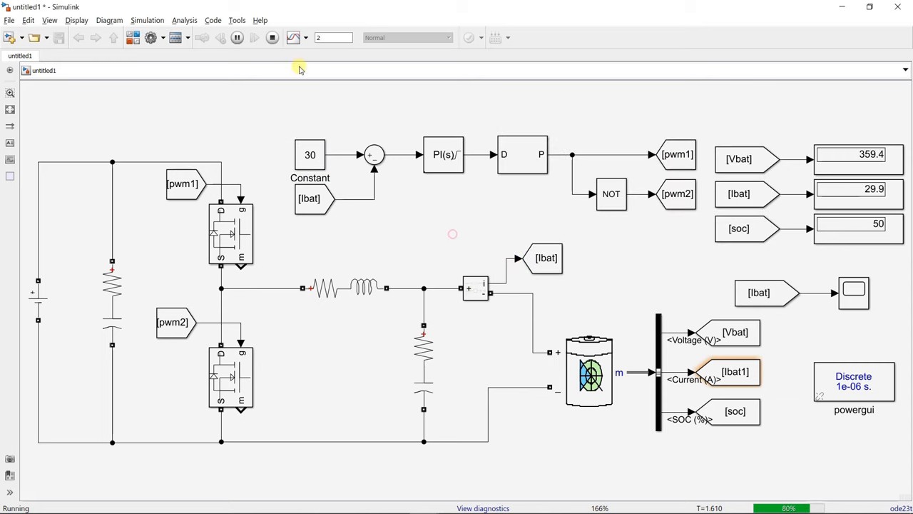
click(272, 37)
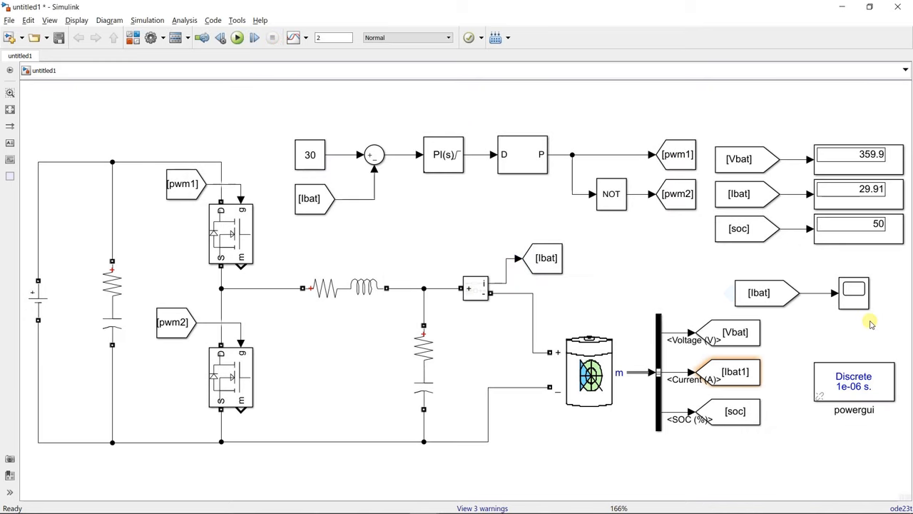
Open the Ibat scope and rescale it to show the -30, -25, -10, -30, +30 A steps.
double_click(853, 293)
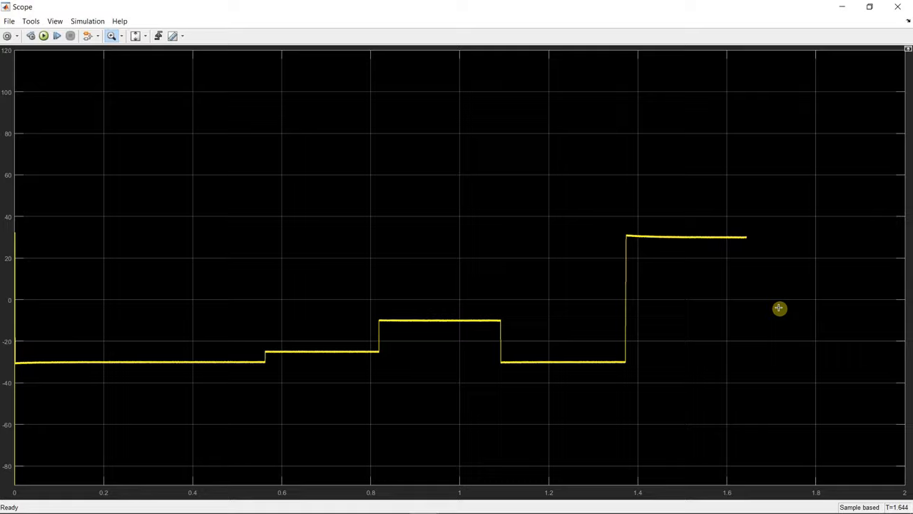
click(138, 35)
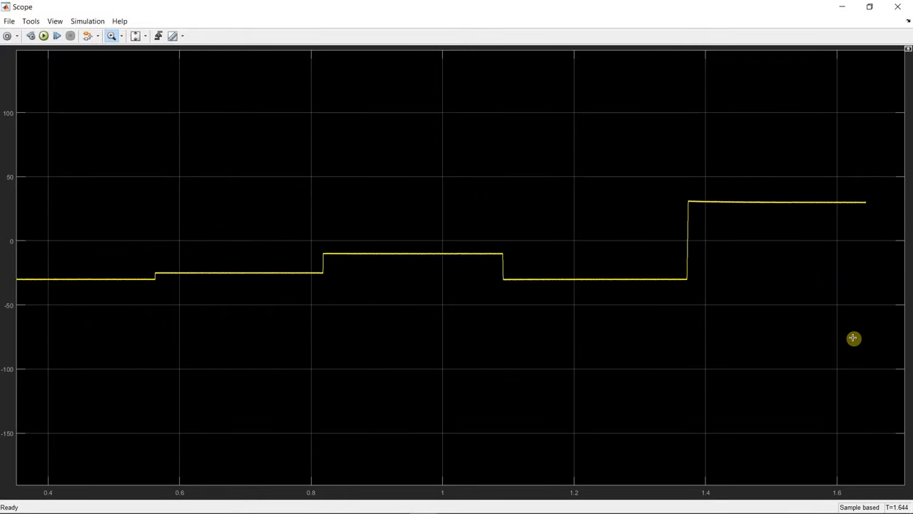
mouse_move(245, 268)
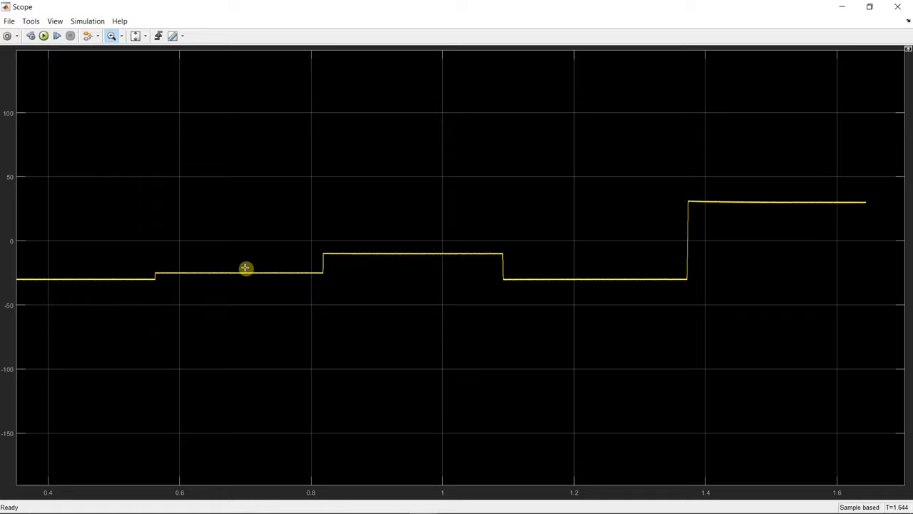